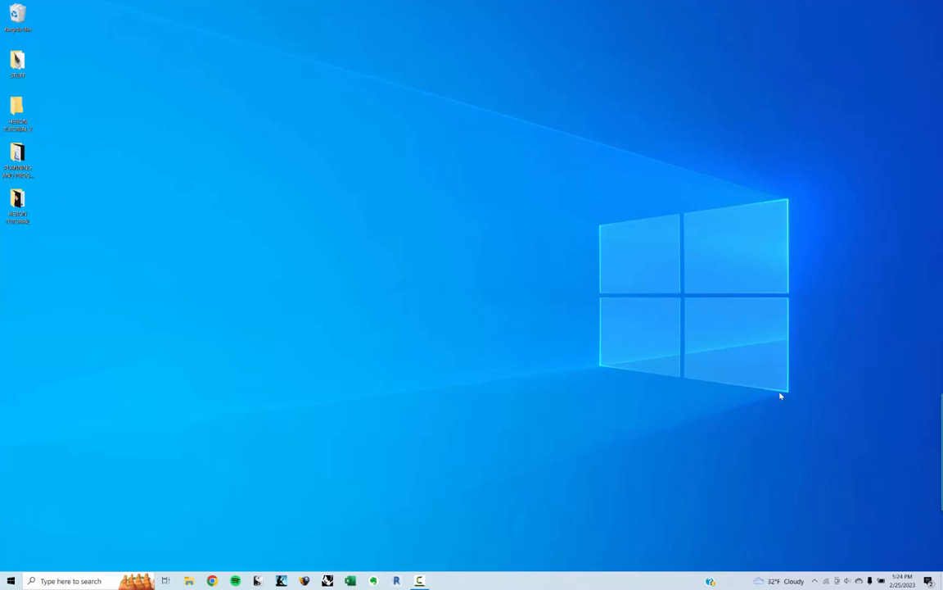
{"action": "mouse_move", "coordinate": [732, 345]}
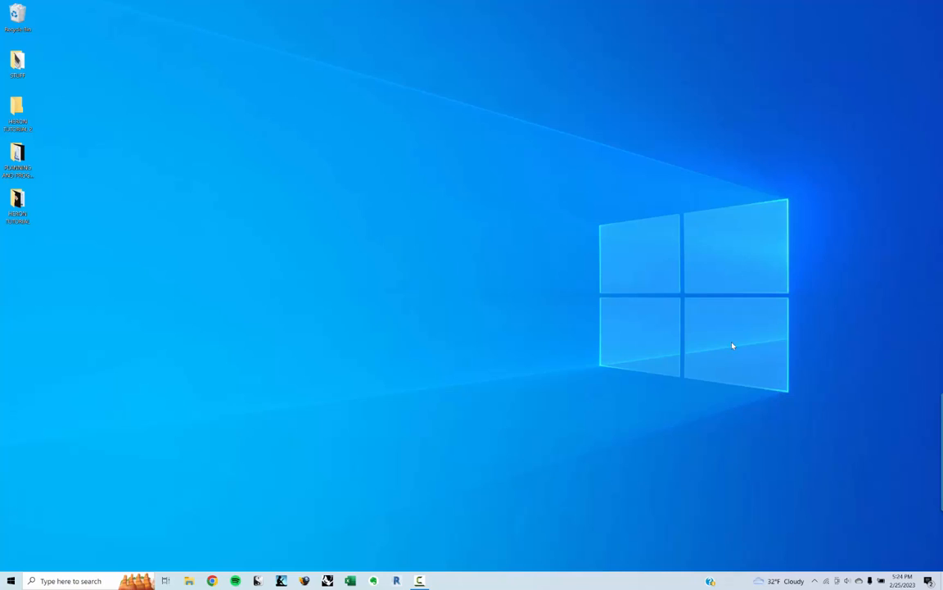
{"action": "mouse_move", "coordinate": [367, 341]}
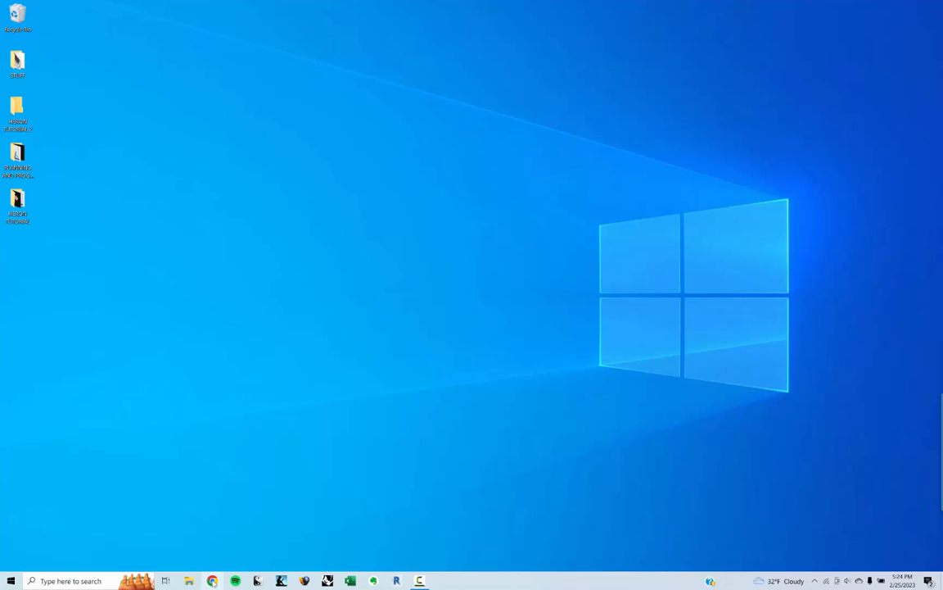
Open the HERON TUTORIAL 2 desktop folder holding nyc_mappluto_22v3_1_shp.
{"action": "left_click", "coordinate": [189, 581]}
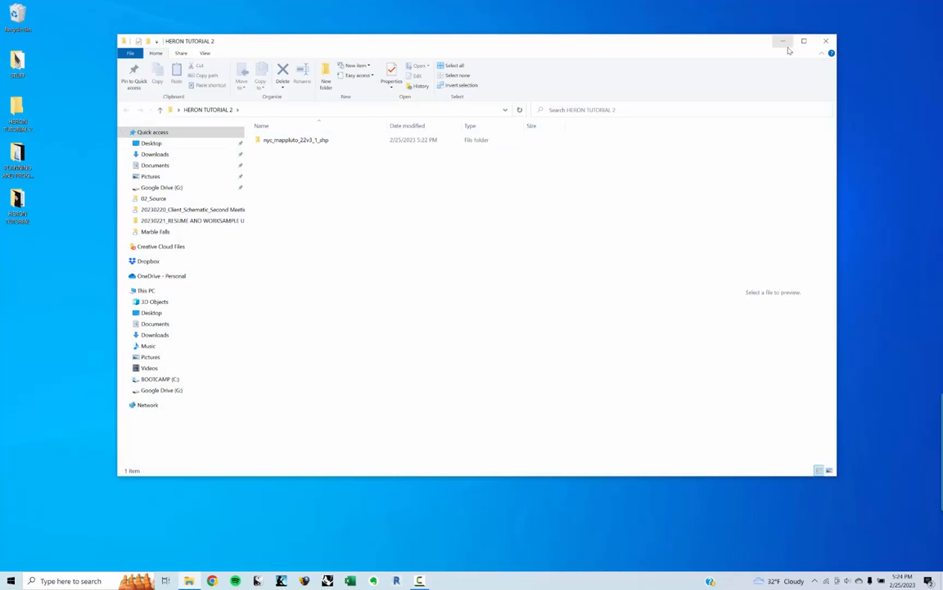
Search Chrome for 'nyc map pluto' and open the NYC.gov PLUTO and MapPLUTO result.
{"action": "left_click", "coordinate": [212, 581]}
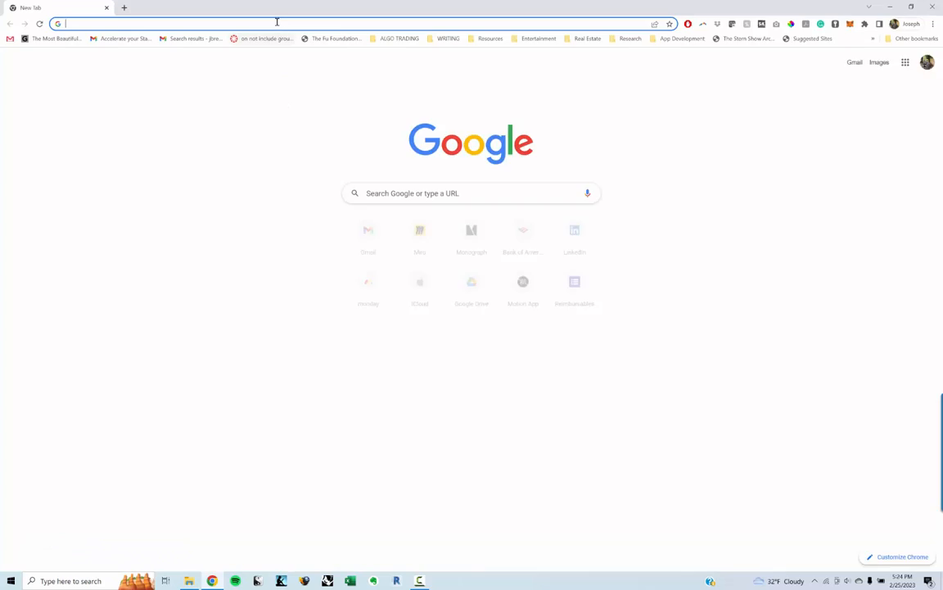
{"action": "type", "text": "NYC MAP"}
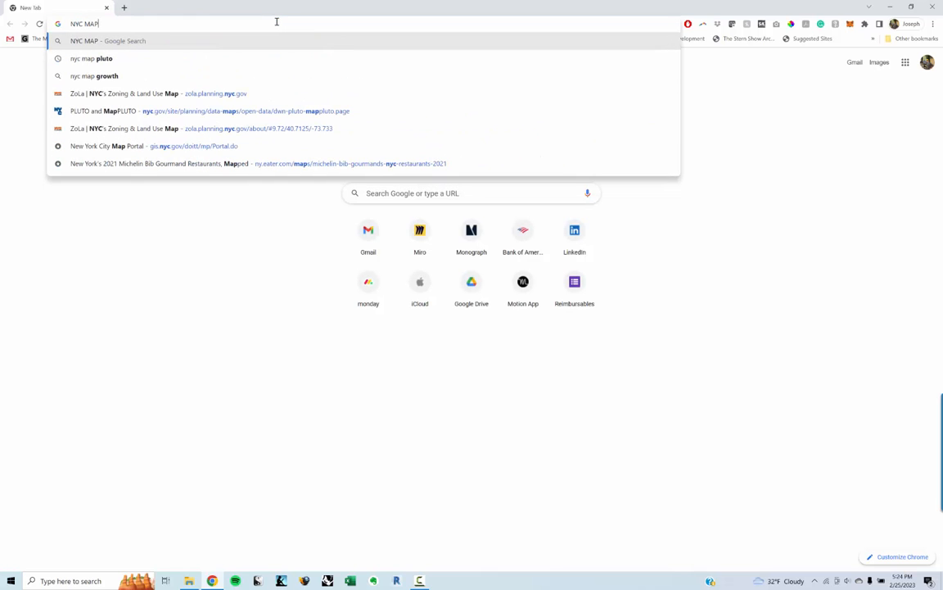
{"action": "left_click", "coordinate": [92, 58]}
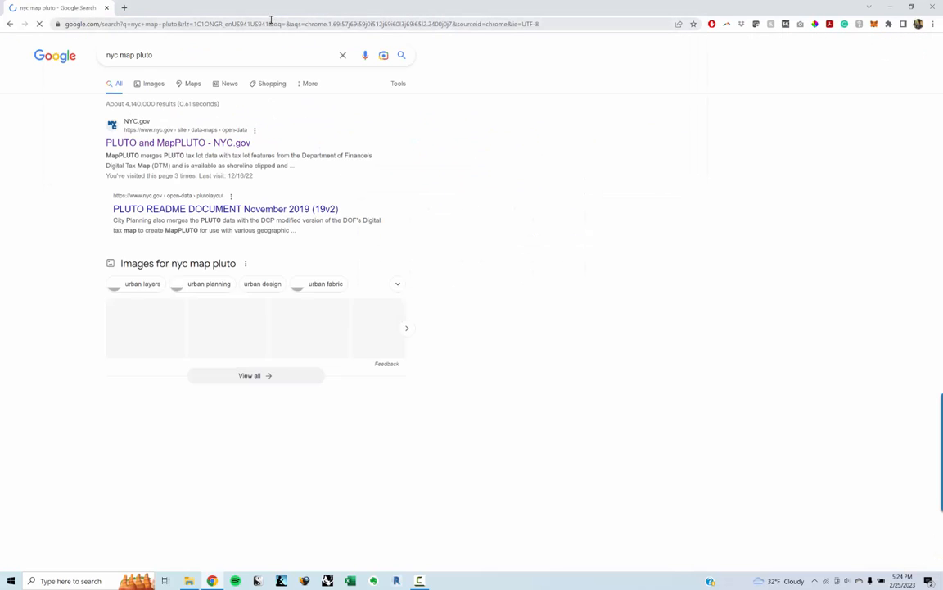
{"action": "left_click", "coordinate": [178, 142]}
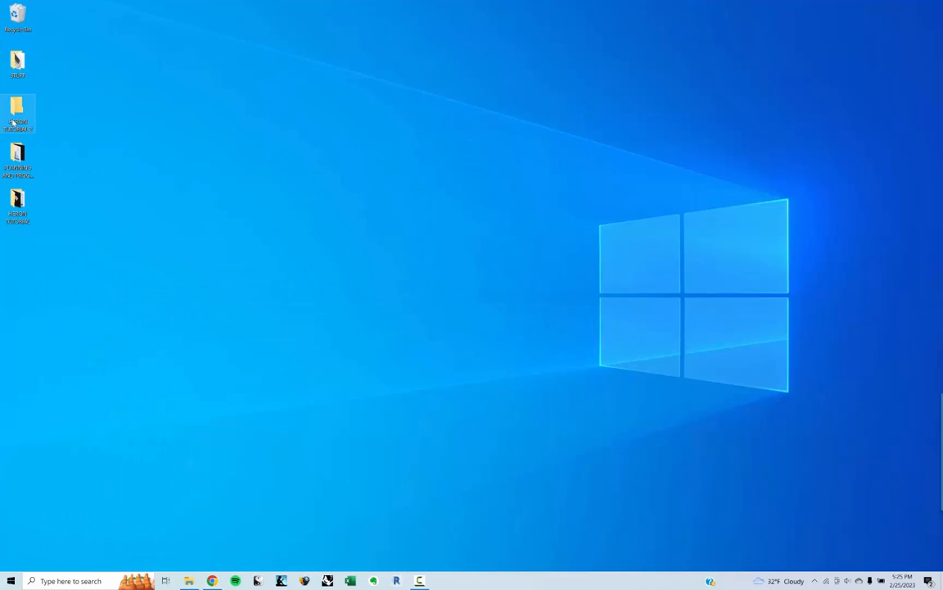
Browse into nyc_mappluto_22v3_1_shp and select the MapPLUTO.shp shapefile.
{"action": "double_click", "coordinate": [17, 114]}
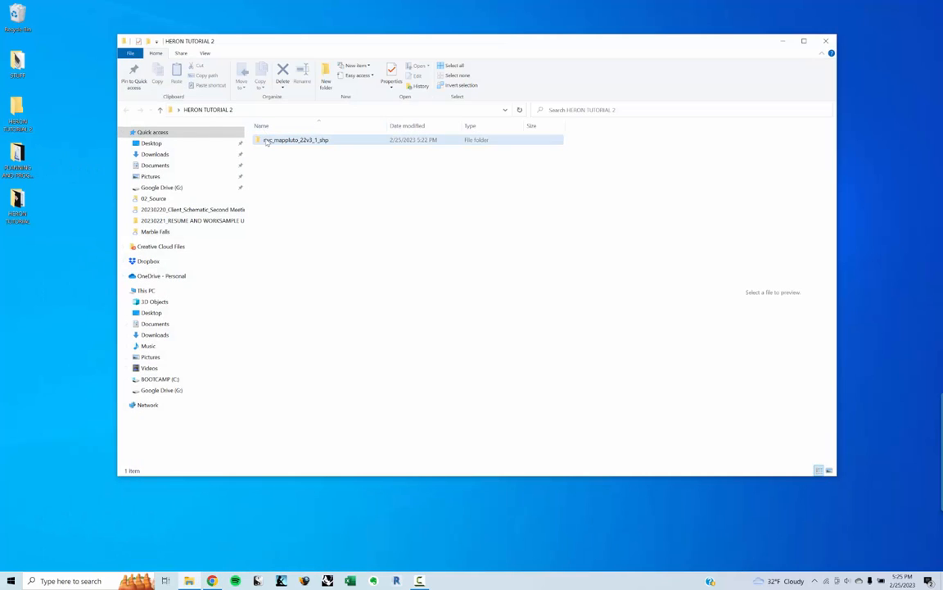
{"action": "double_click", "coordinate": [295, 139]}
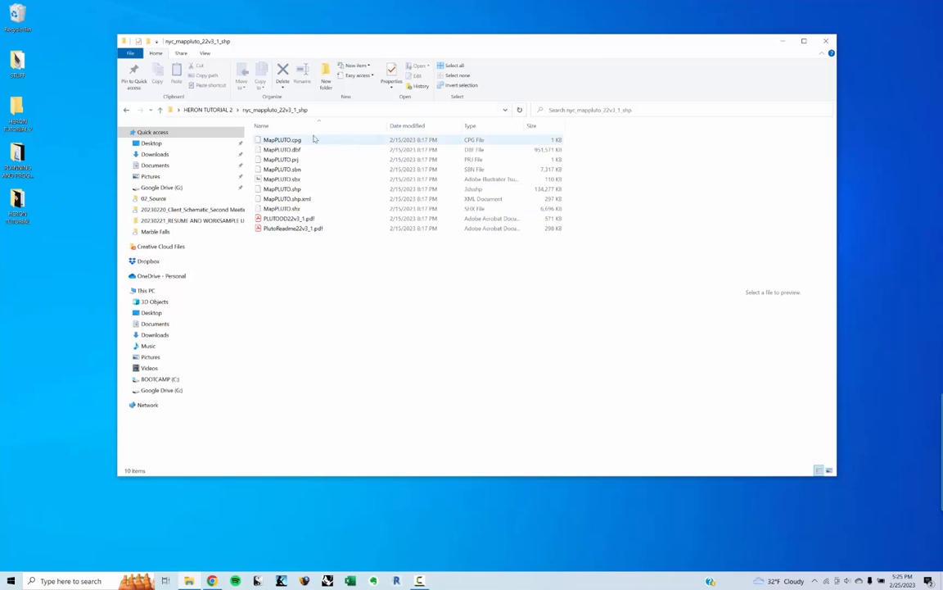
{"action": "left_click", "coordinate": [282, 189]}
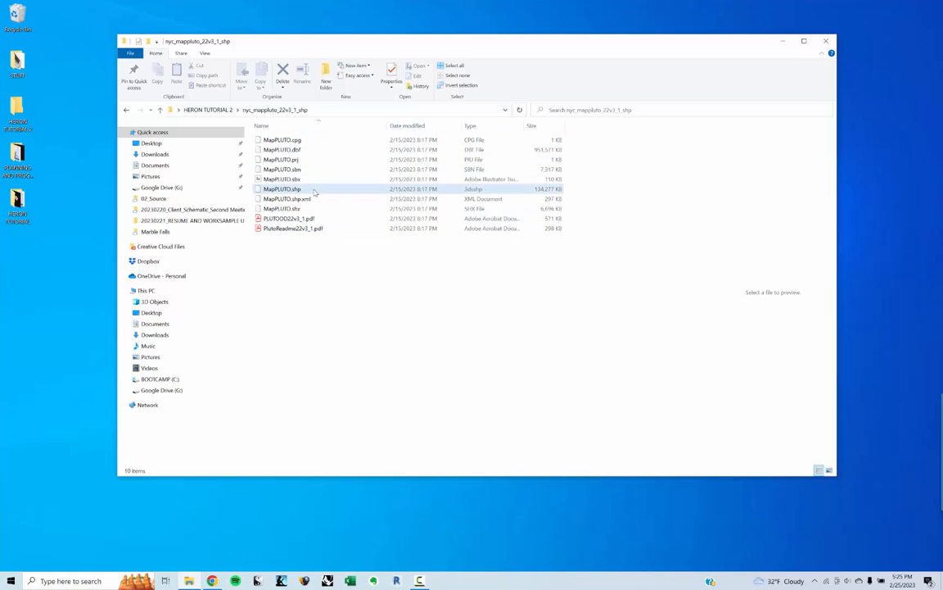
{"action": "left_click", "coordinate": [282, 189]}
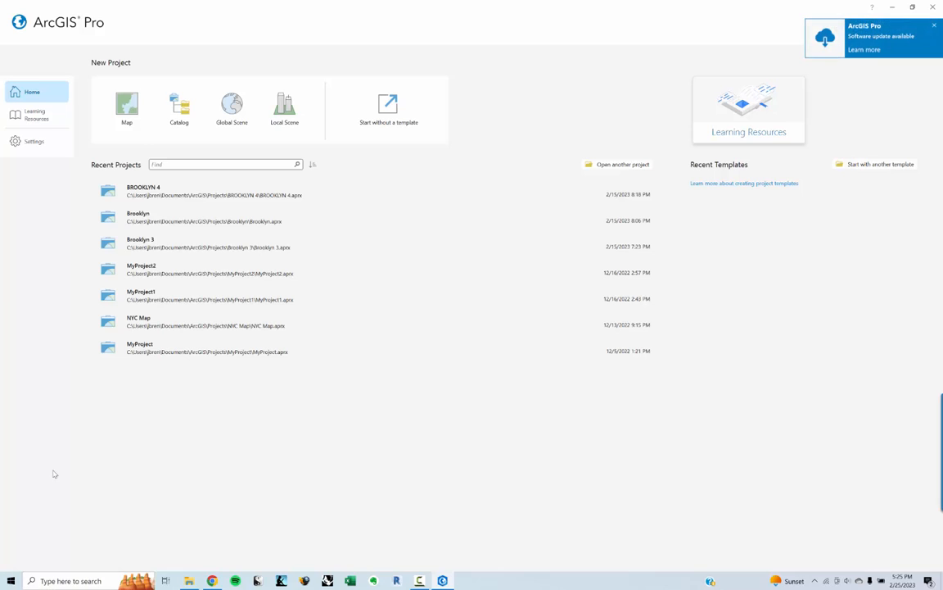
{"action": "mouse_move", "coordinate": [115, 146]}
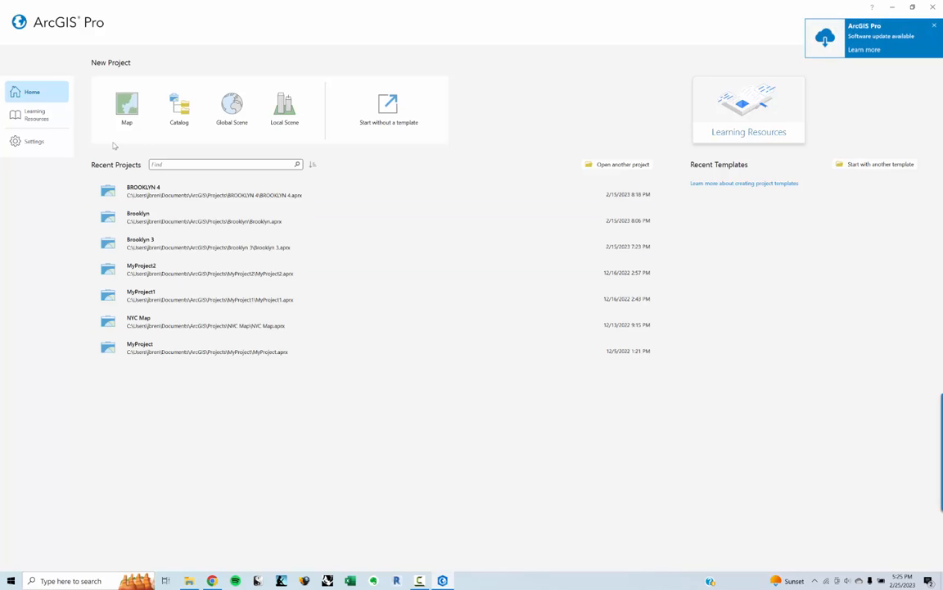
{"action": "mouse_move", "coordinate": [127, 106]}
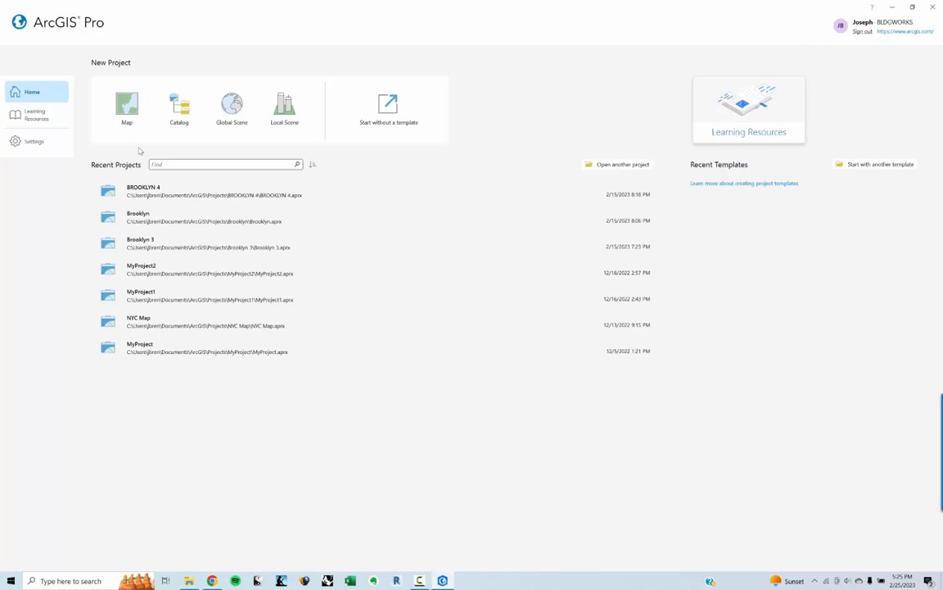
Create a new Map-template project named BROOKLYN ANALYSIS.
{"action": "left_click", "coordinate": [127, 106]}
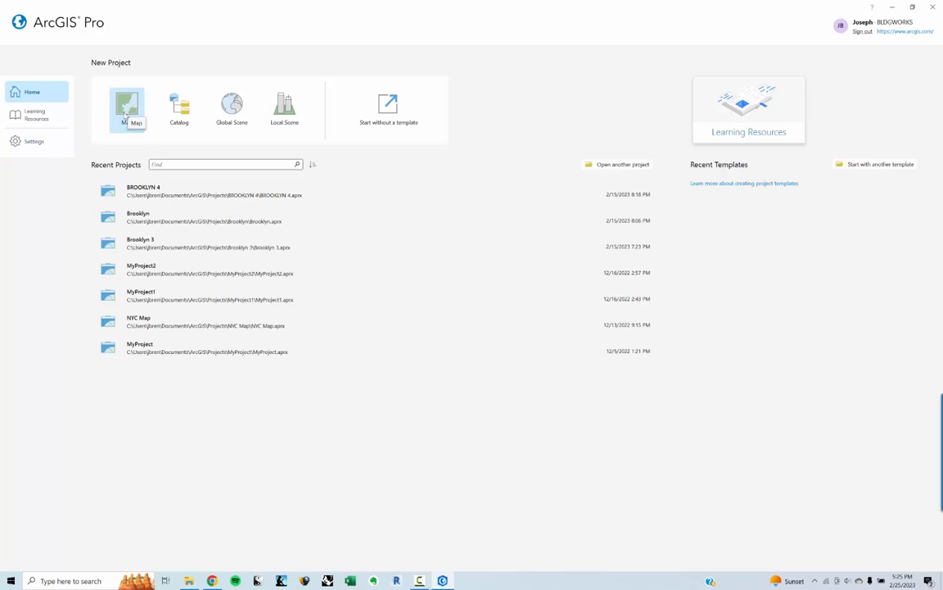
{"action": "left_click", "coordinate": [126, 109]}
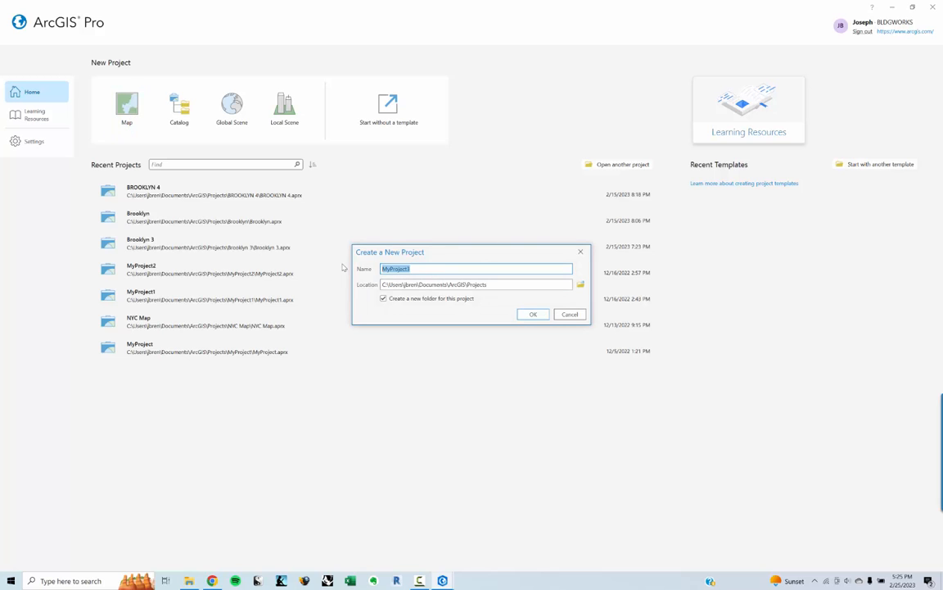
{"action": "type", "text": "BROOKLYN ANALYSIS"}
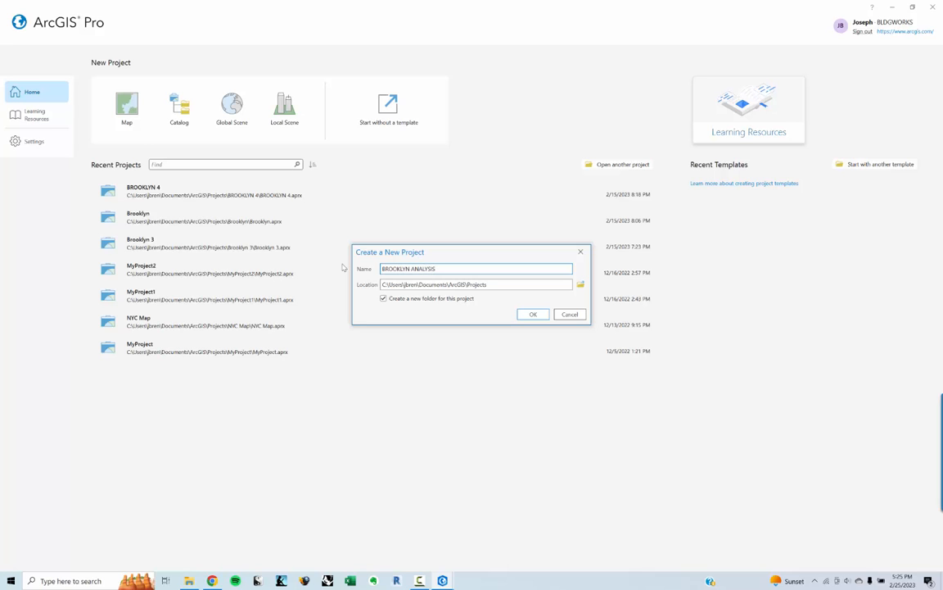
{"action": "left_click", "coordinate": [532, 313]}
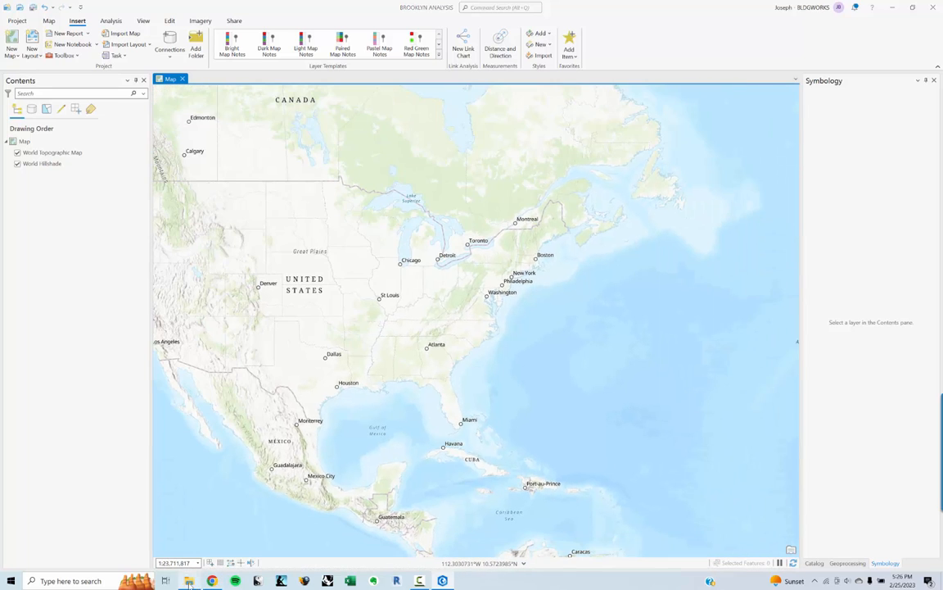
Drag MapPLUTO.shp onto the map and zoom in on the Driggs Ave parcels.
{"action": "left_click", "coordinate": [189, 581]}
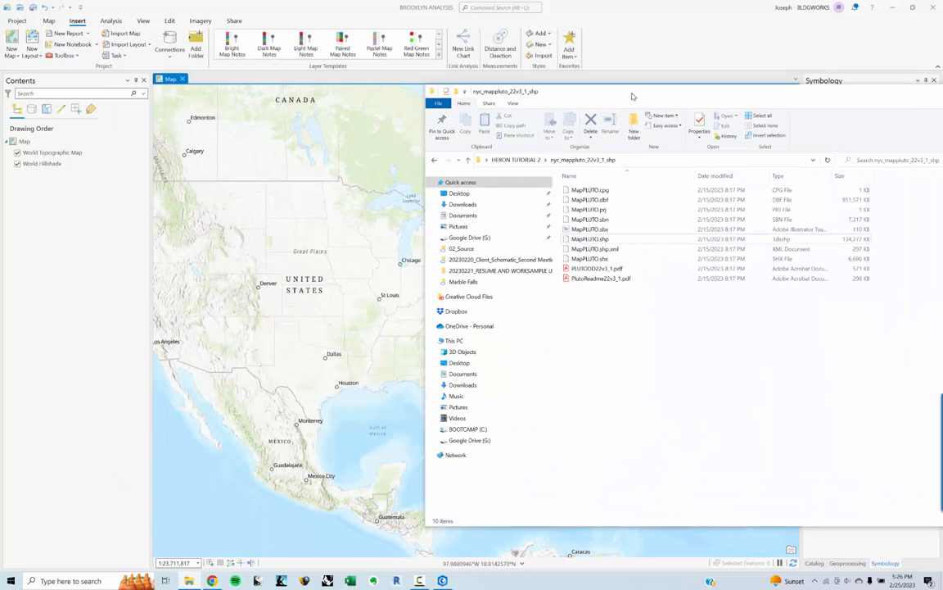
{"action": "left_click", "coordinate": [591, 239]}
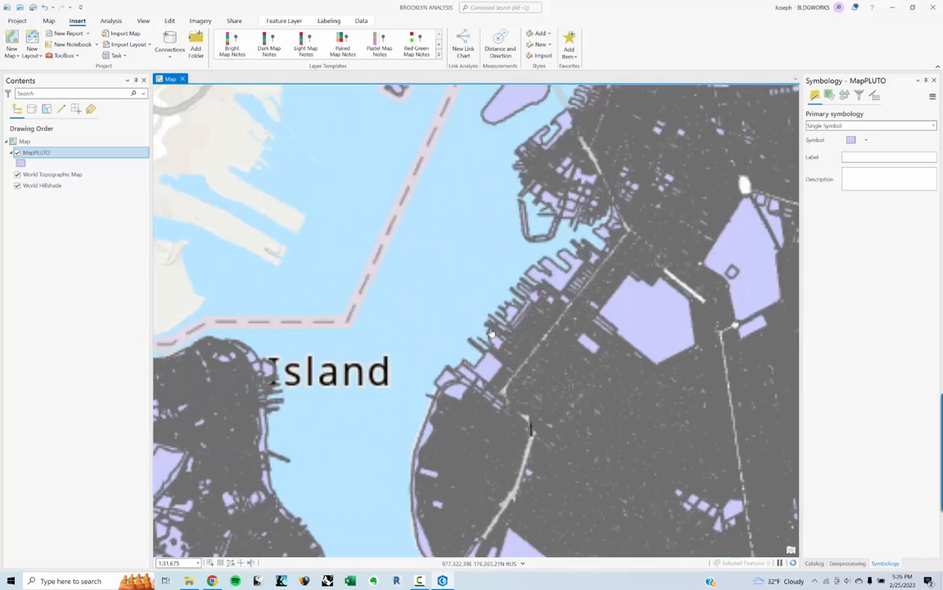
{"action": "scroll", "scroll_direction": "down", "scroll_amount": 3}
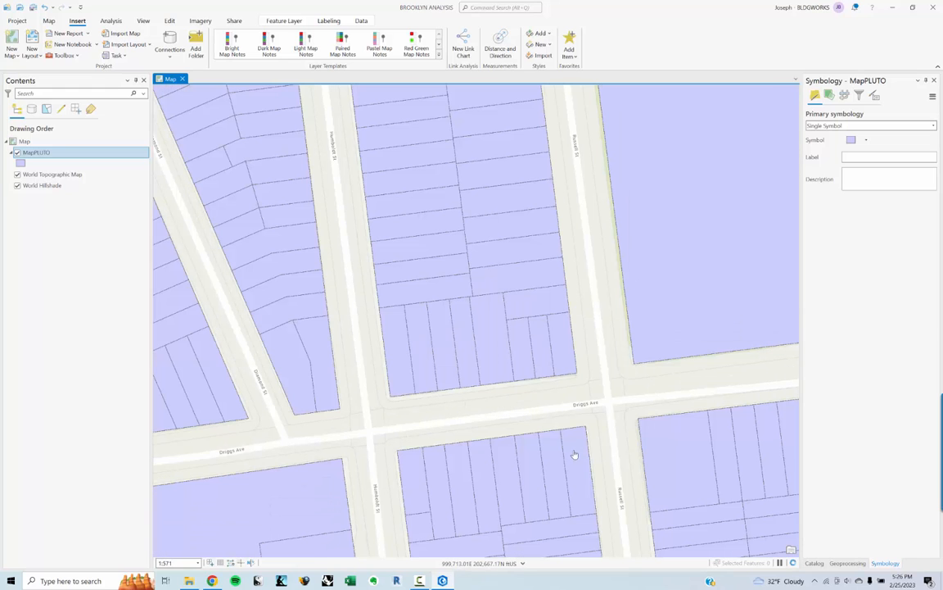
Scroll a Driggs Ave lot's pop-up down to BuiltFAR, ResidFAR, CommFAR and FacilFAR, then close it.
{"action": "left_click", "coordinate": [574, 454]}
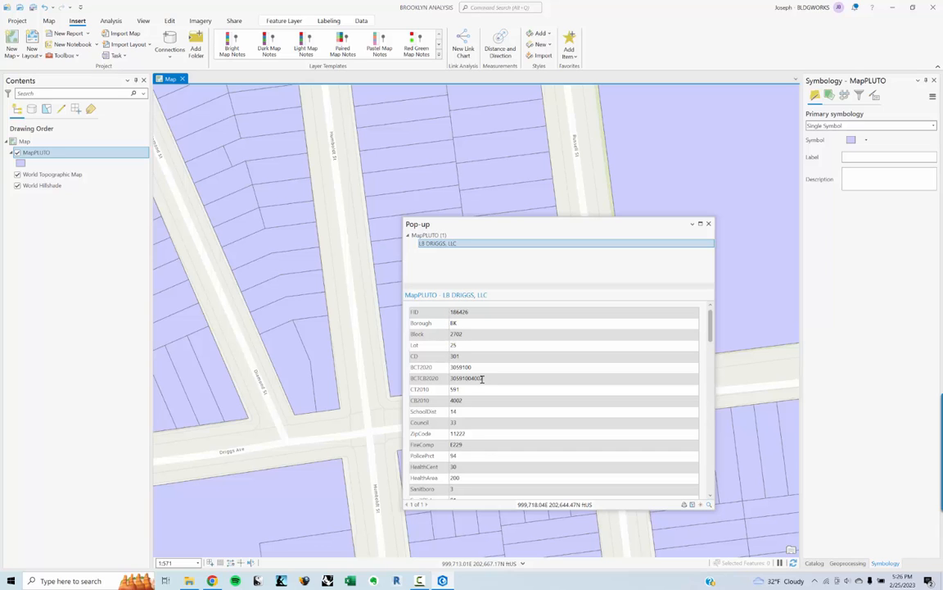
{"action": "scroll", "scroll_direction": "down", "scroll_amount": 3}
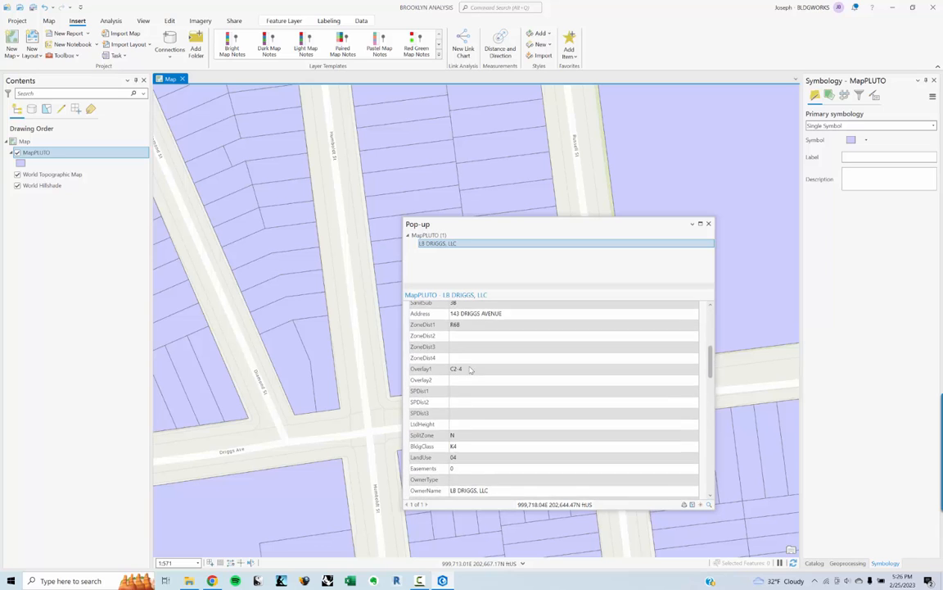
{"action": "mouse_move", "coordinate": [496, 364]}
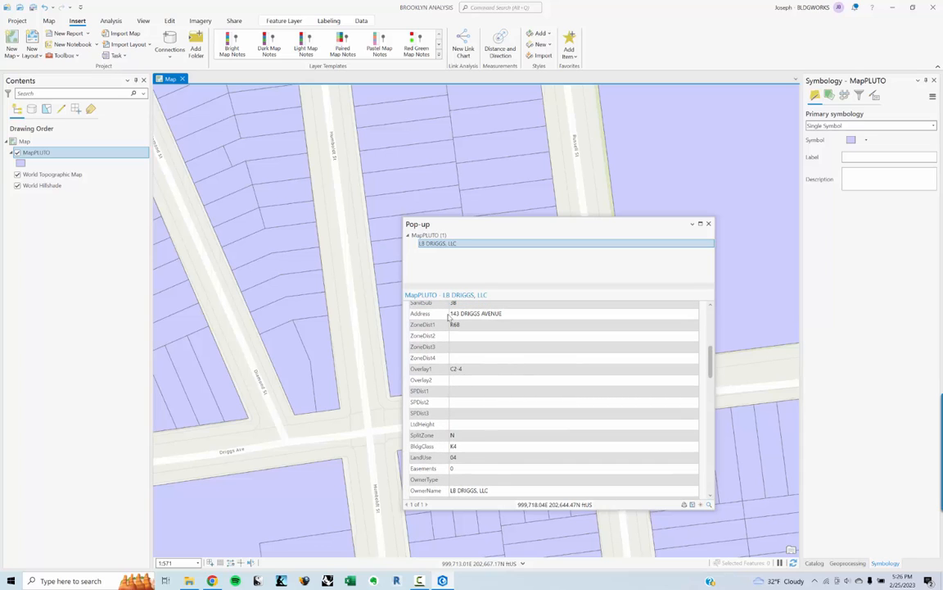
{"action": "scroll", "scroll_direction": "down", "scroll_amount": 3}
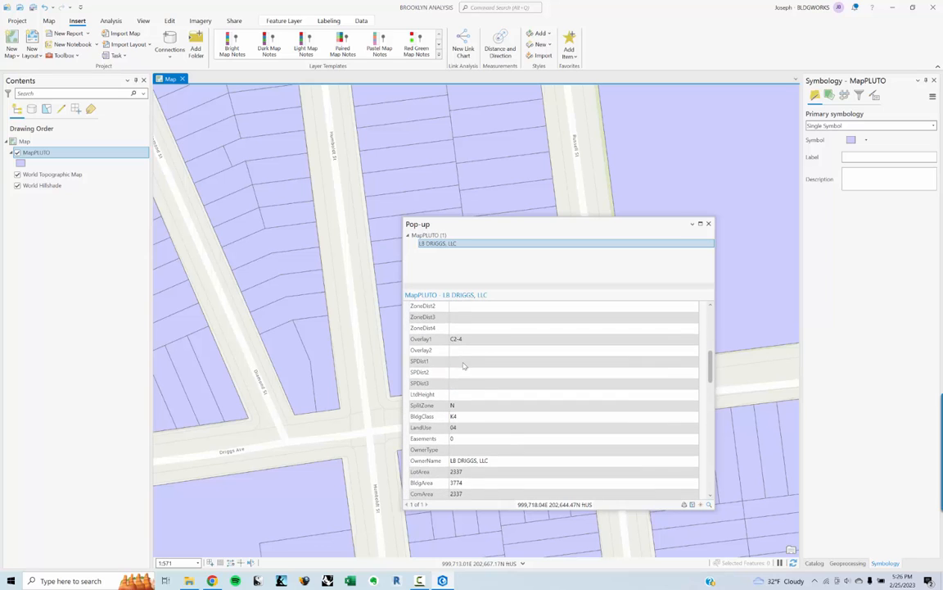
{"action": "scroll", "scroll_direction": "down", "scroll_amount": 3}
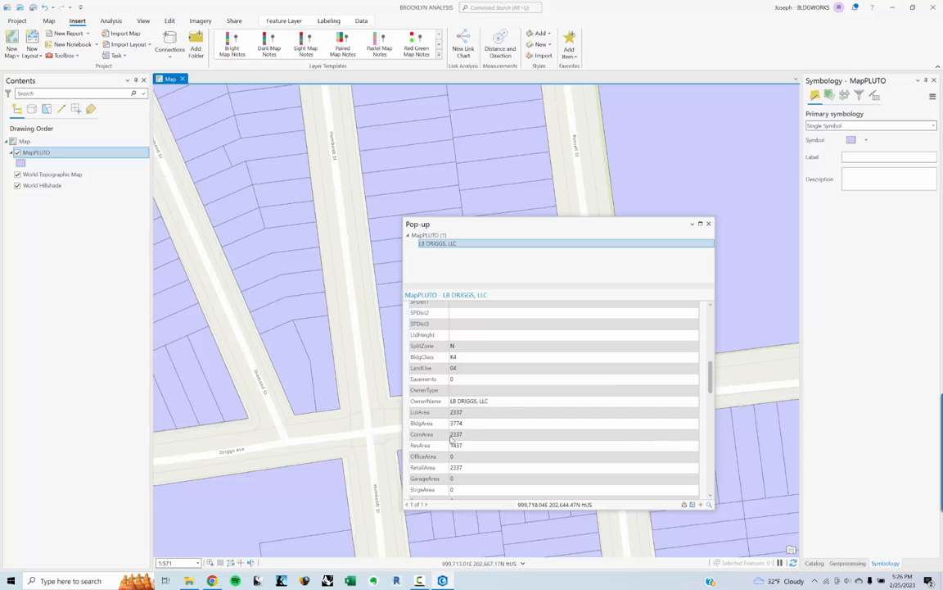
{"action": "scroll", "scroll_direction": "down", "scroll_amount": 3}
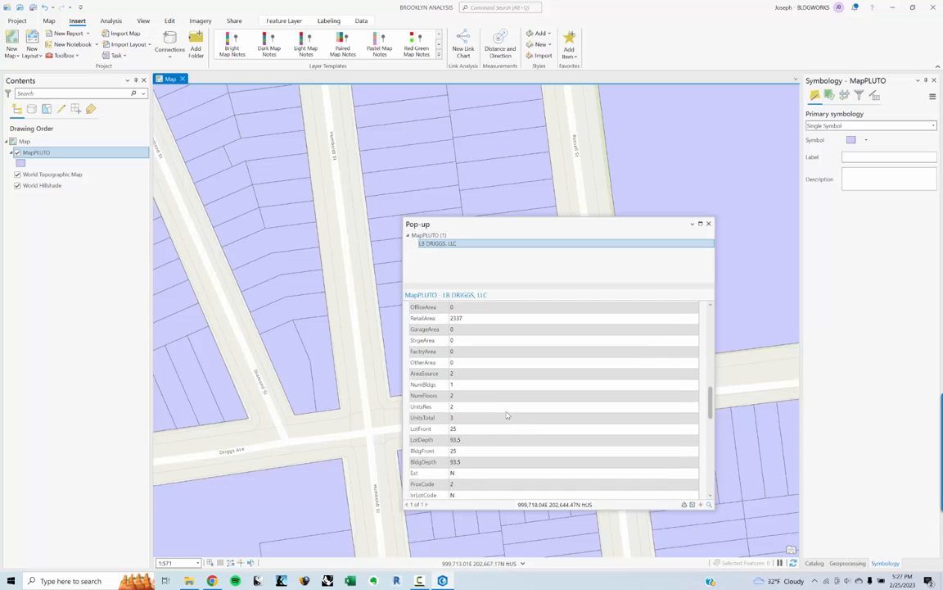
{"action": "scroll", "scroll_direction": "down", "scroll_amount": 3}
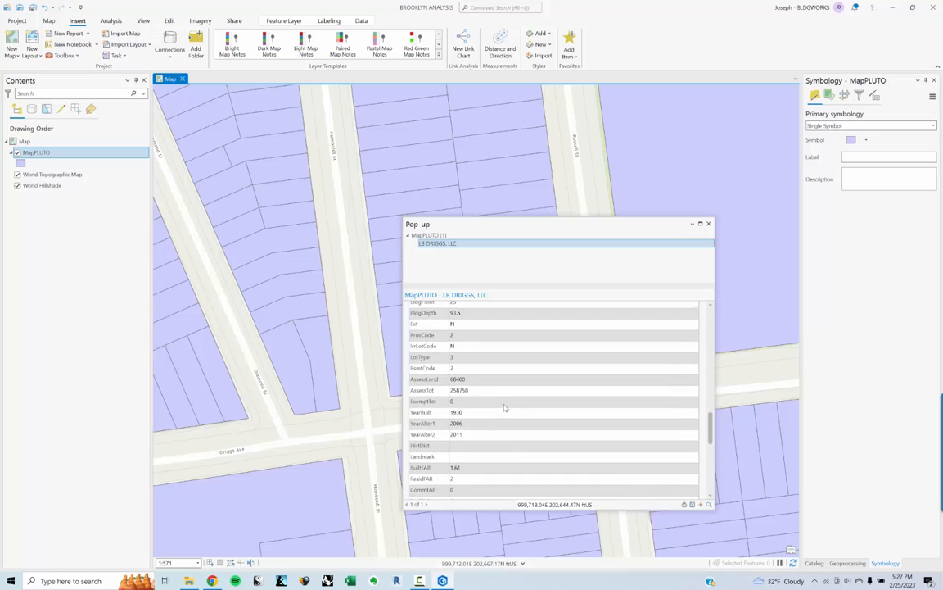
{"action": "scroll", "scroll_direction": "down", "scroll_amount": 3}
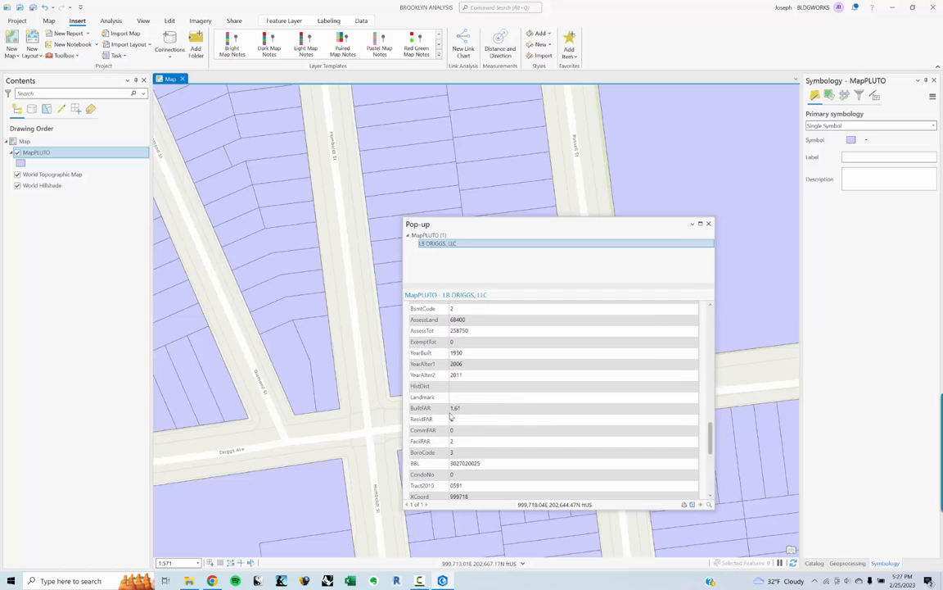
{"action": "mouse_move", "coordinate": [451, 419]}
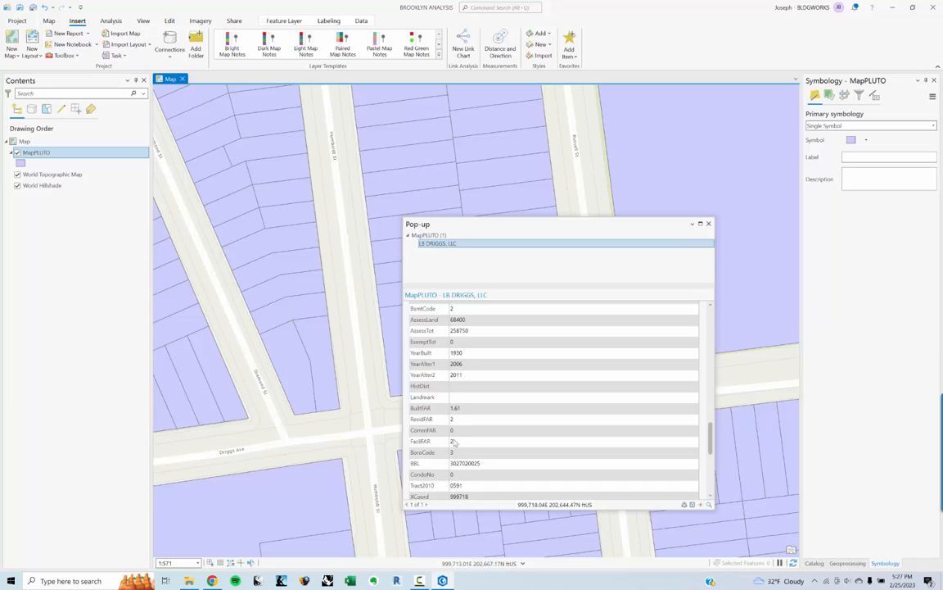
{"action": "mouse_move", "coordinate": [522, 367]}
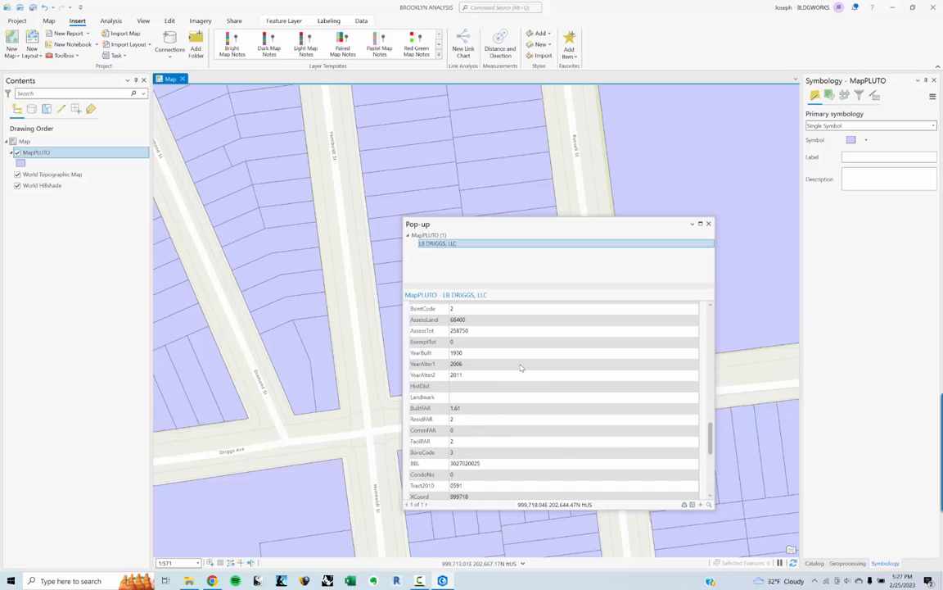
{"action": "scroll", "scroll_direction": "down", "scroll_amount": 3}
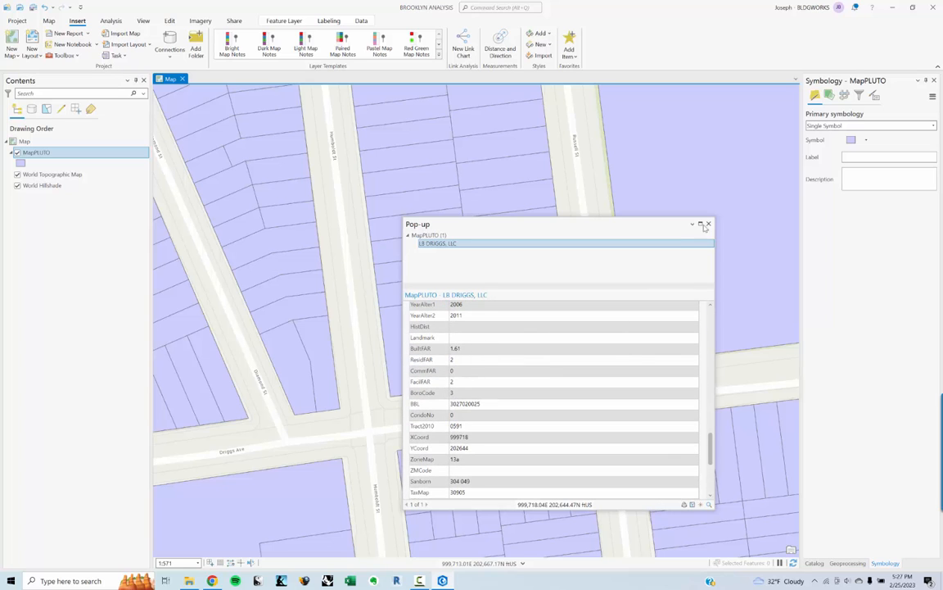
{"action": "left_click", "coordinate": [707, 223]}
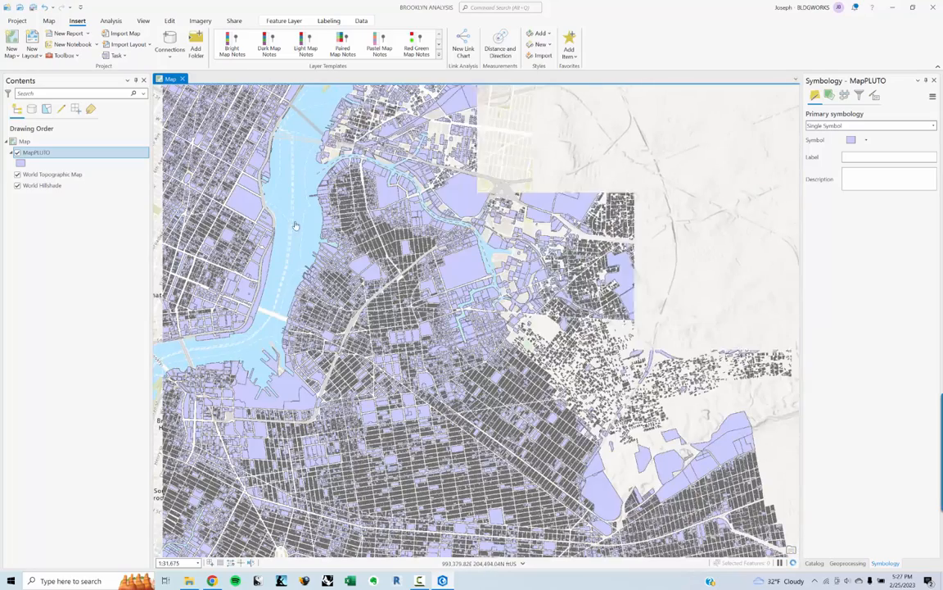
Zoom out over the citywide parcels, then back to western Brooklyn's waterfront lots.
{"action": "scroll", "scroll_direction": "down", "scroll_amount": 3}
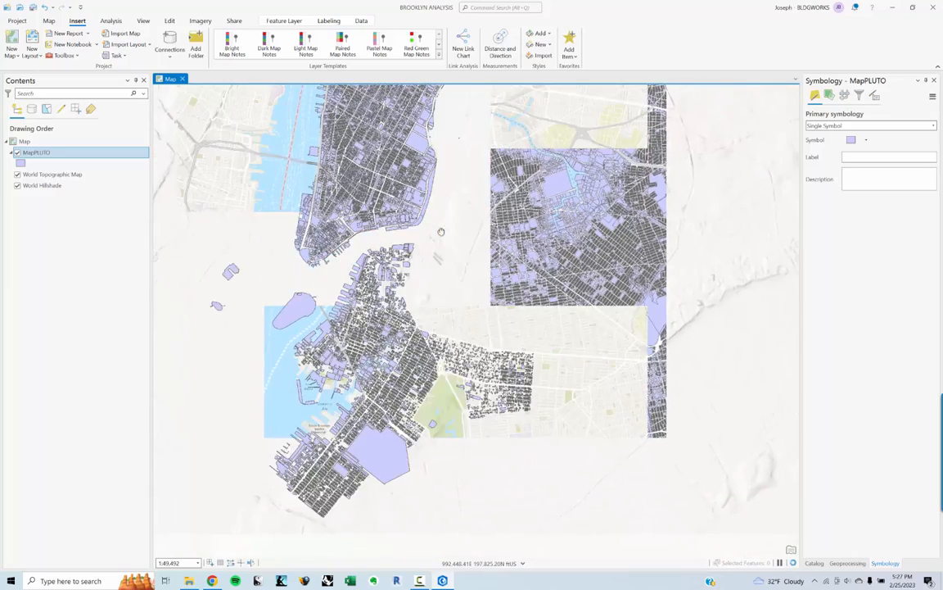
{"action": "scroll", "scroll_direction": "down", "scroll_amount": 3}
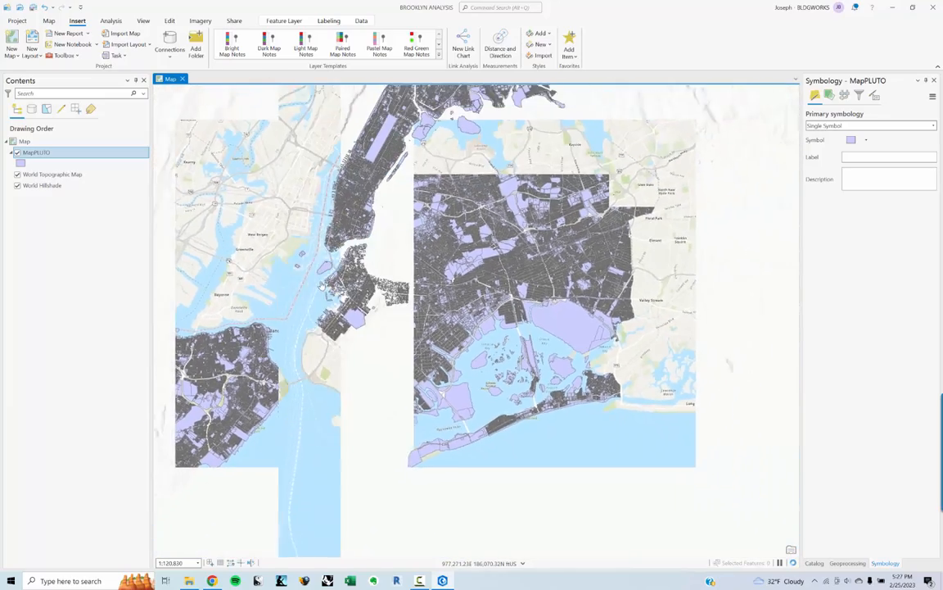
{"action": "scroll", "scroll_direction": "down", "scroll_amount": 3}
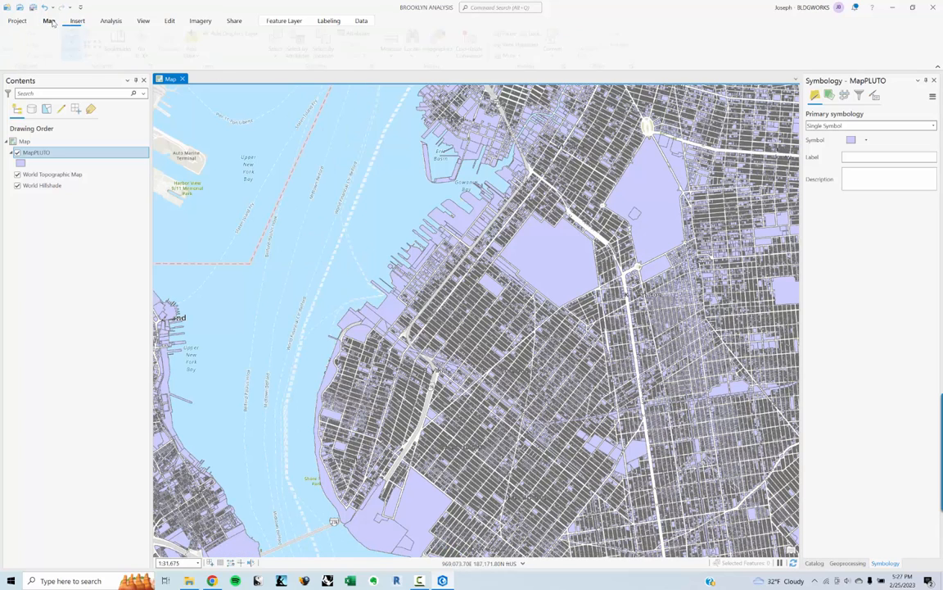
Apply a Select By Attributes query where Borough equals BK.
{"action": "left_click", "coordinate": [49, 20]}
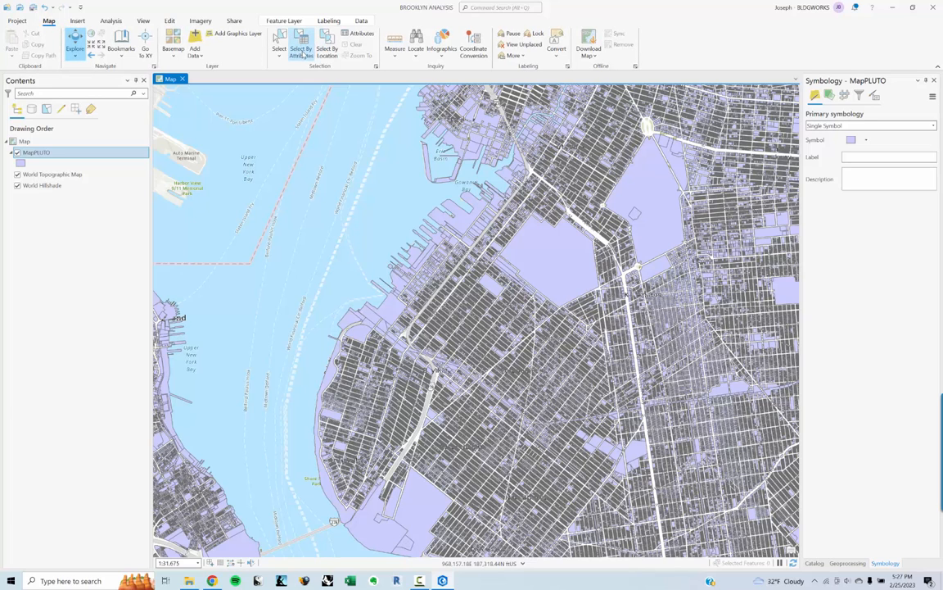
{"action": "left_click", "coordinate": [301, 45]}
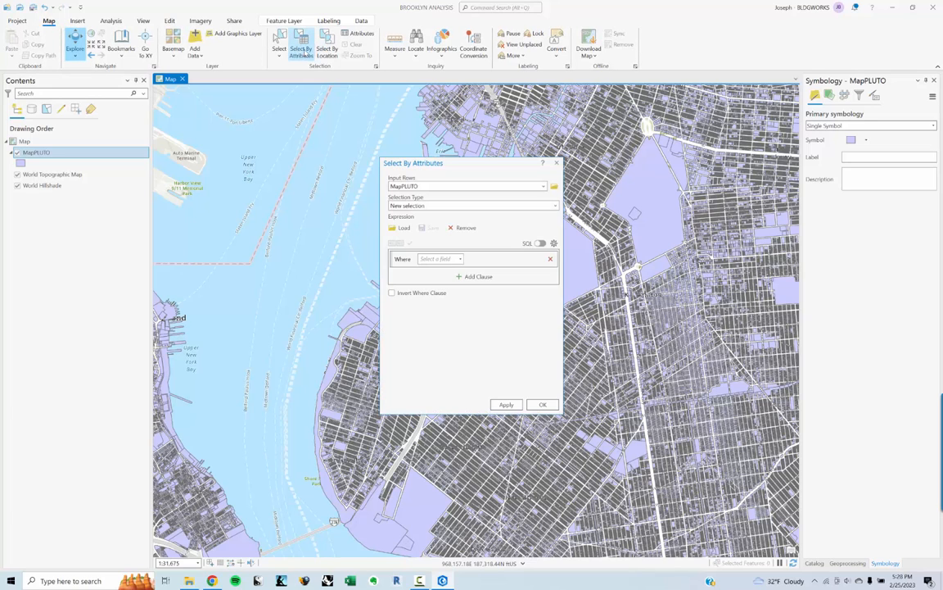
{"action": "left_click", "coordinate": [438, 258]}
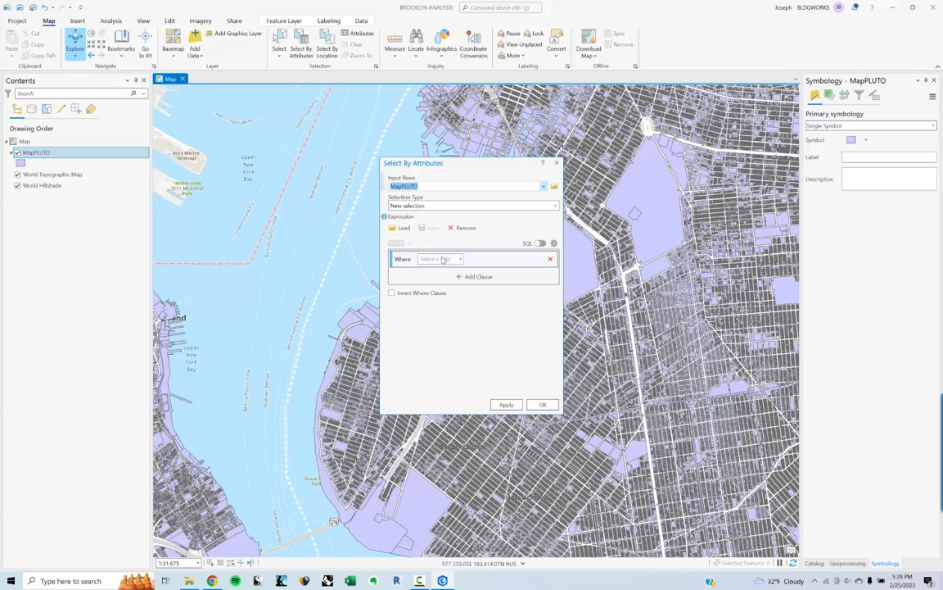
{"action": "left_click", "coordinate": [440, 259]}
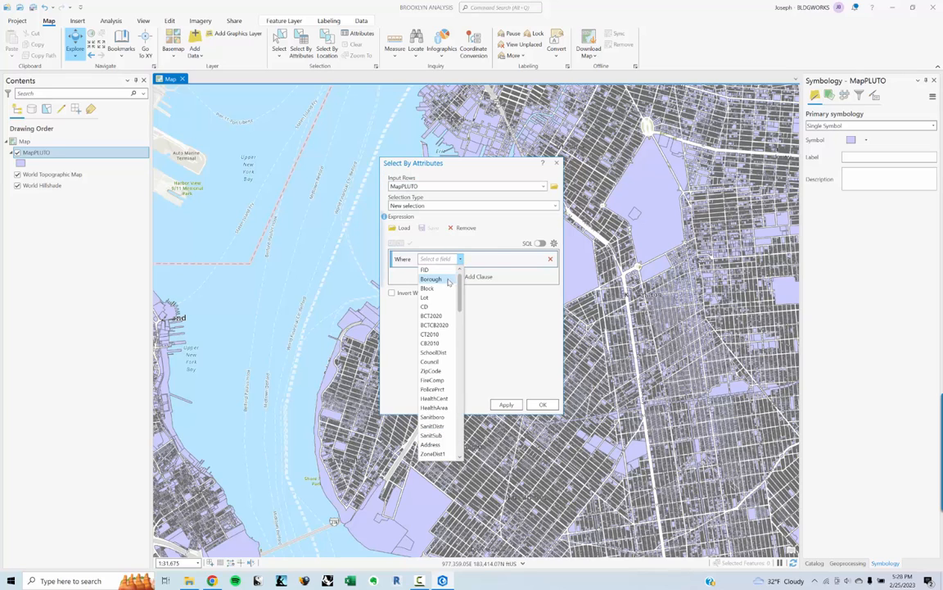
{"action": "left_click", "coordinate": [431, 278]}
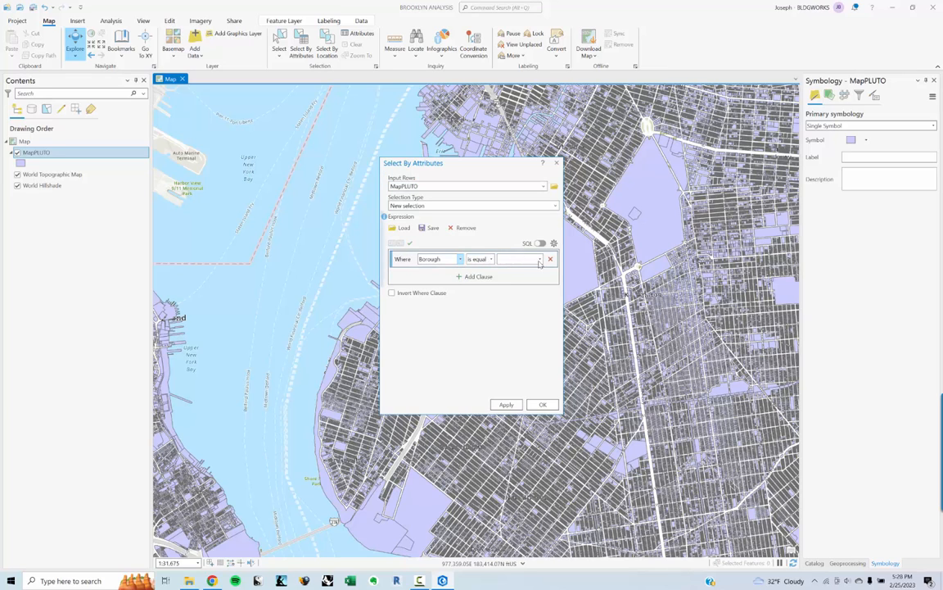
{"action": "left_click", "coordinate": [516, 259]}
{"action": "type", "text": "BK"}
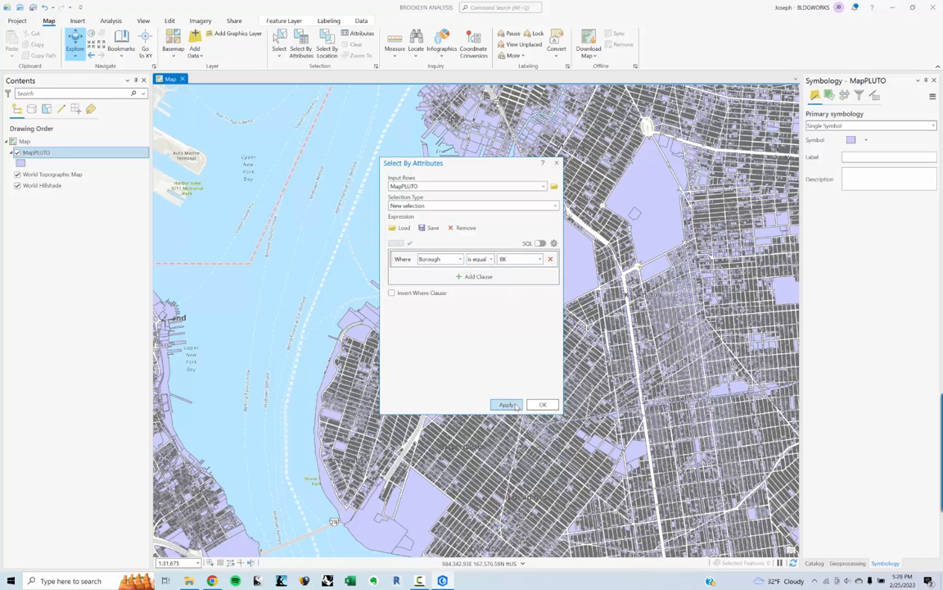
{"action": "left_click", "coordinate": [506, 404]}
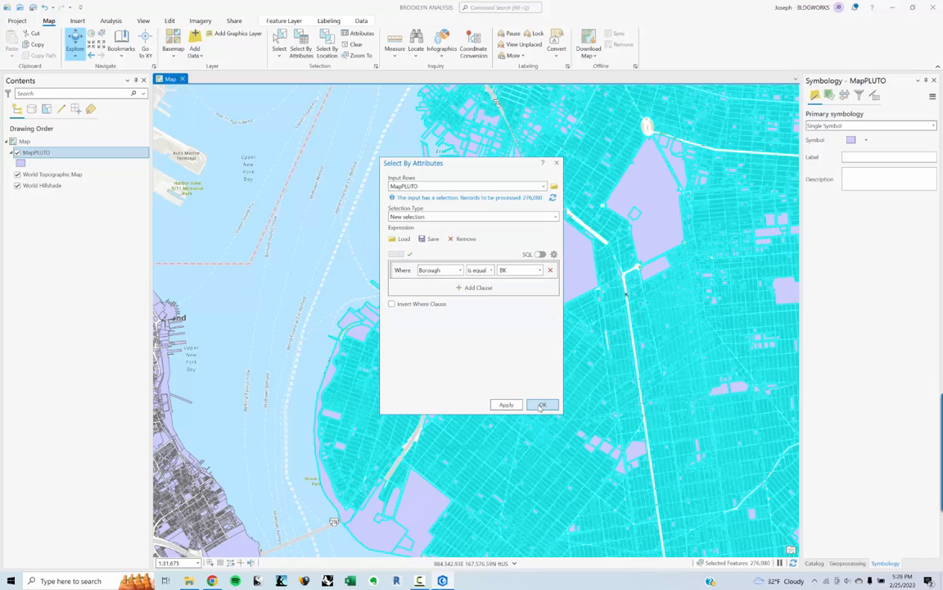
Confirm the BK query and frame all 276,080 selected Brooklyn lots.
{"action": "left_click", "coordinate": [543, 403]}
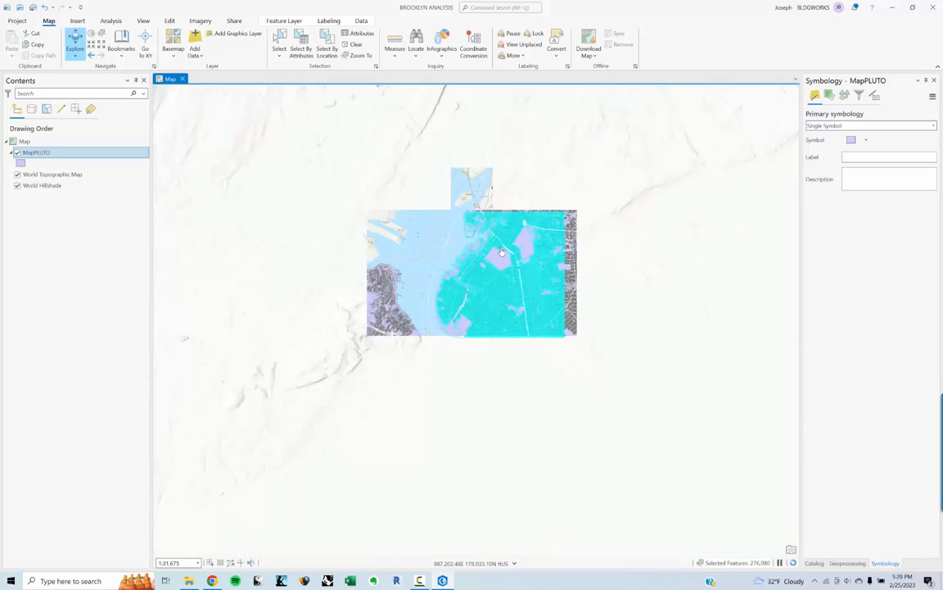
{"action": "scroll", "scroll_direction": "down", "scroll_amount": 3}
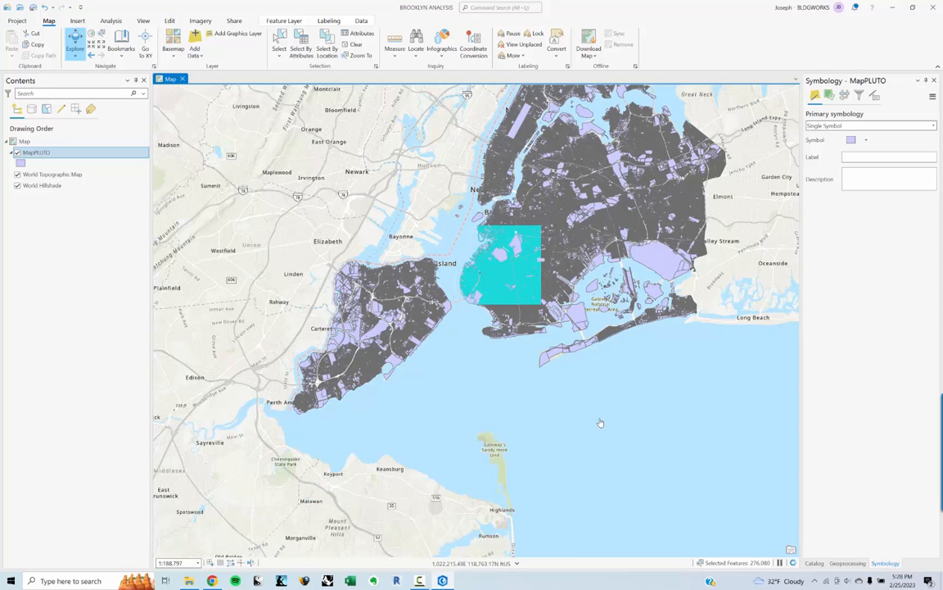
{"action": "mouse_move", "coordinate": [611, 388]}
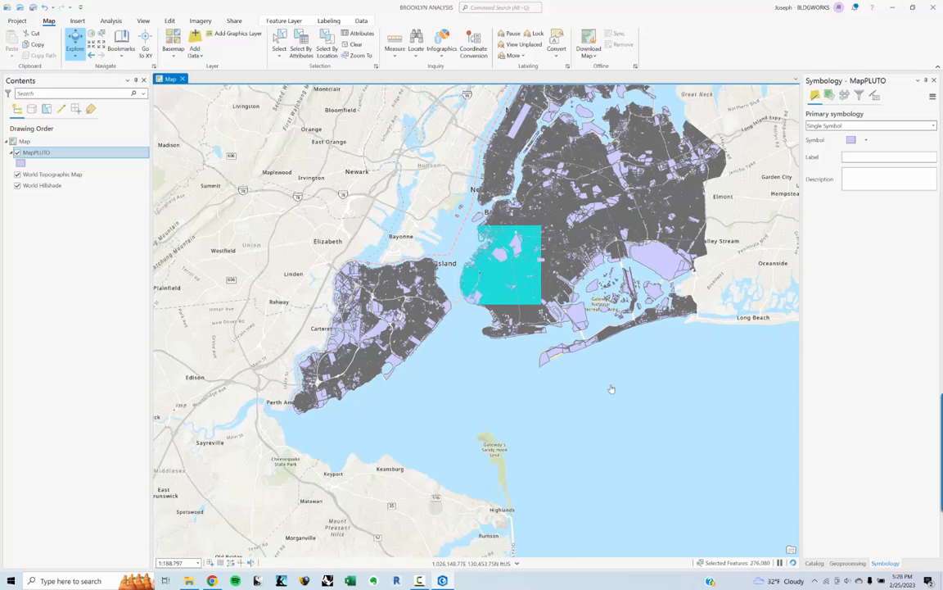
{"action": "left_click_drag", "start_coordinate": [612, 388], "coordinate": [556, 405]}
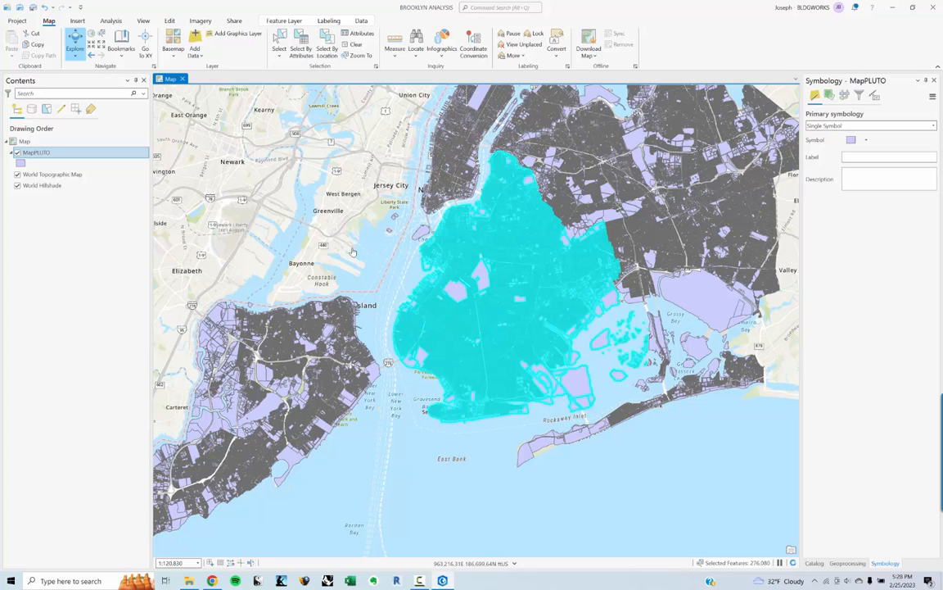
{"action": "mouse_move", "coordinate": [195, 230]}
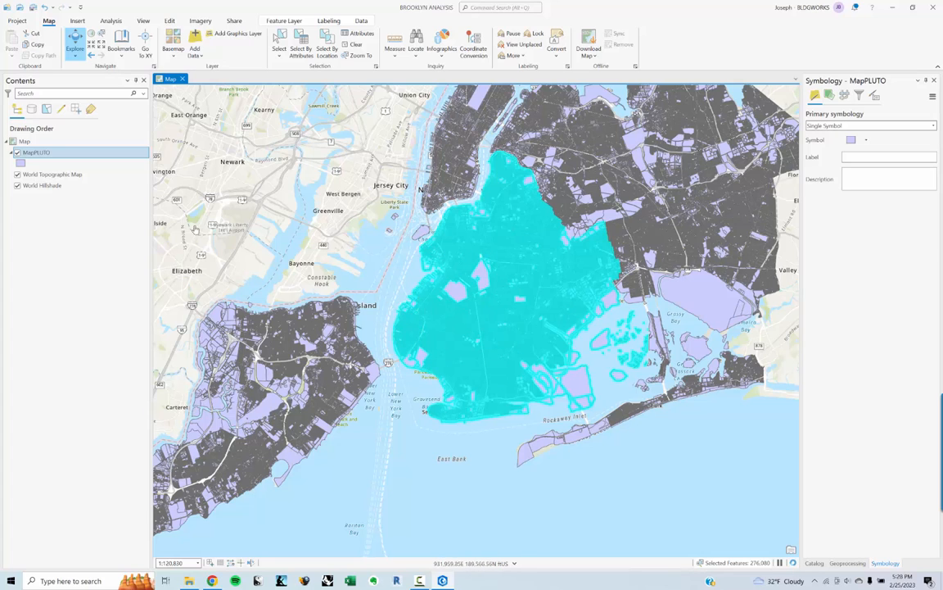
Export the selected MapPLUTO lots to a new DATA EXPORT 1 folder as BROOKLYN DATA 1.shp.
{"action": "right_click", "coordinate": [36, 152]}
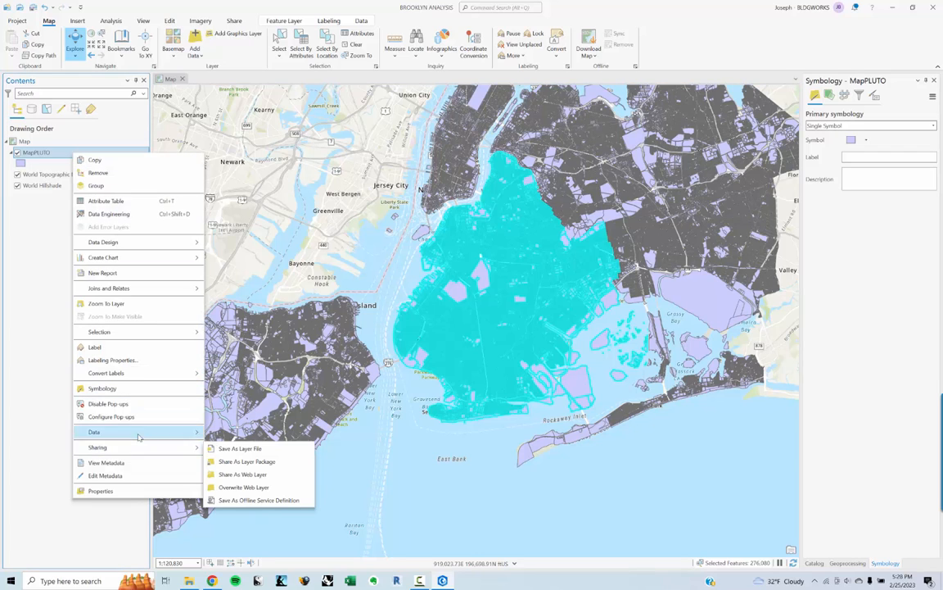
{"action": "left_click", "coordinate": [239, 448]}
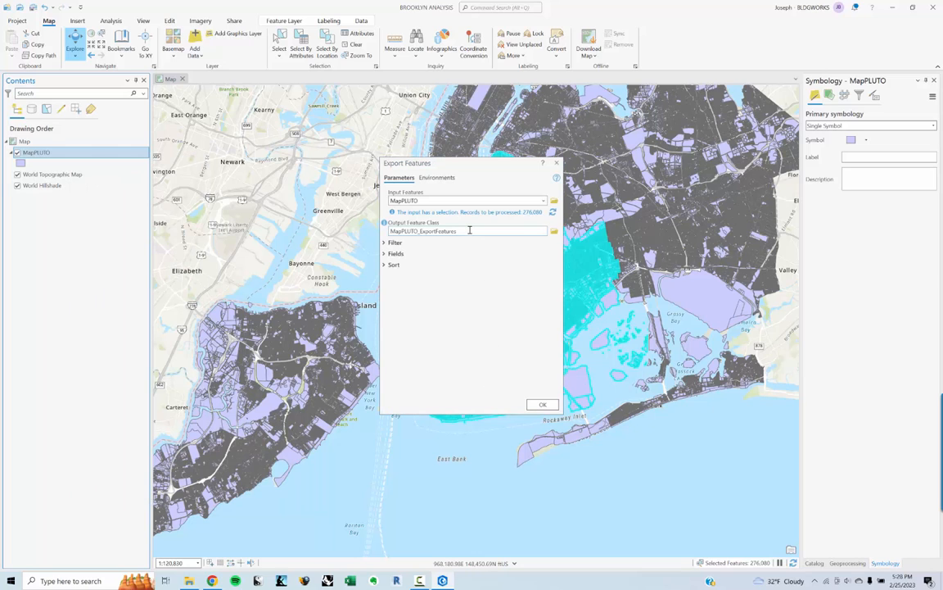
{"action": "left_click", "coordinate": [553, 230]}
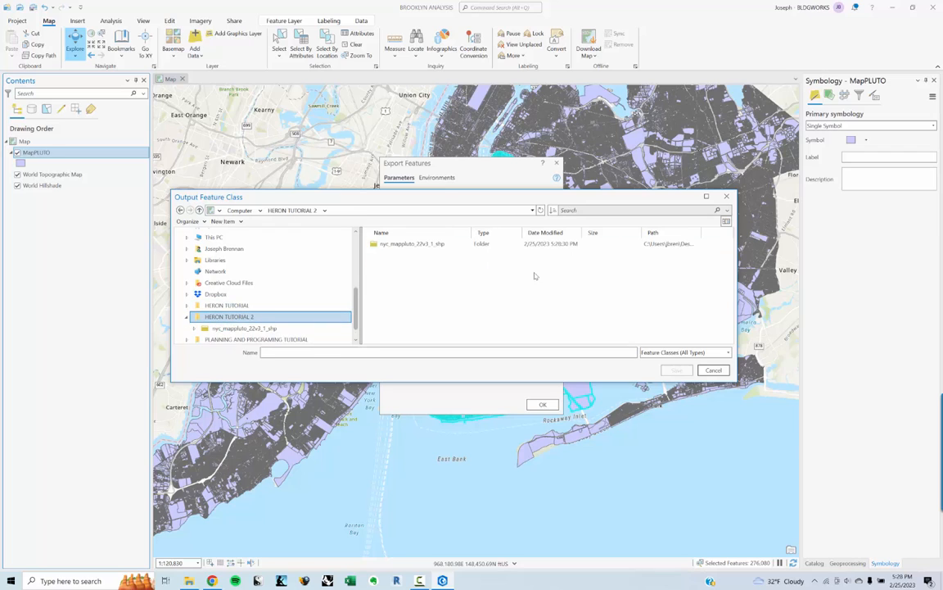
{"action": "left_click", "coordinate": [223, 221]}
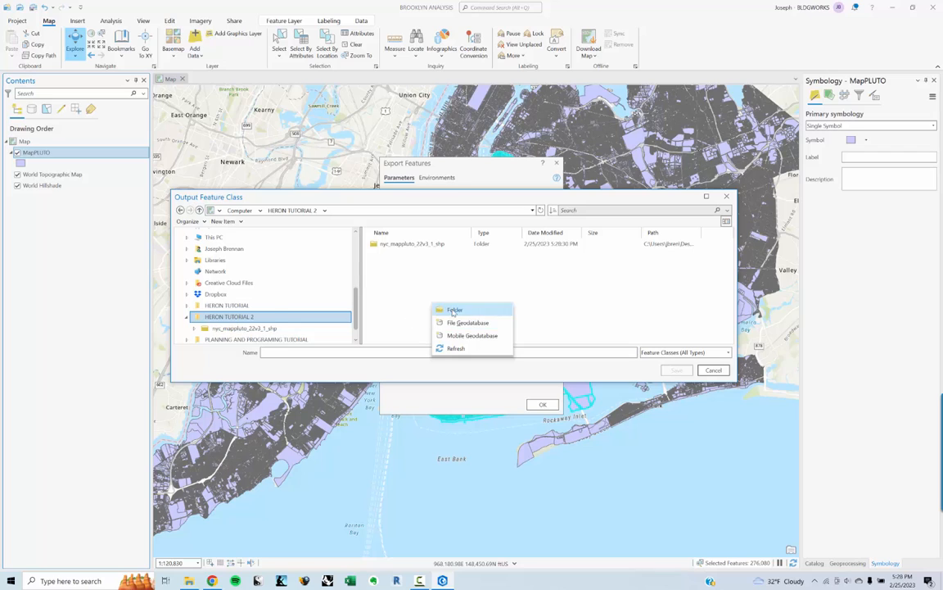
{"action": "left_click", "coordinate": [454, 310]}
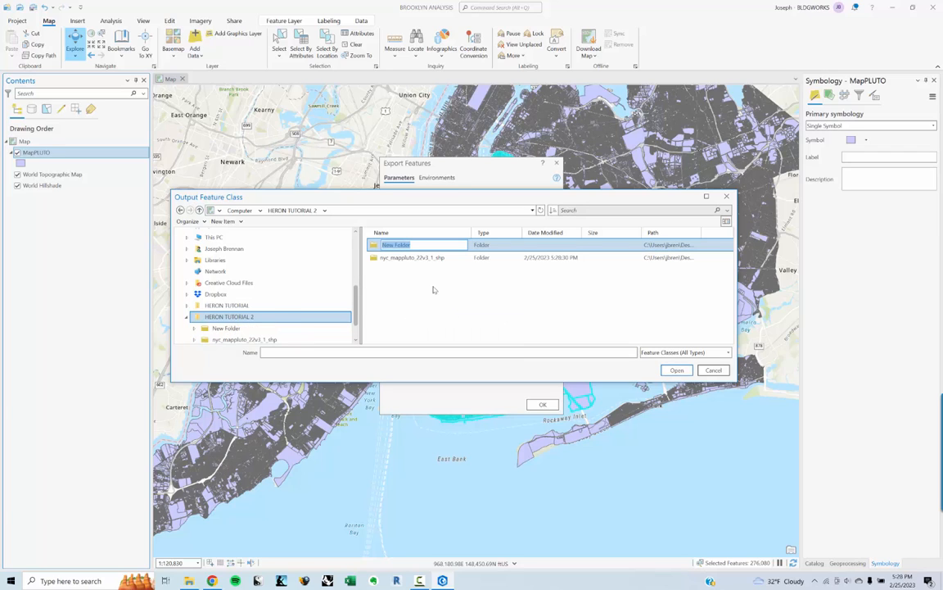
{"action": "type", "text": "DATA EXPORT 1"}
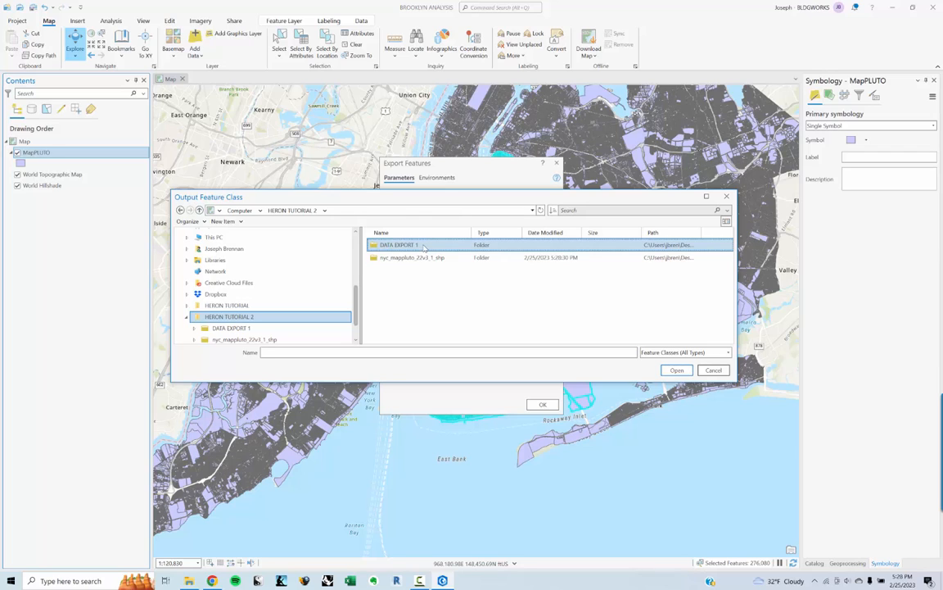
{"action": "double_click", "coordinate": [397, 244]}
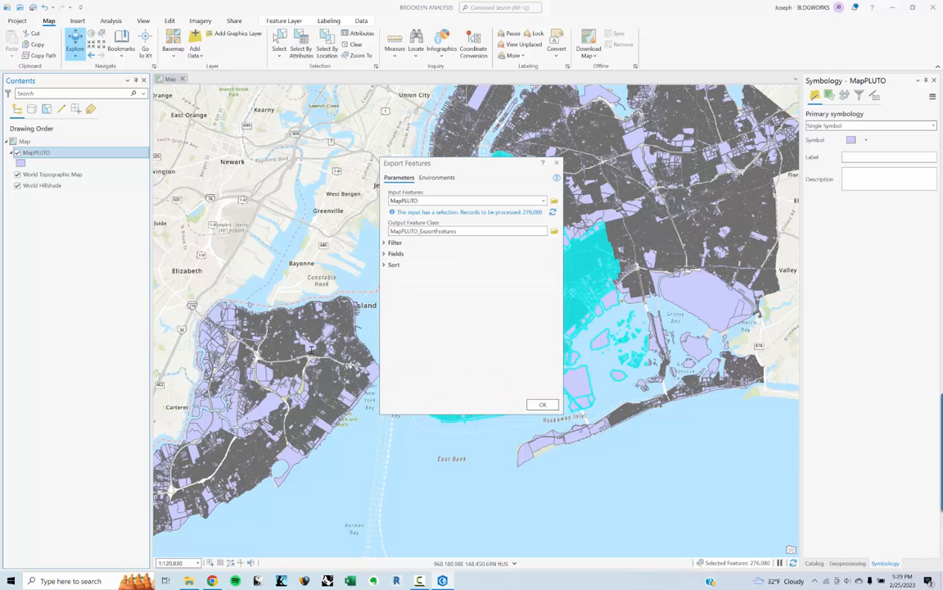
{"action": "type", "text": "BROOKLYN DATA 1.shp"}
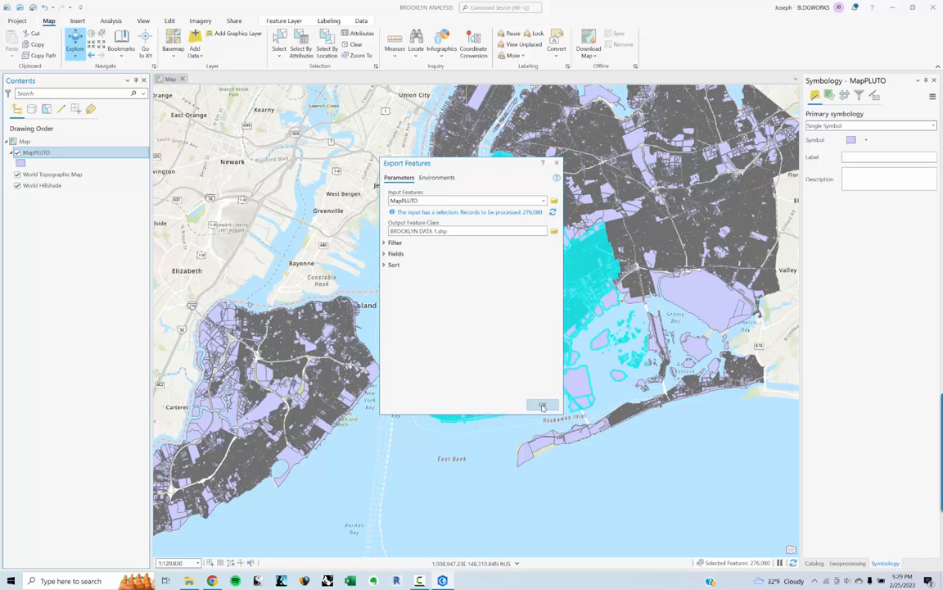
Run the export to BROOKLYN DATA 1 and hide MapPLUTO so only the Brooklyn lots show.
{"action": "left_click", "coordinate": [543, 404]}
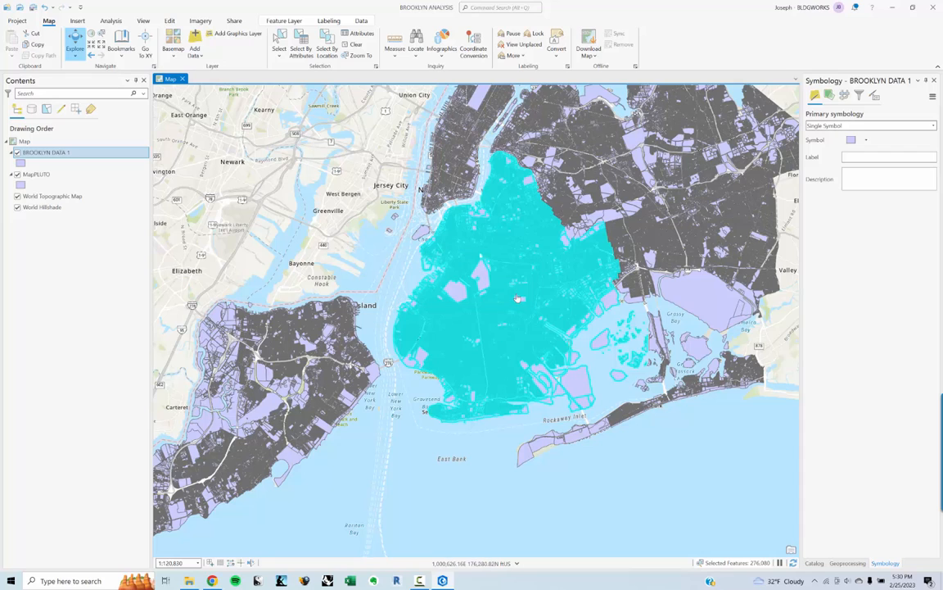
{"action": "left_click", "coordinate": [45, 152]}
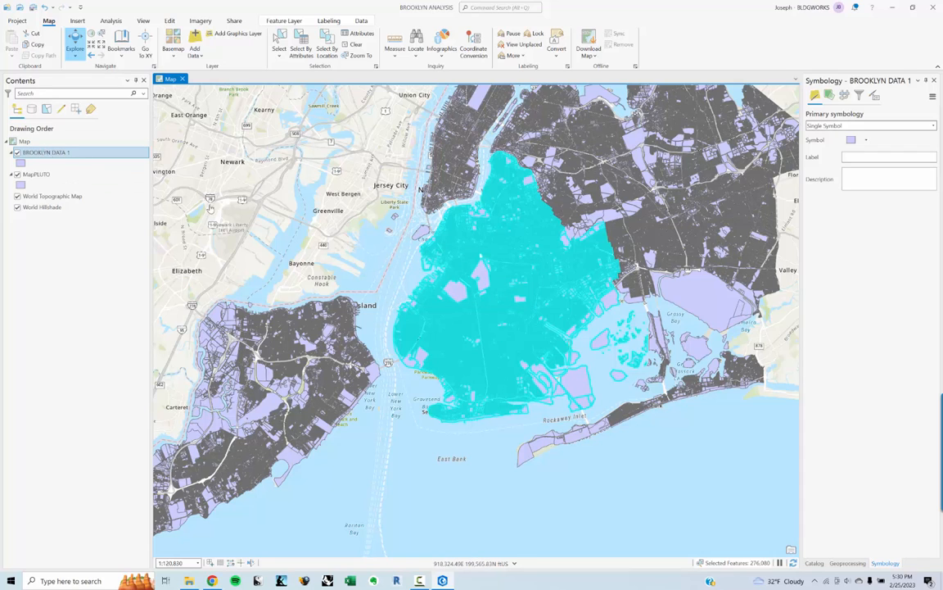
{"action": "left_click", "coordinate": [17, 173]}
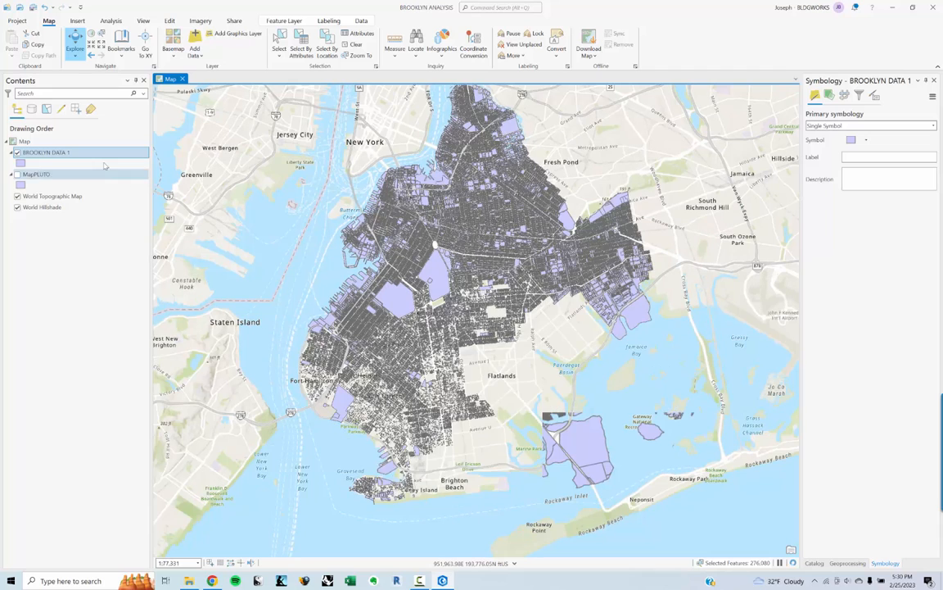
Apply the tan Government gallery fill to BROOKLYN DATA 1, then adjust layer selection in Contents.
{"action": "left_click", "coordinate": [851, 139]}
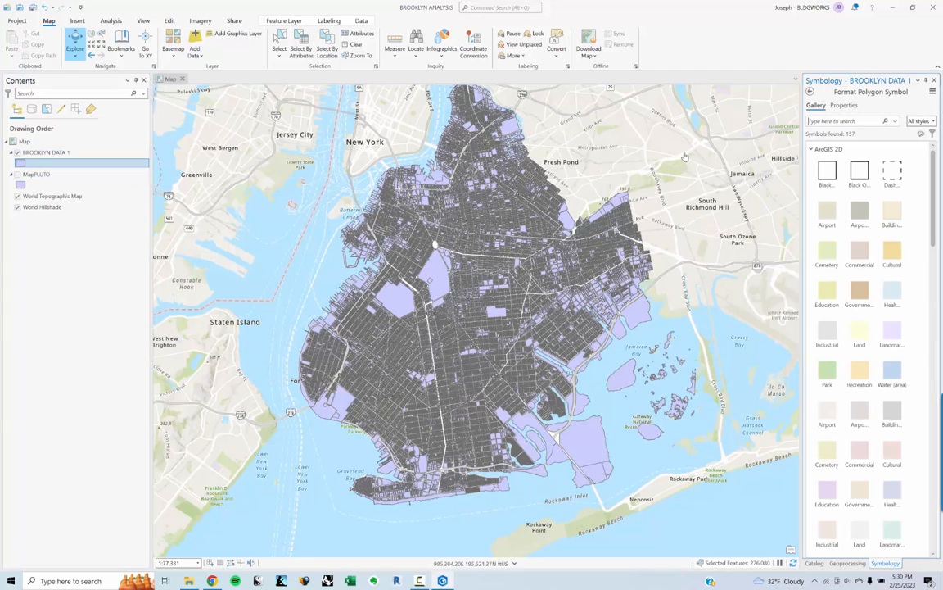
{"action": "left_click", "coordinate": [891, 374]}
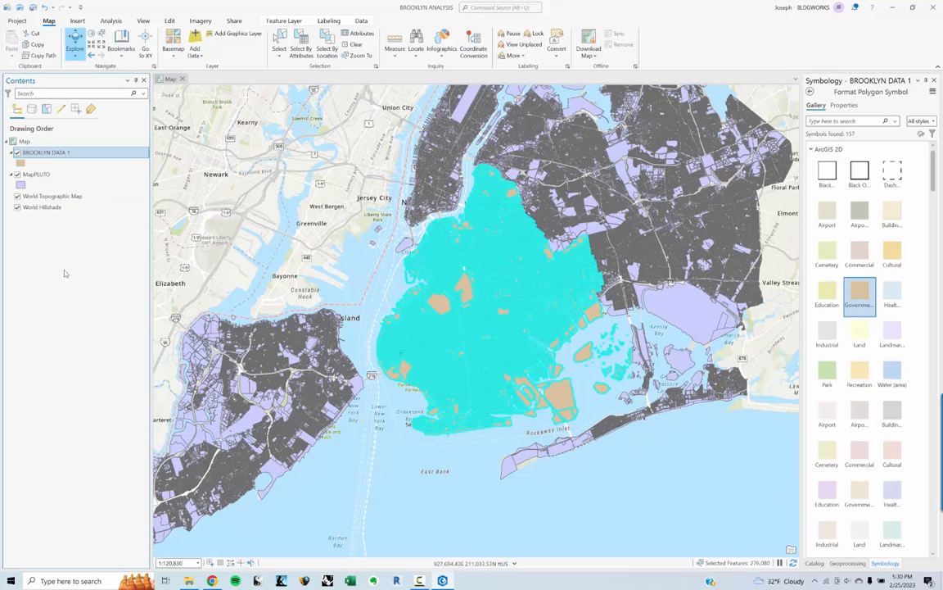
{"action": "left_click", "coordinate": [53, 195]}
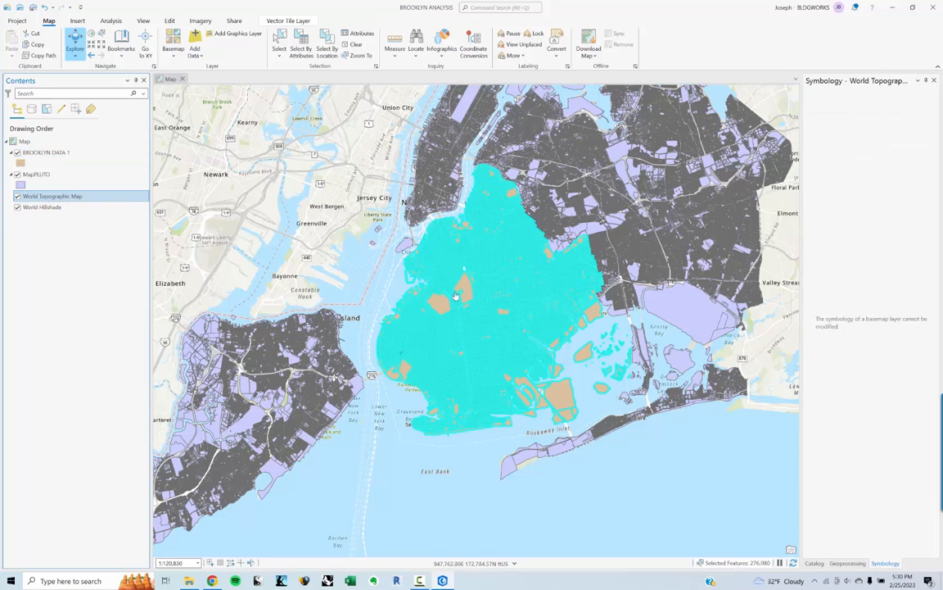
{"action": "left_click", "coordinate": [36, 173]}
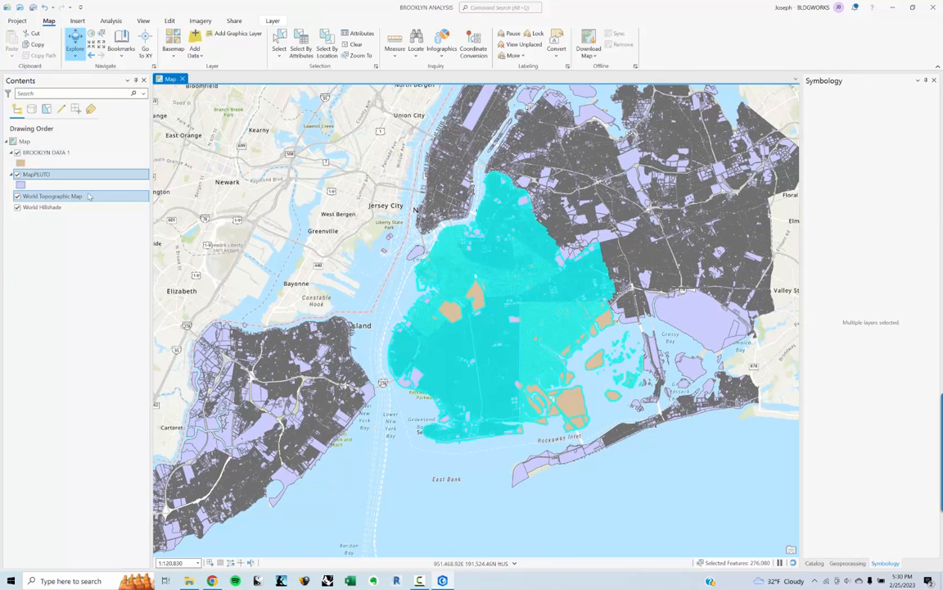
{"action": "left_click", "coordinate": [17, 174]}
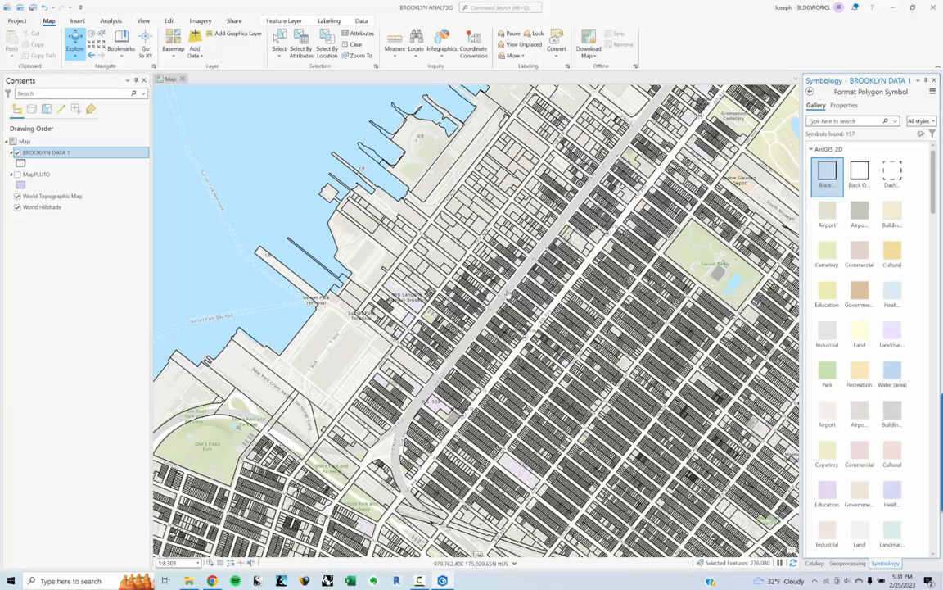
Try the Airport, lavender and Health fills, then settle on Green (Pastel) for the lots.
{"action": "left_click", "coordinate": [859, 216]}
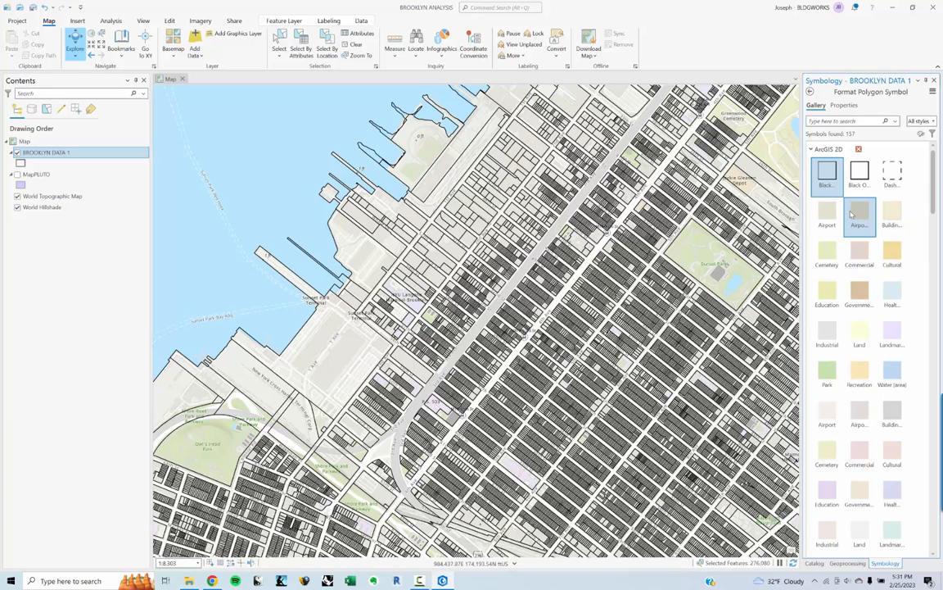
{"action": "left_click", "coordinate": [826, 215]}
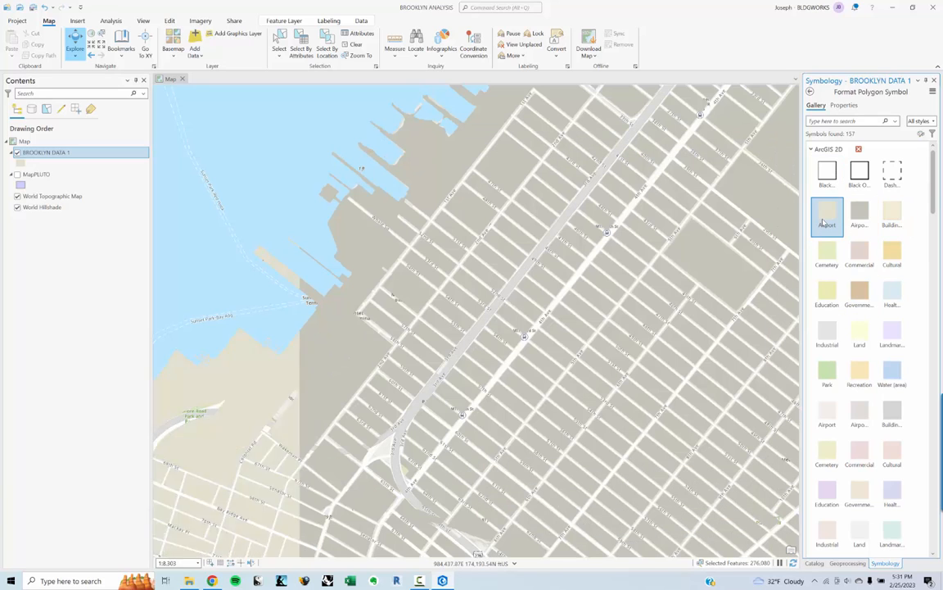
{"action": "left_click", "coordinate": [892, 334]}
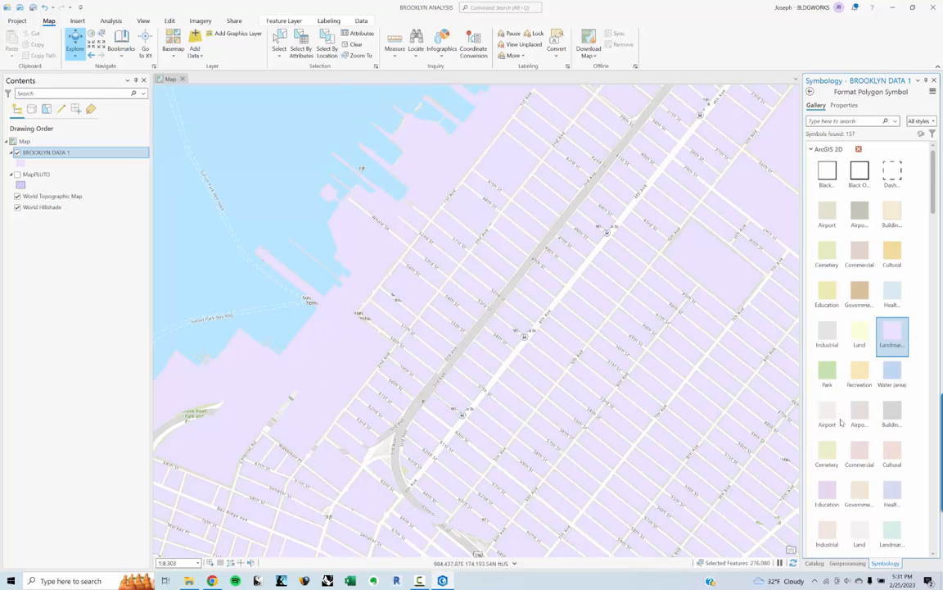
{"action": "left_click", "coordinate": [891, 295]}
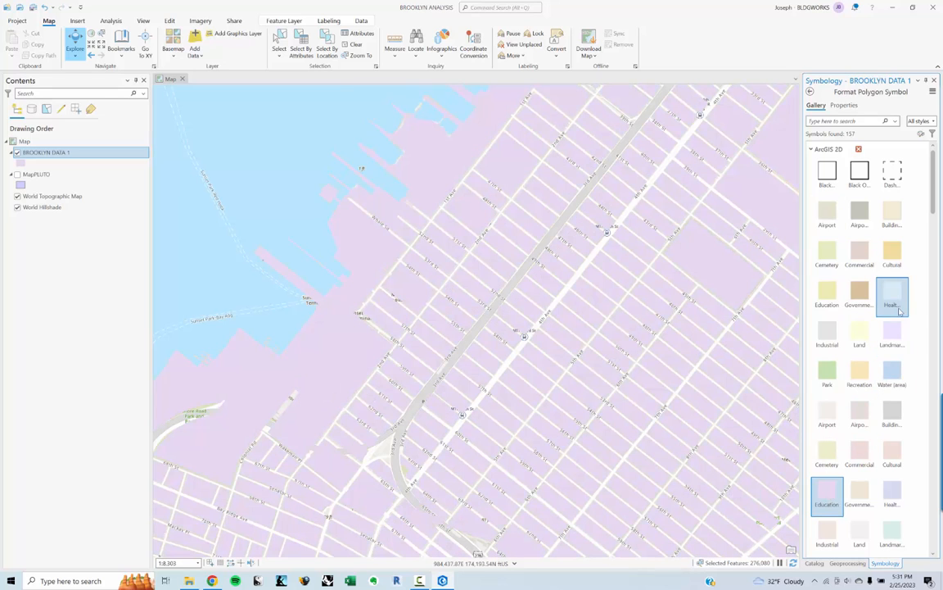
{"action": "scroll", "scroll_direction": "down", "scroll_amount": 3}
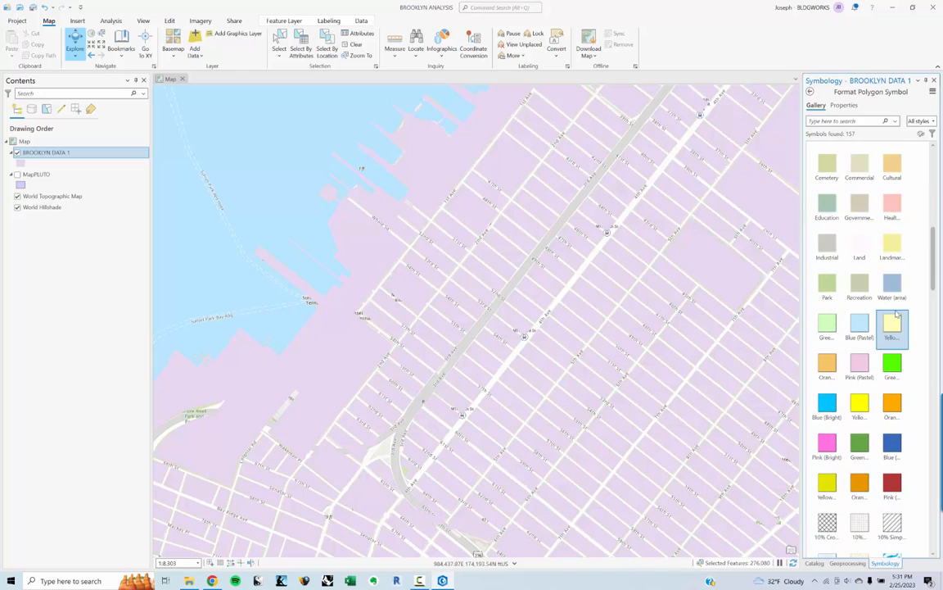
{"action": "left_click", "coordinate": [827, 323]}
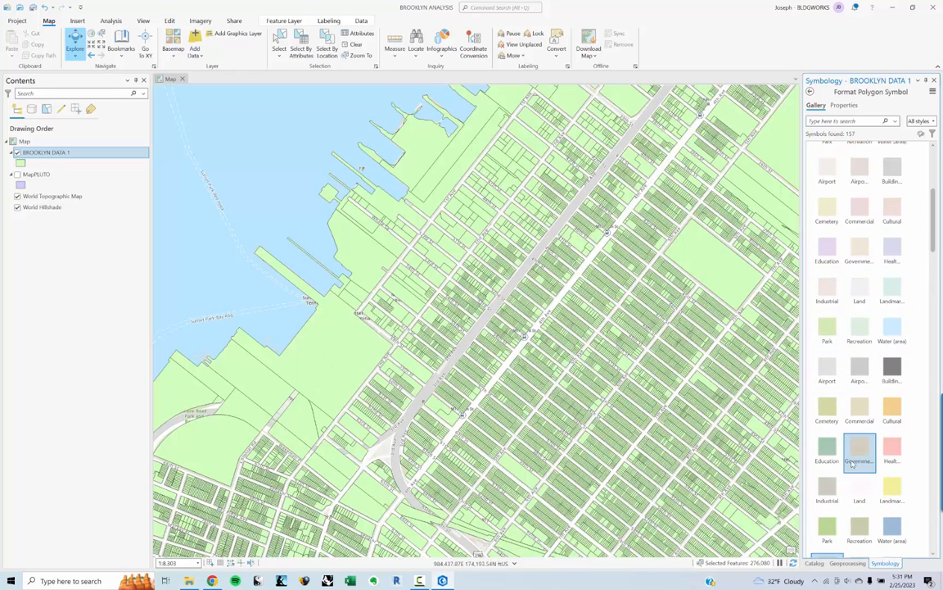
{"action": "scroll", "scroll_direction": "down", "scroll_amount": 3}
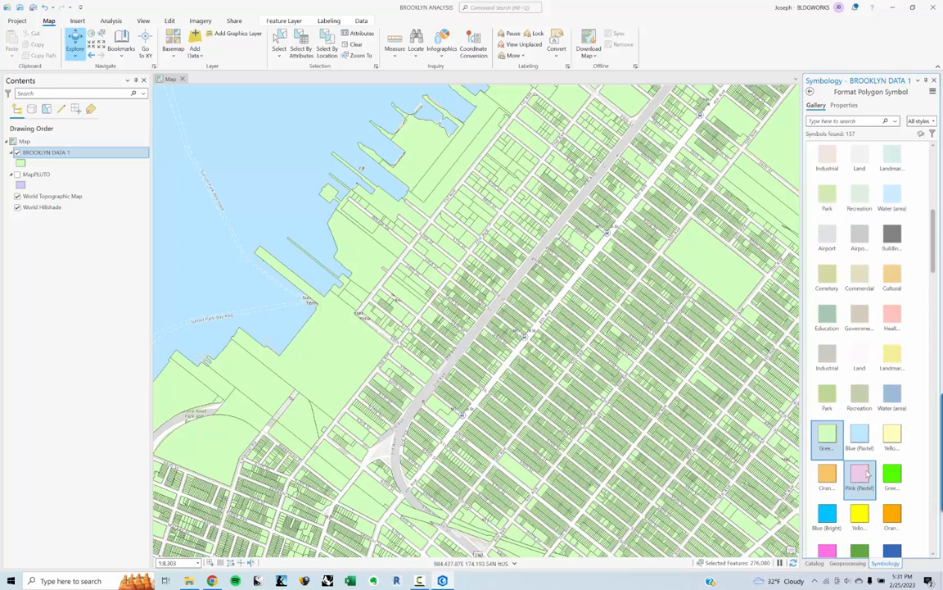
{"action": "scroll", "scroll_direction": "down", "scroll_amount": 3}
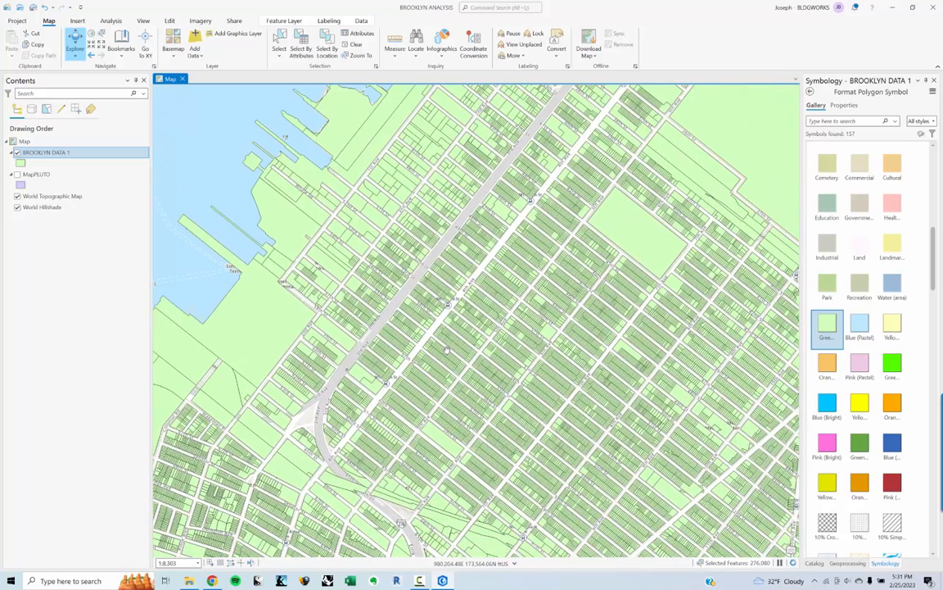
Lasso-select the Brooklyn blocks near Gowanus Bay, about 4,537 lots.
{"action": "left_click", "coordinate": [279, 41]}
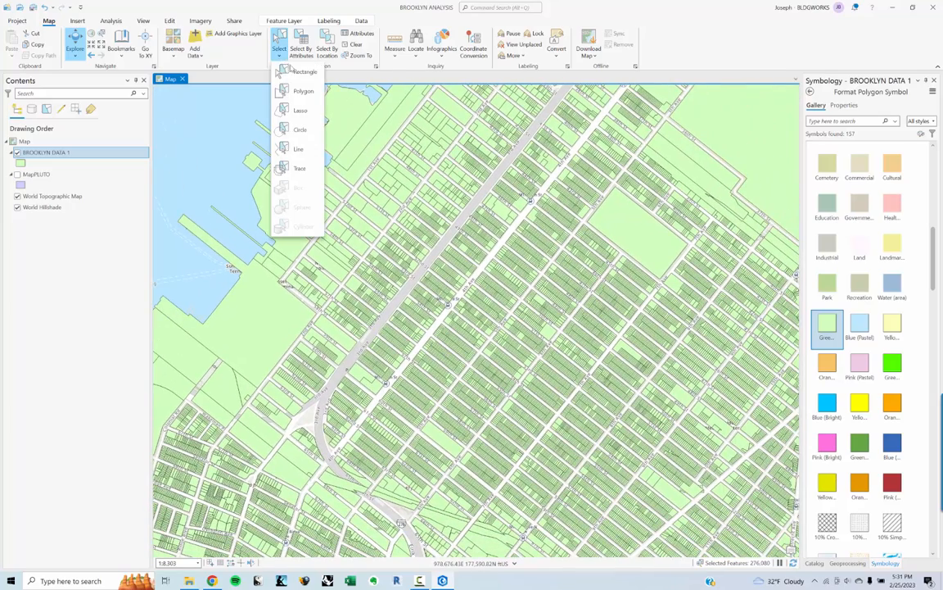
{"action": "mouse_move", "coordinate": [300, 110]}
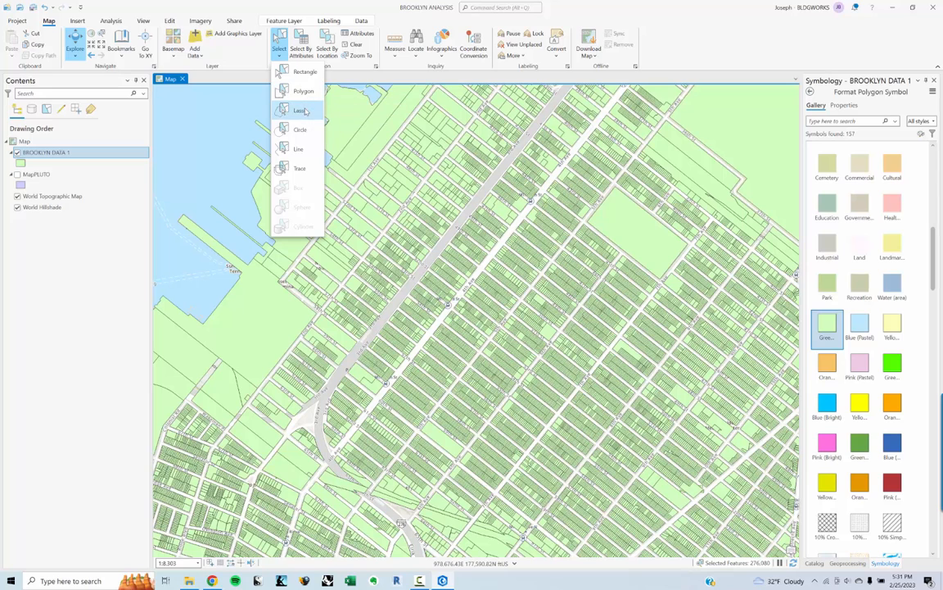
{"action": "mouse_move", "coordinate": [304, 91]}
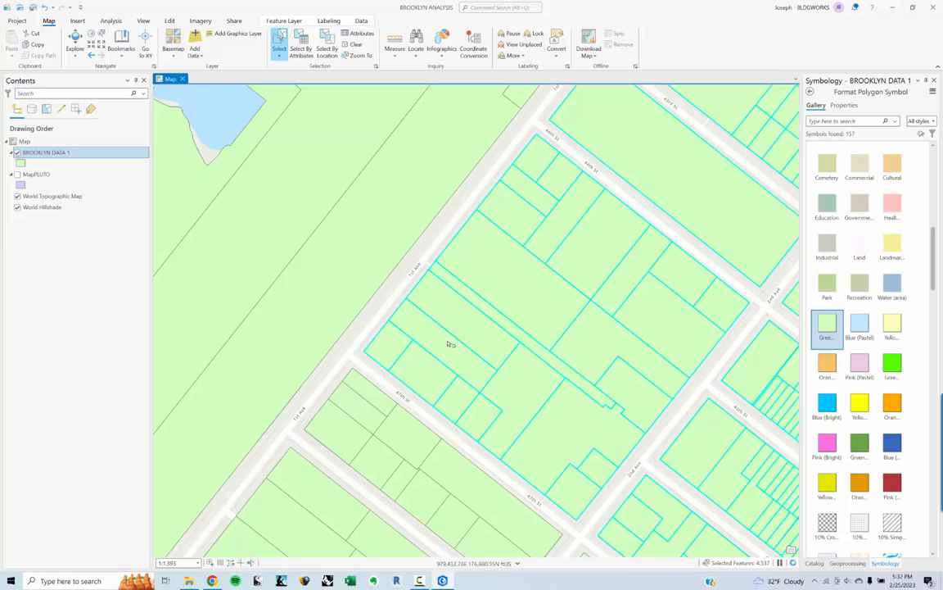
{"action": "scroll", "scroll_direction": "down", "scroll_amount": 3}
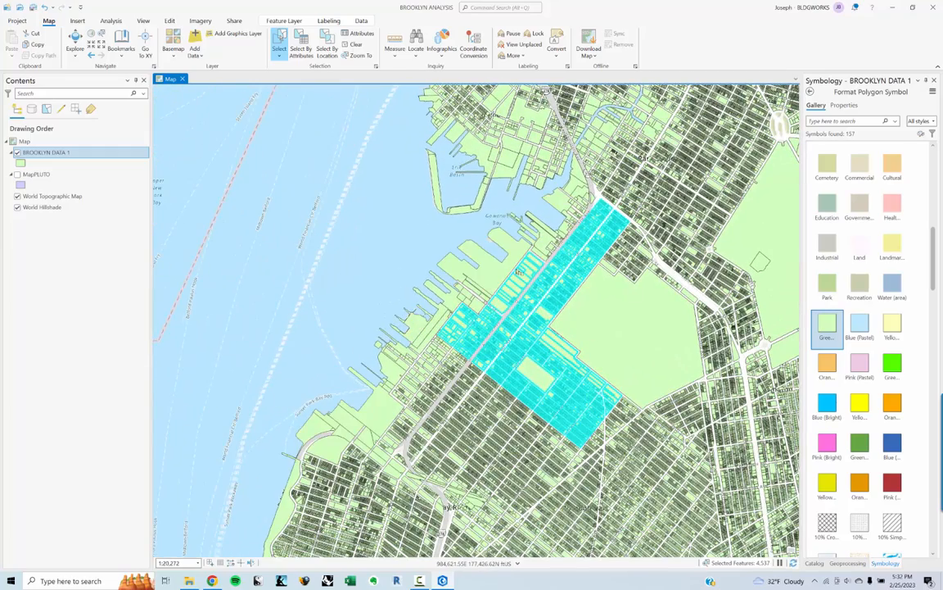
Export the 4,537 selected BROOKLYN DATA 1 lots to a shapefile named BROOKLYN DATA 2.
{"action": "right_click", "coordinate": [45, 153]}
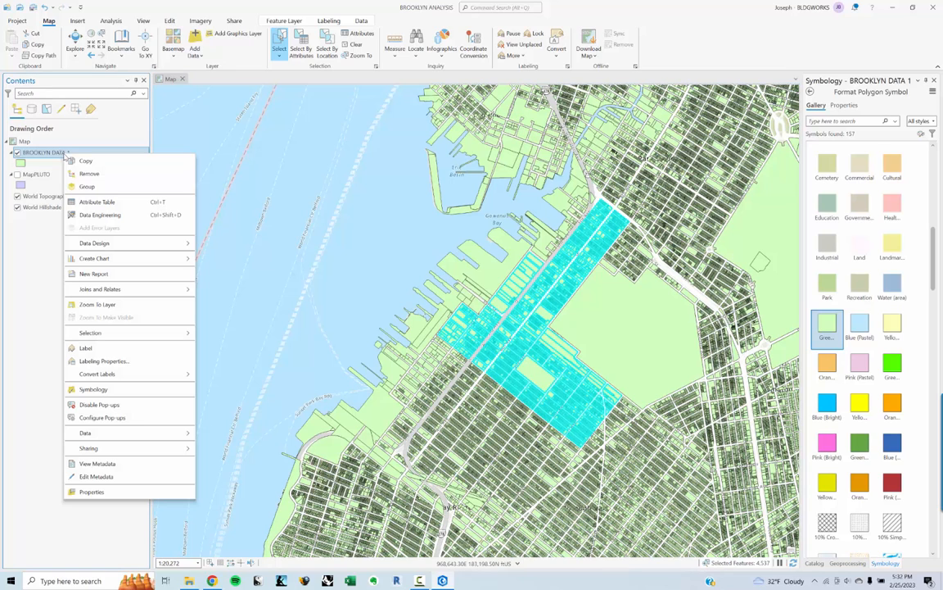
{"action": "mouse_move", "coordinate": [84, 433]}
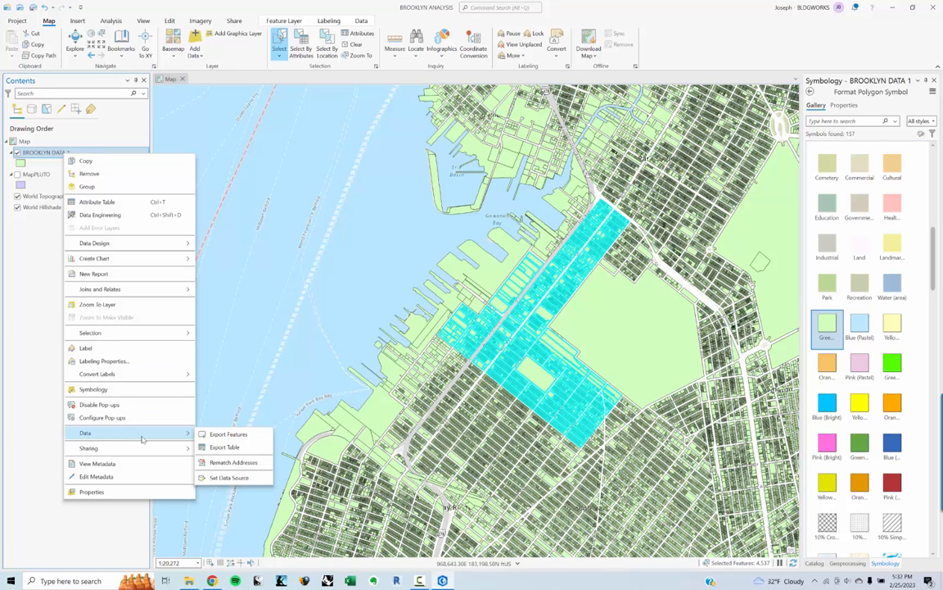
{"action": "left_click", "coordinate": [229, 434]}
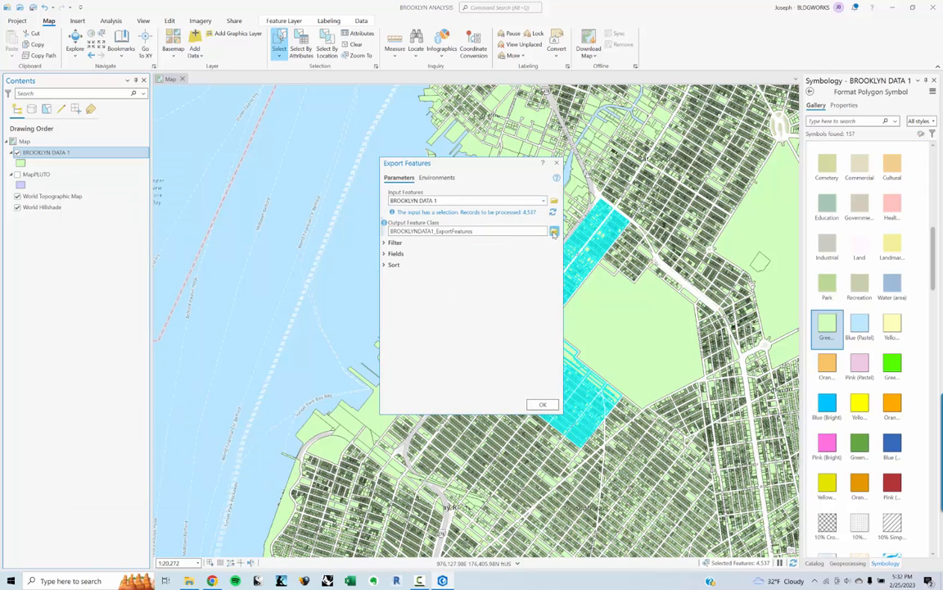
{"action": "left_click", "coordinate": [553, 230]}
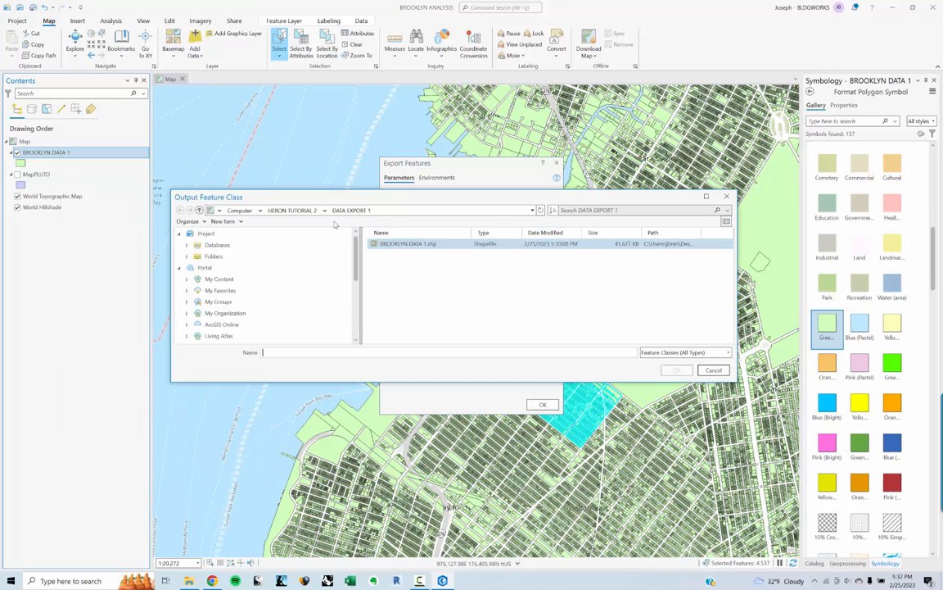
{"action": "left_click", "coordinate": [408, 244]}
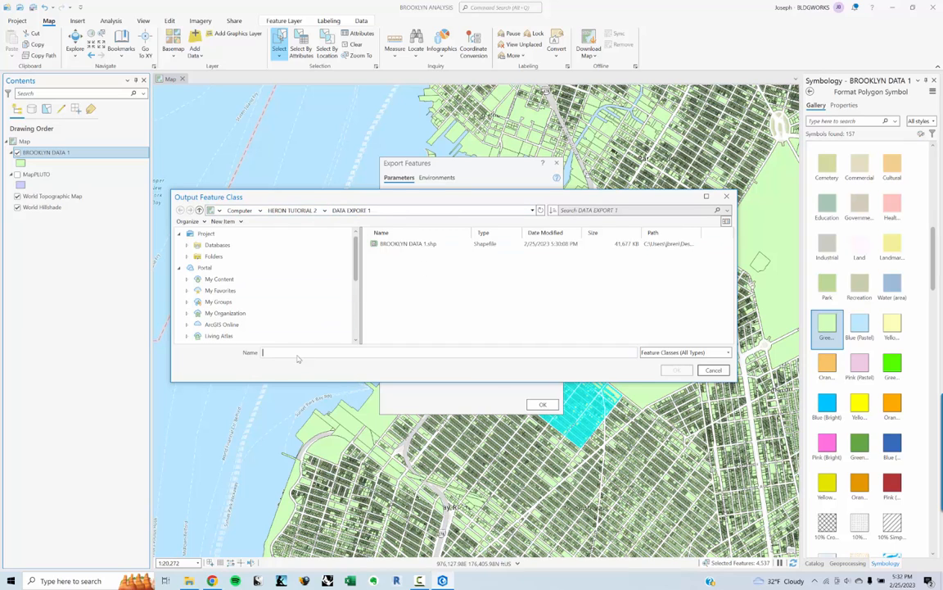
{"action": "type", "text": "BROOK"}
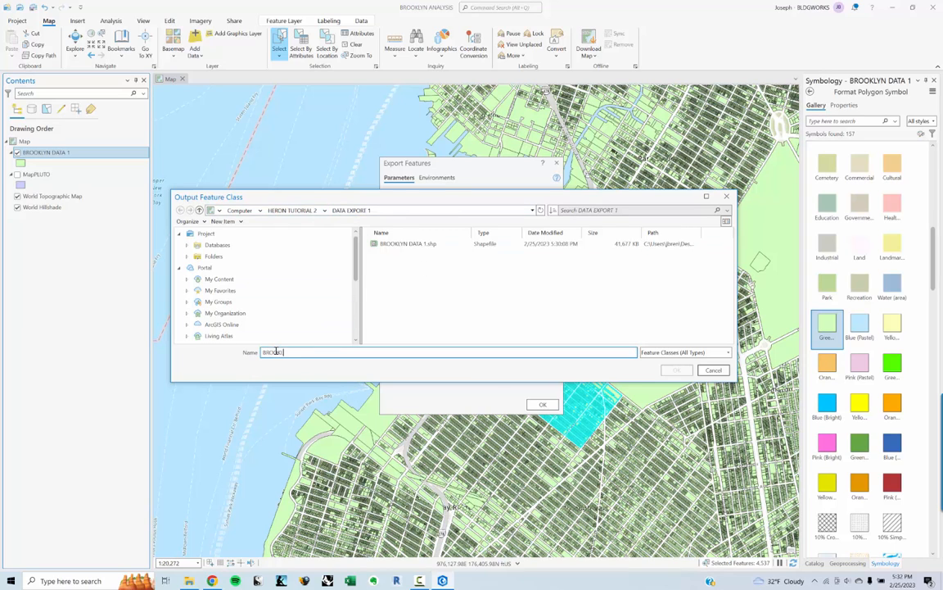
{"action": "type", "text": "D1"}
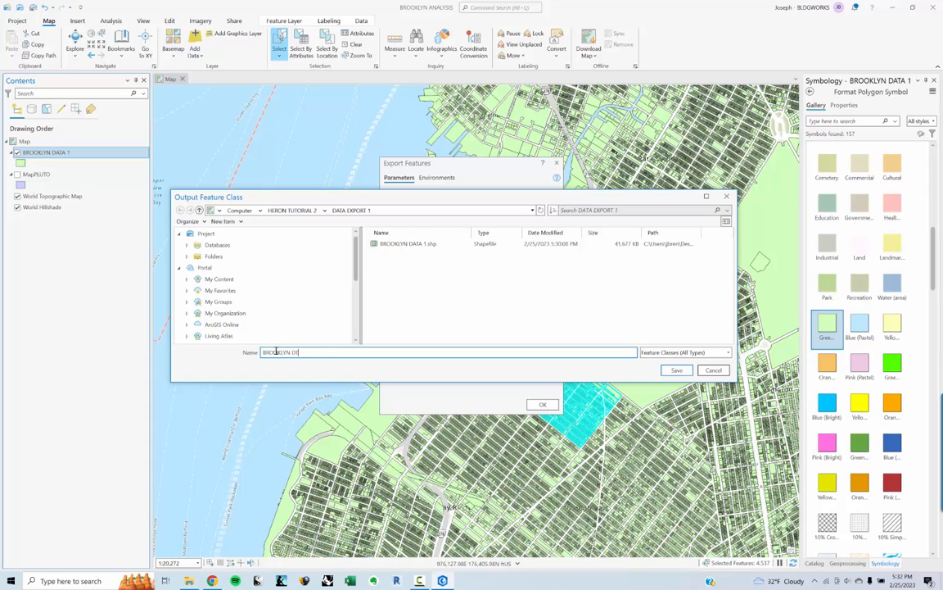
{"action": "type", "text": "2"}
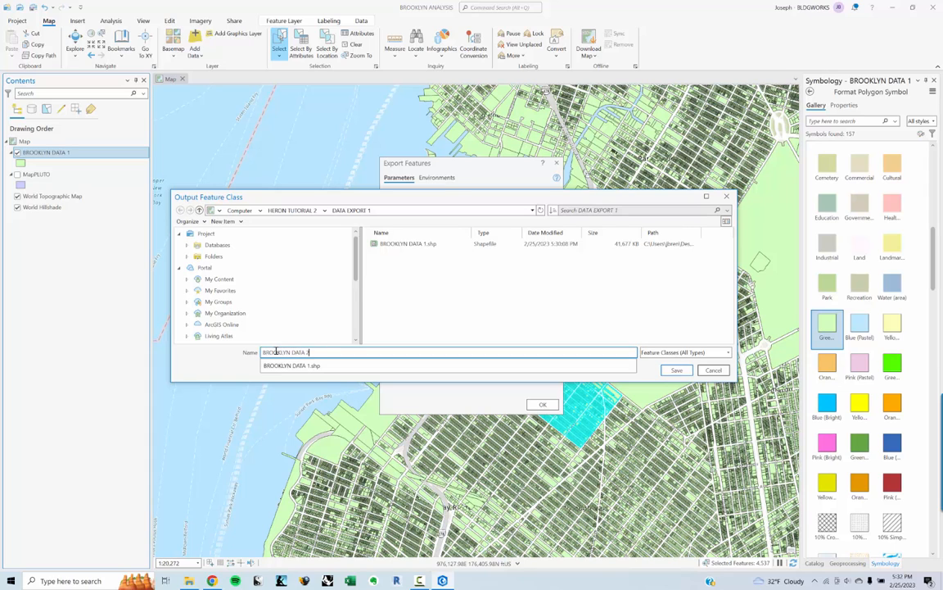
{"action": "left_click", "coordinate": [677, 369]}
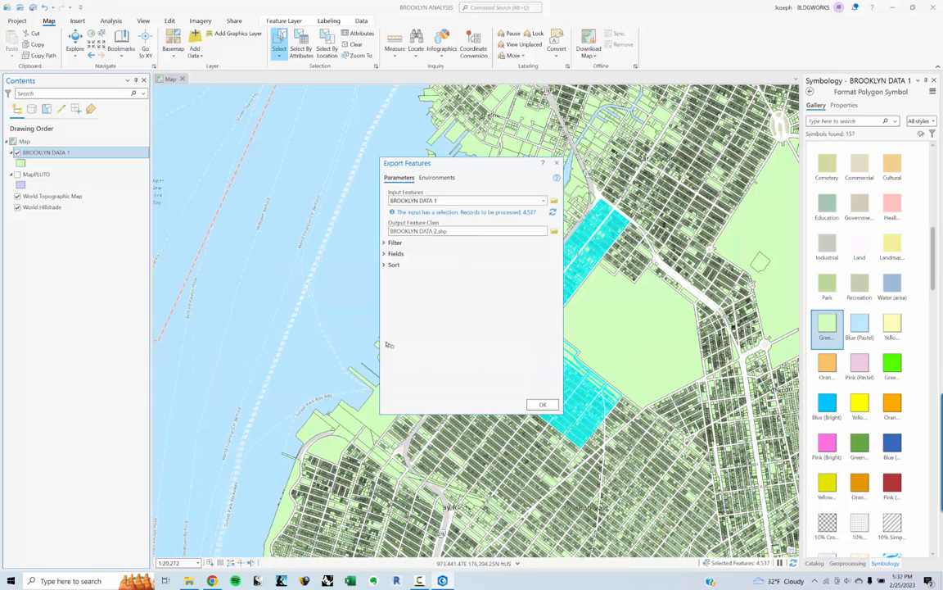
{"action": "left_click", "coordinate": [542, 403]}
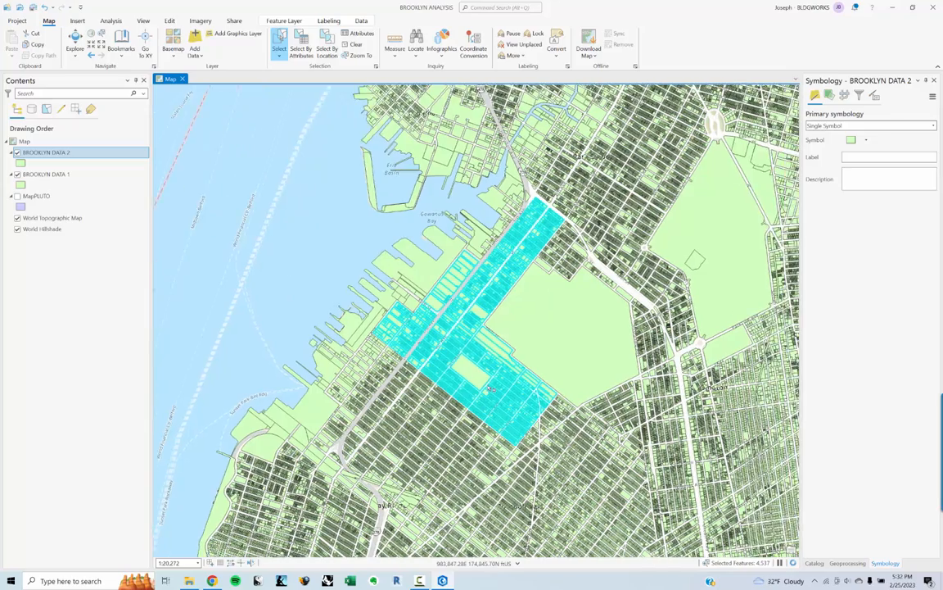
{"action": "scroll", "scroll_direction": "down", "scroll_amount": 3}
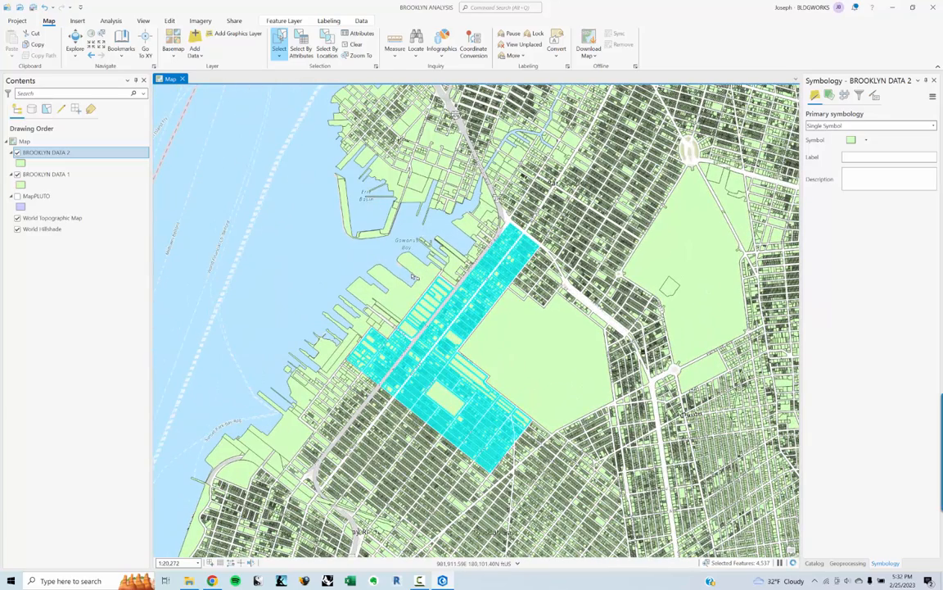
{"action": "mouse_move", "coordinate": [414, 276]}
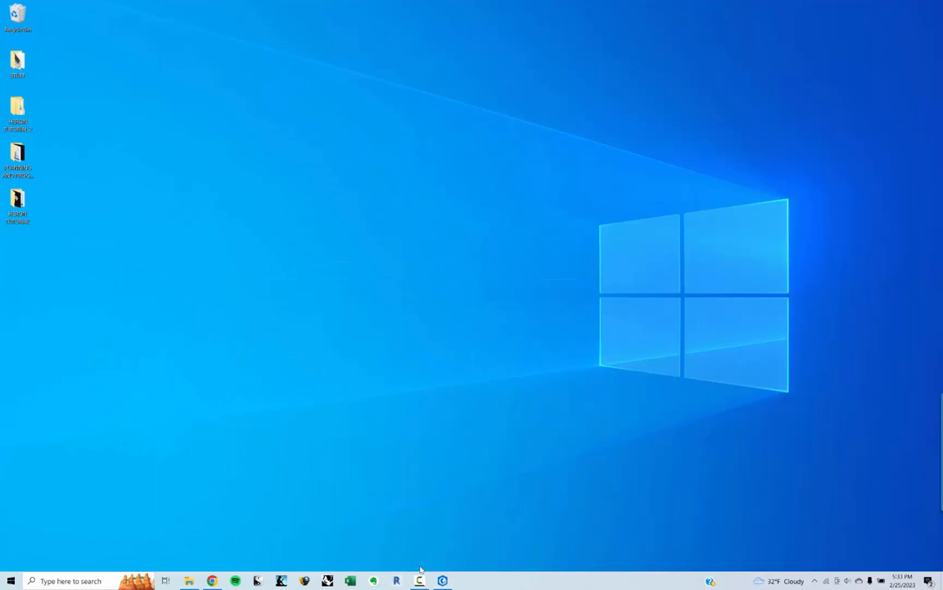
{"action": "mouse_move", "coordinate": [366, 418]}
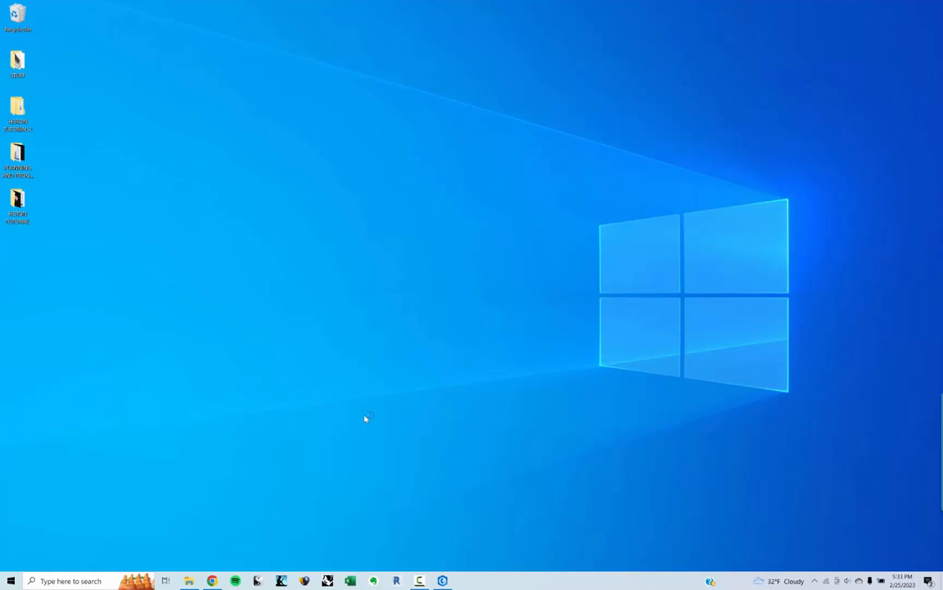
Launch Rhino, start a new Large Objects – Feet file without saving, and maximize Perspective.
{"action": "left_click", "coordinate": [396, 581]}
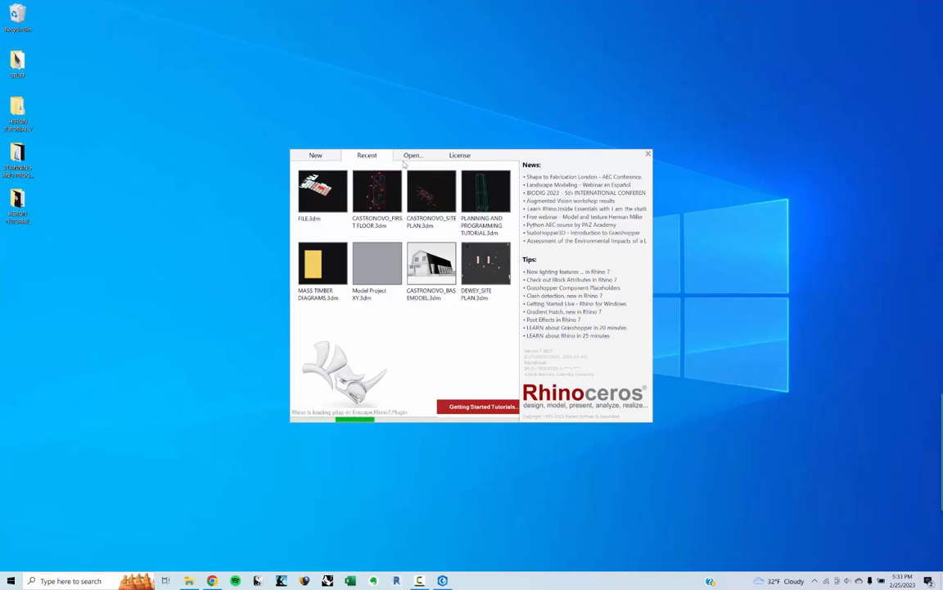
{"action": "left_click", "coordinate": [315, 154]}
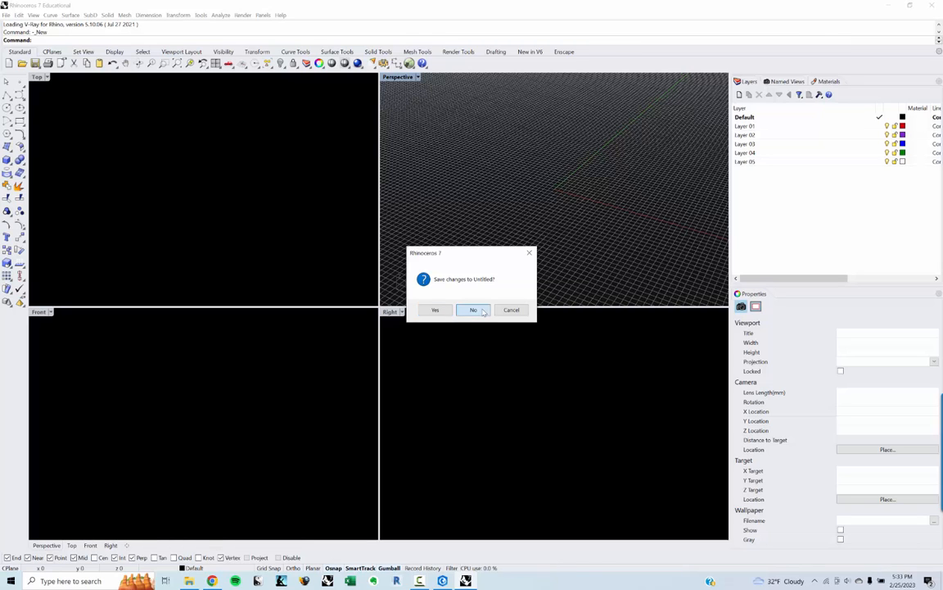
{"action": "left_click", "coordinate": [473, 309]}
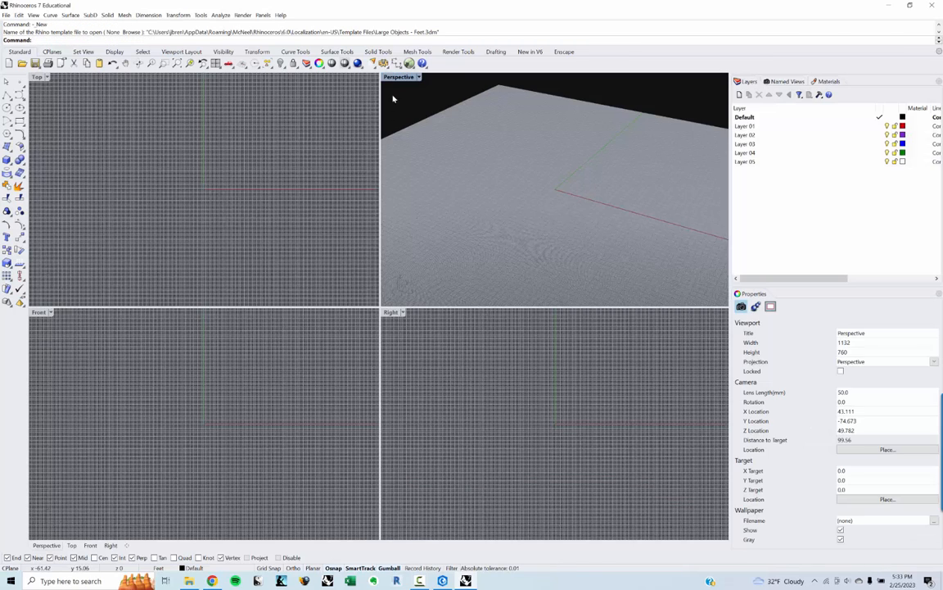
{"action": "double_click", "coordinate": [399, 76]}
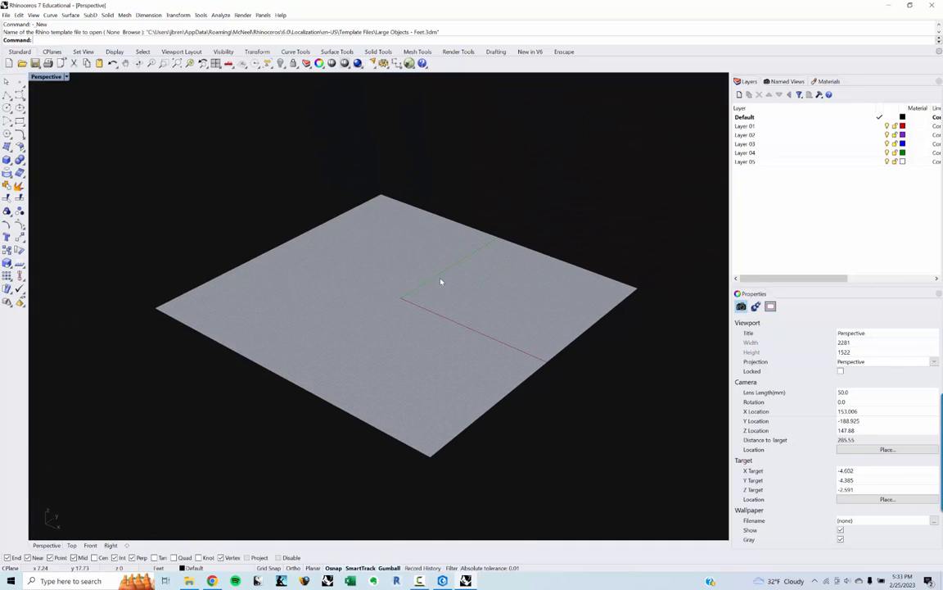
{"action": "type", "text": "HERO"}
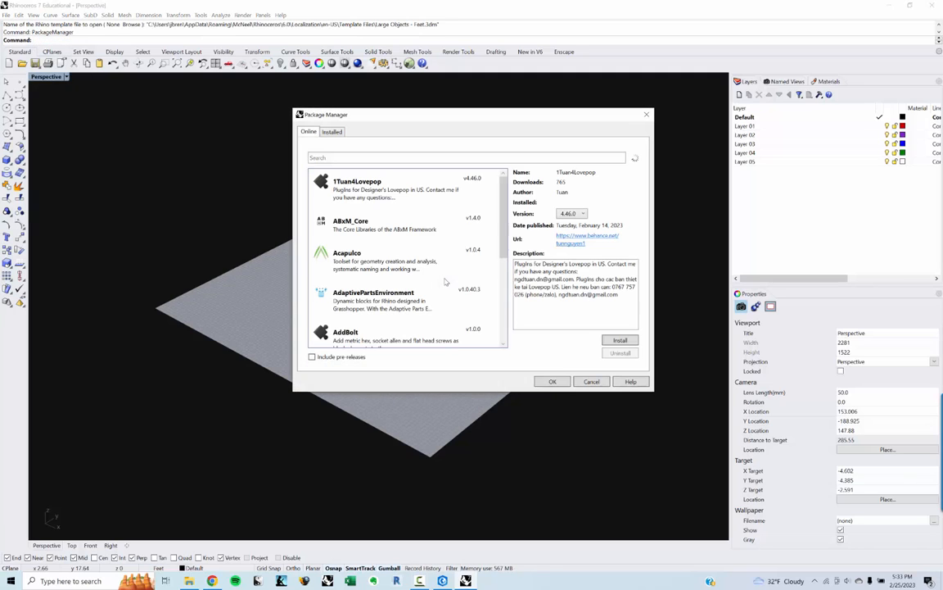
{"action": "left_click", "coordinate": [467, 157]}
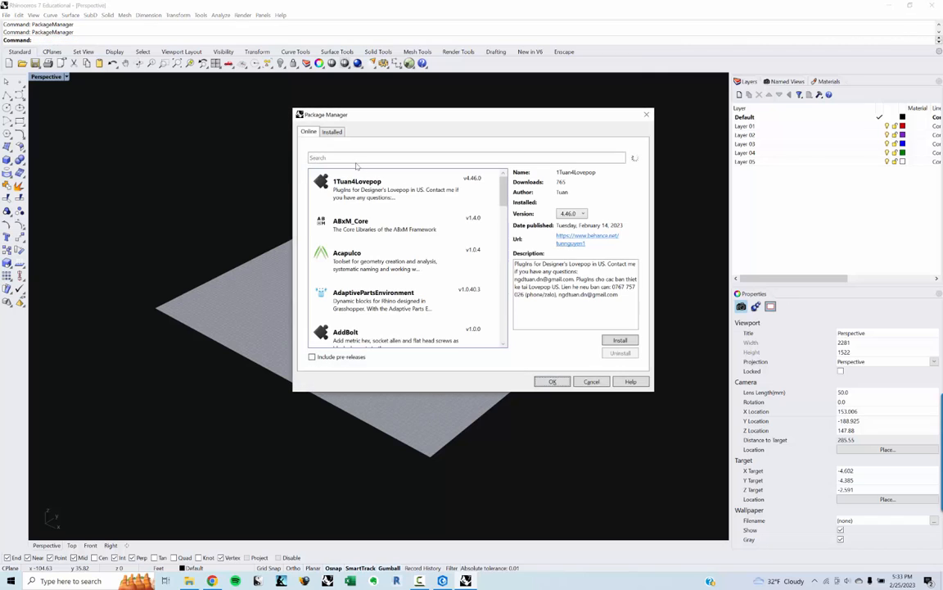
{"action": "type", "text": "heron"}
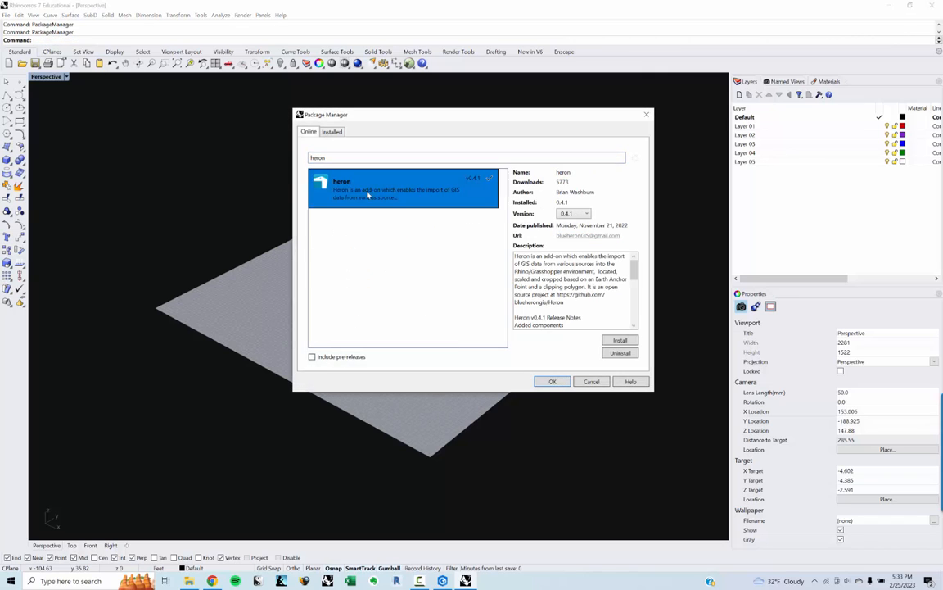
{"action": "left_click", "coordinate": [331, 131]}
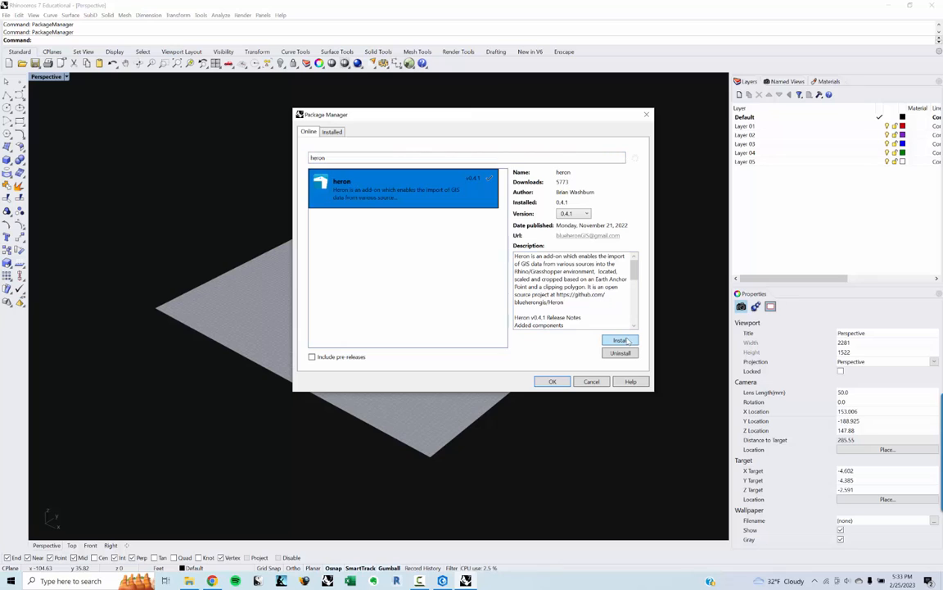
{"action": "left_click", "coordinate": [587, 213]}
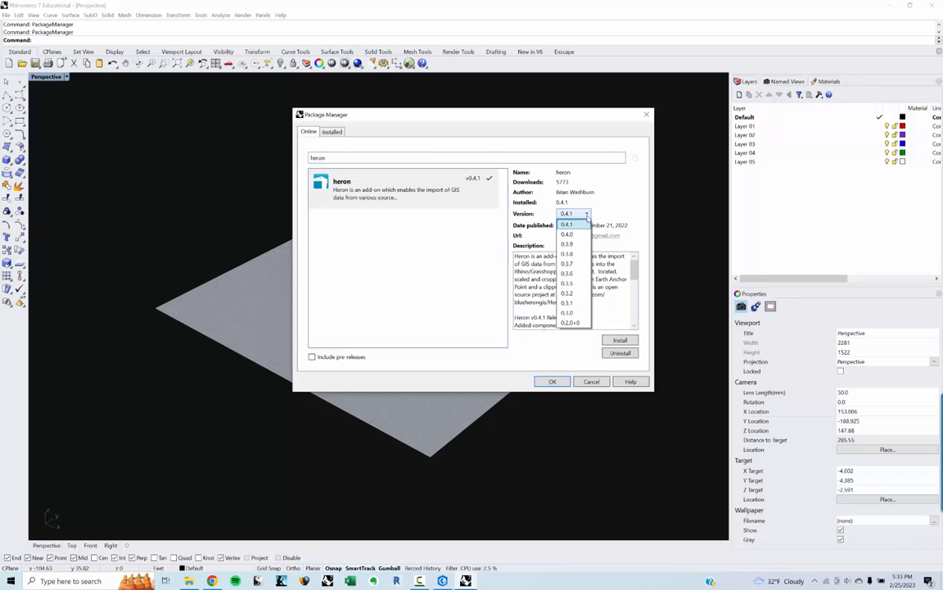
{"action": "left_click", "coordinate": [566, 224]}
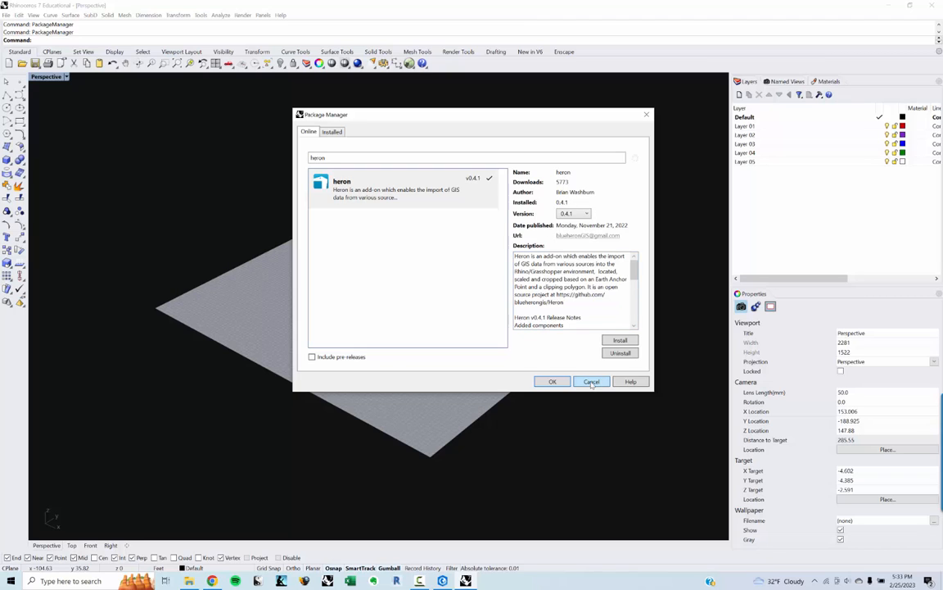
{"action": "left_click", "coordinate": [591, 381]}
{"action": "type", "text": "Grasshopper"}
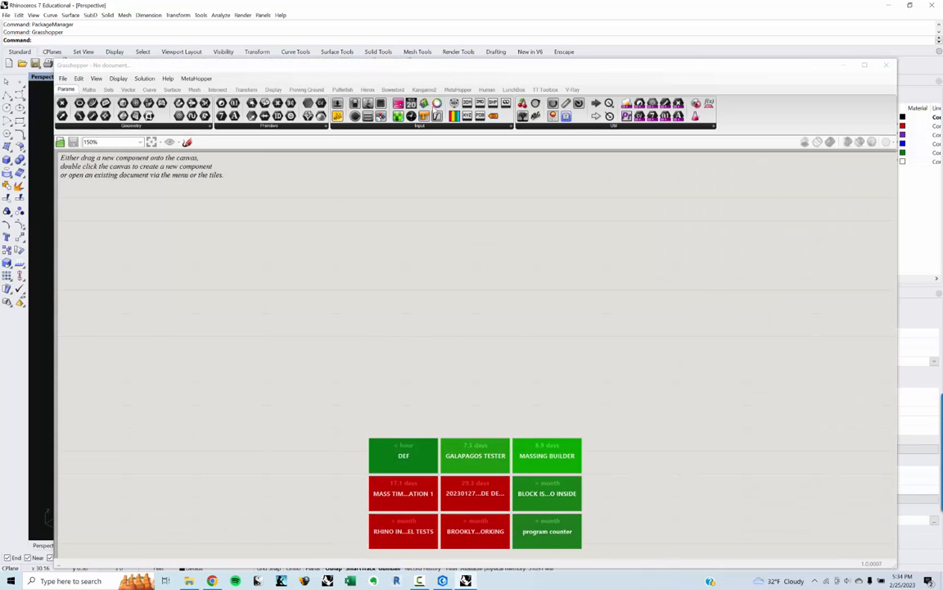
Add Heron's ImportVector component and a Path parameter to the canvas.
{"action": "left_click", "coordinate": [368, 89]}
{"action": "type", "text": "import"}
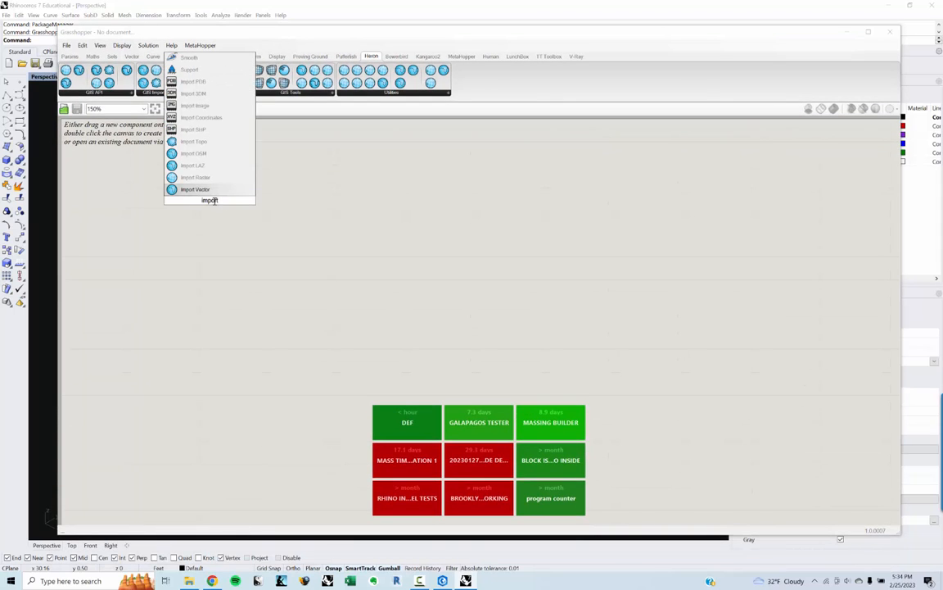
{"action": "left_click", "coordinate": [195, 189]}
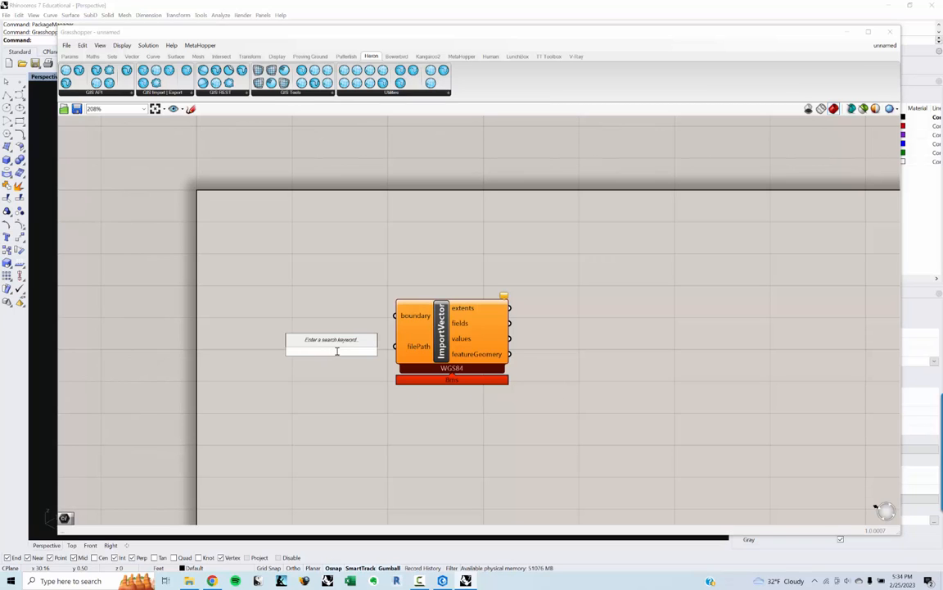
{"action": "type", "text": "path"}
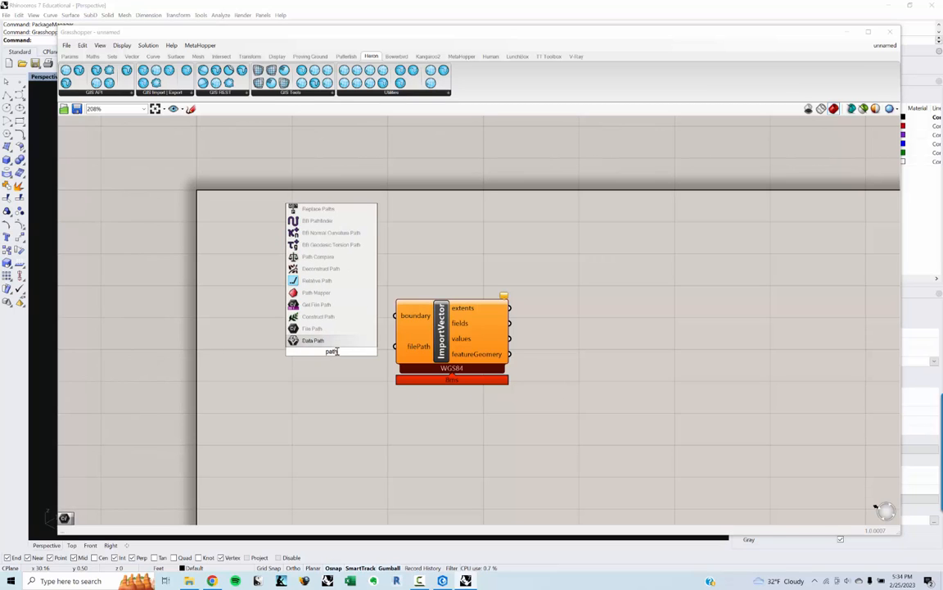
{"action": "mouse_move", "coordinate": [312, 328]}
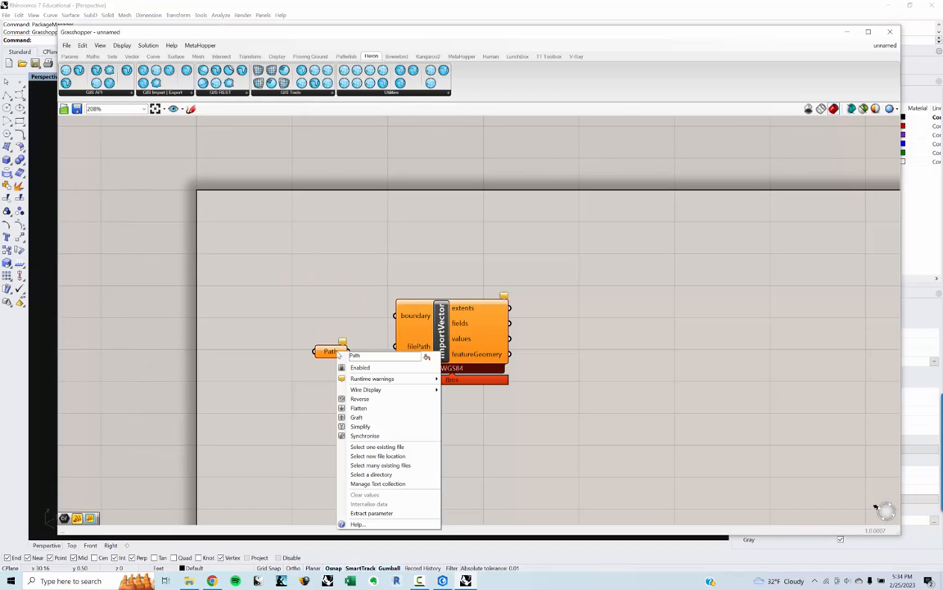
{"action": "mouse_move", "coordinate": [377, 446]}
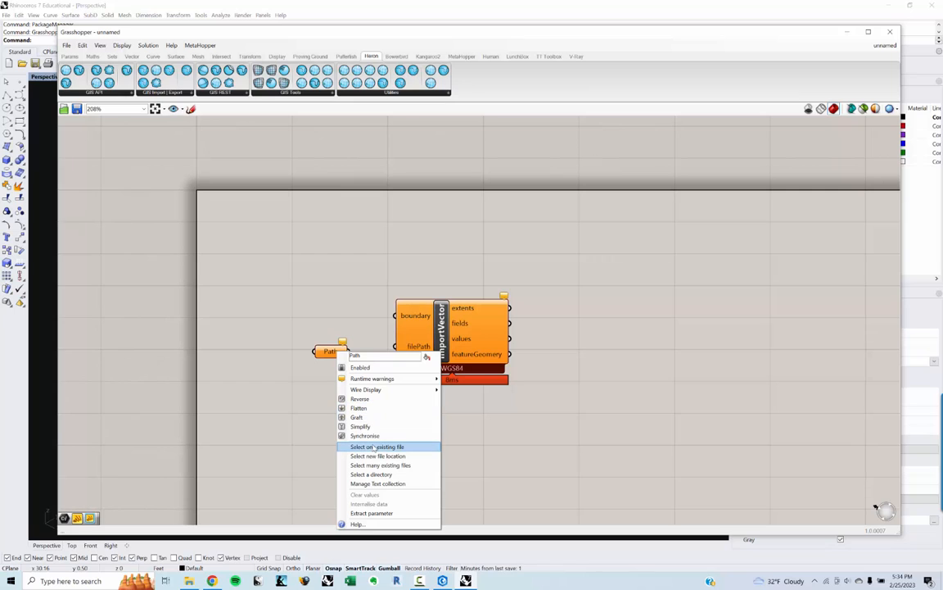
Set Path to BROOKLYN DATA 1.shp from HERON TUTORIAL 2 > DATA EXPORT 1.
{"action": "left_click", "coordinate": [377, 446]}
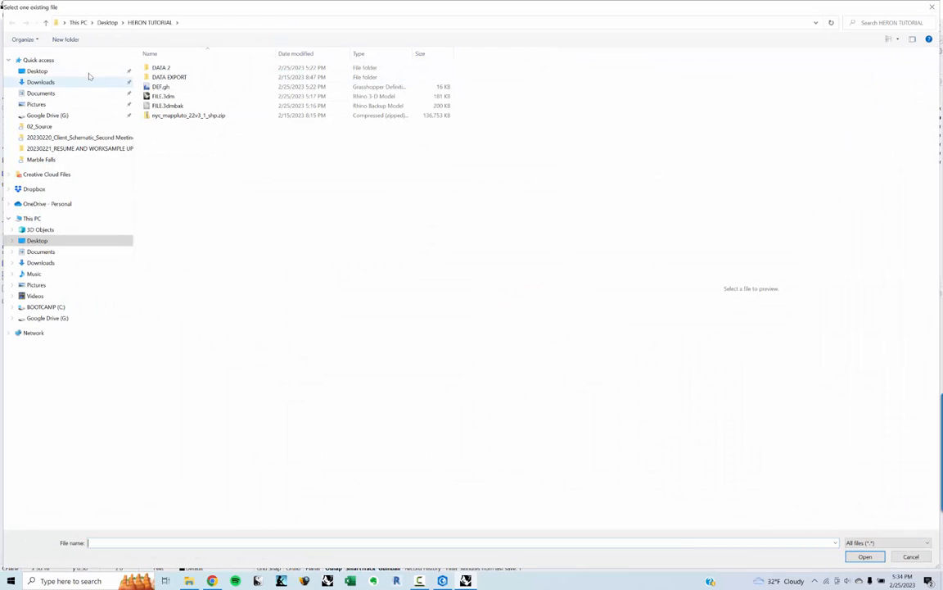
{"action": "left_click", "coordinate": [36, 72]}
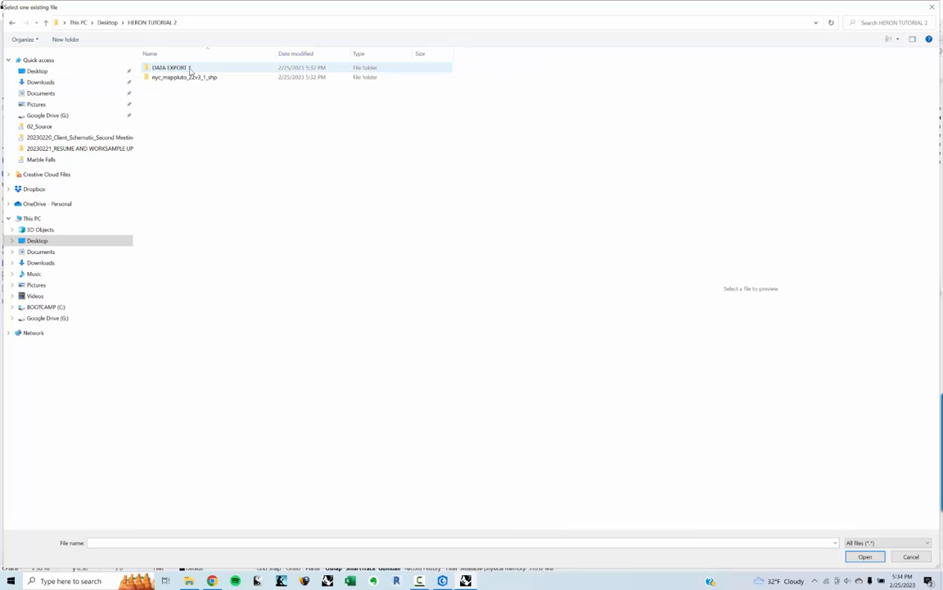
{"action": "double_click", "coordinate": [169, 68]}
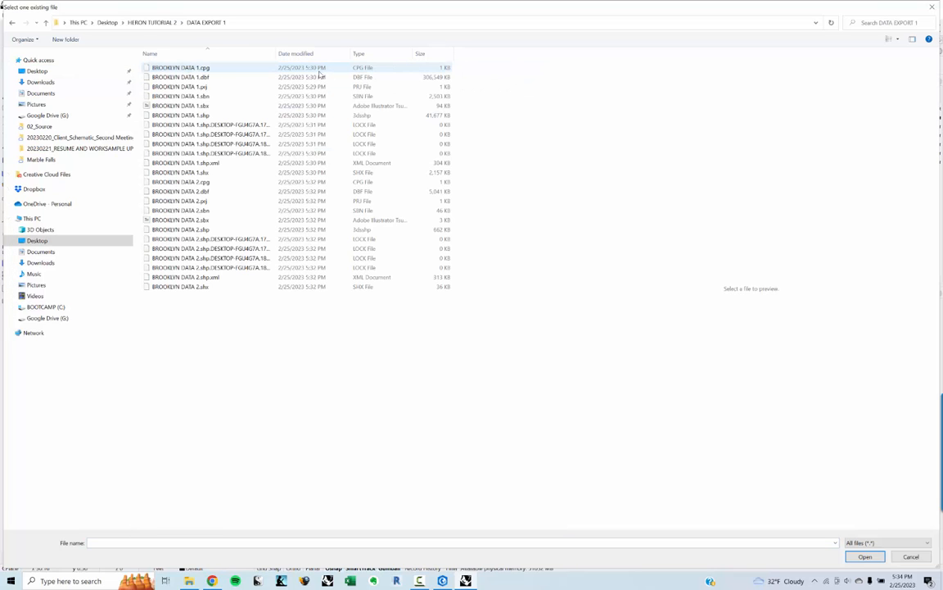
{"action": "left_click", "coordinate": [420, 53]}
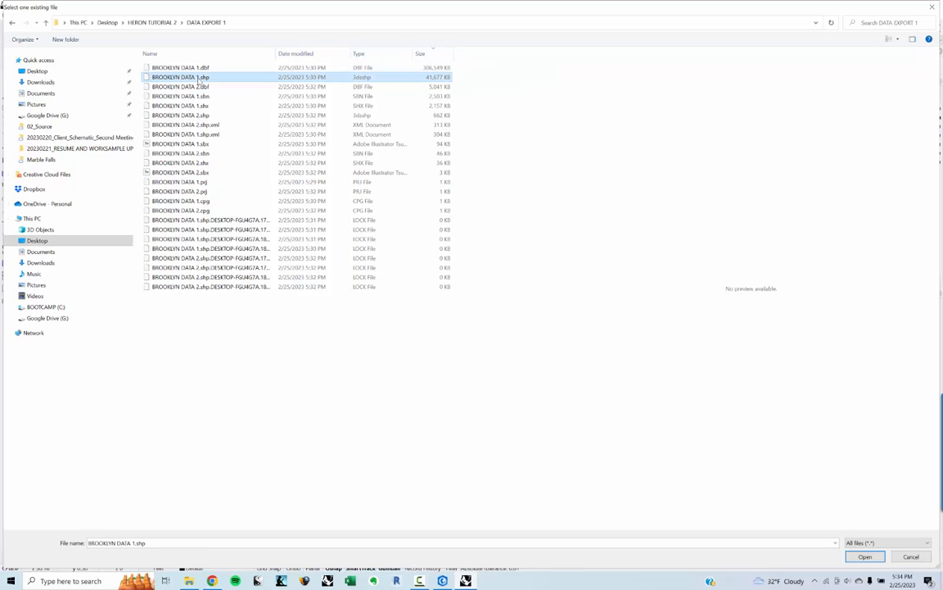
{"action": "mouse_move", "coordinate": [203, 77]}
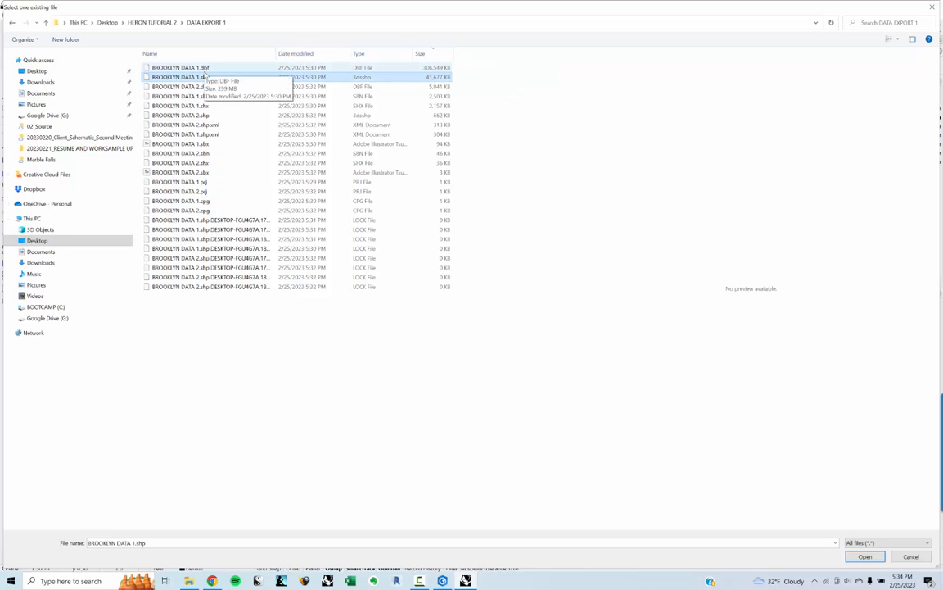
{"action": "left_click", "coordinate": [865, 557]}
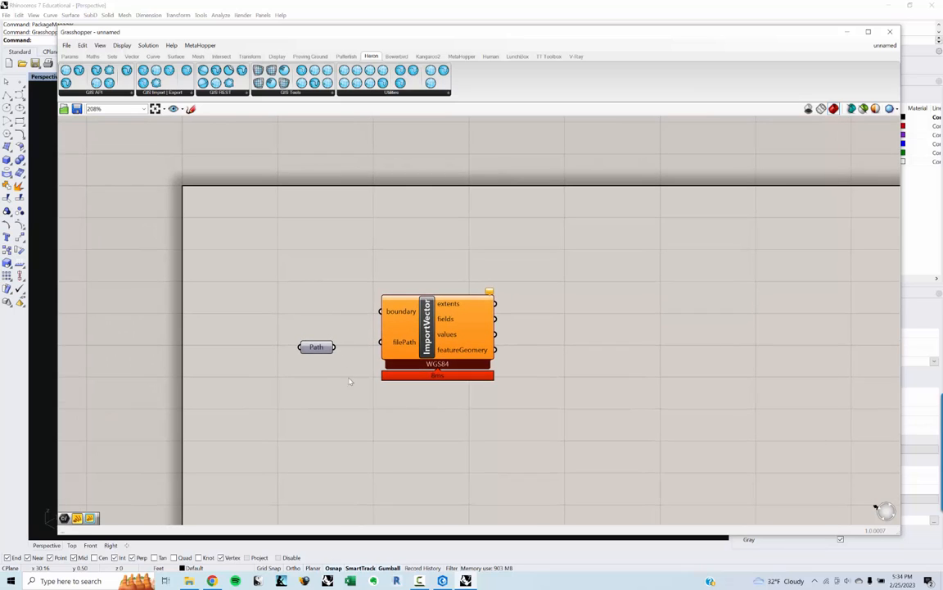
Reopen the Path file browser in DATA EXPORT 1 and sort the files by name.
{"action": "right_click", "coordinate": [316, 347]}
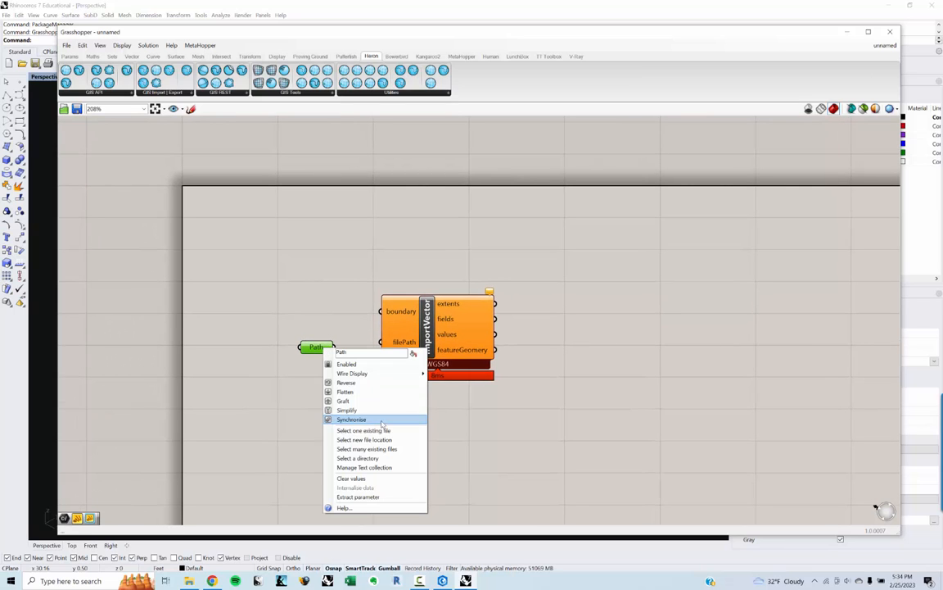
{"action": "left_click", "coordinate": [364, 430]}
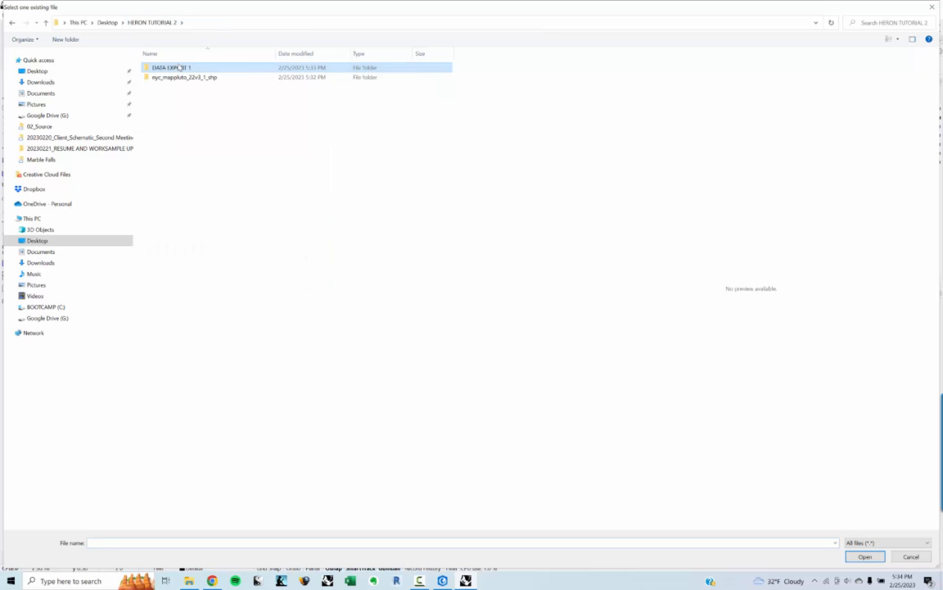
{"action": "double_click", "coordinate": [171, 67]}
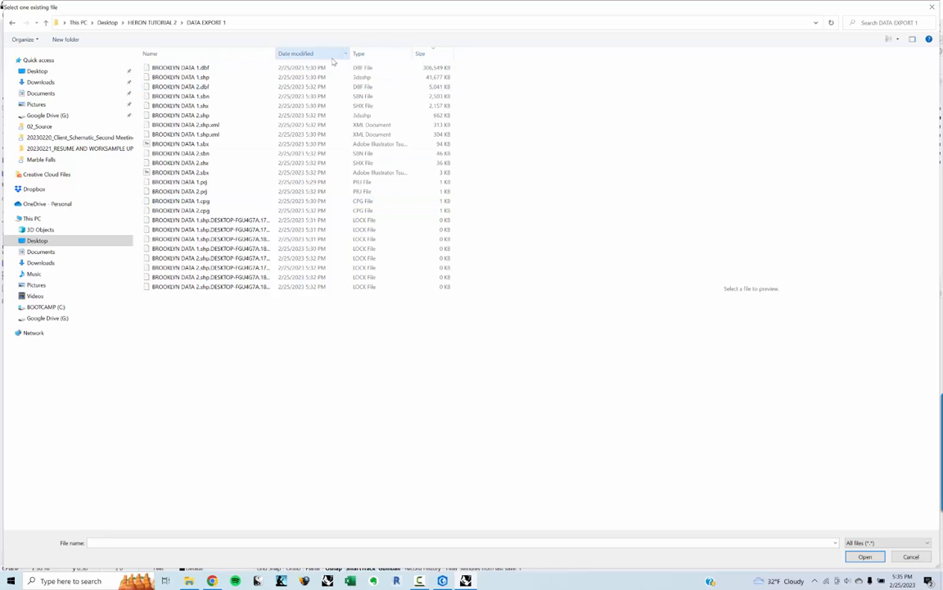
{"action": "left_click", "coordinate": [150, 53]}
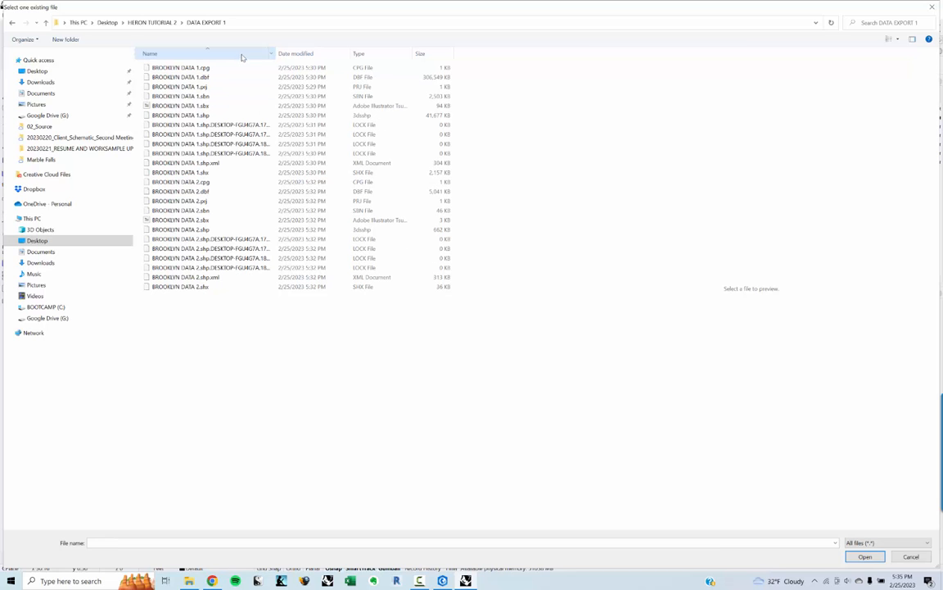
{"action": "mouse_move", "coordinate": [217, 229]}
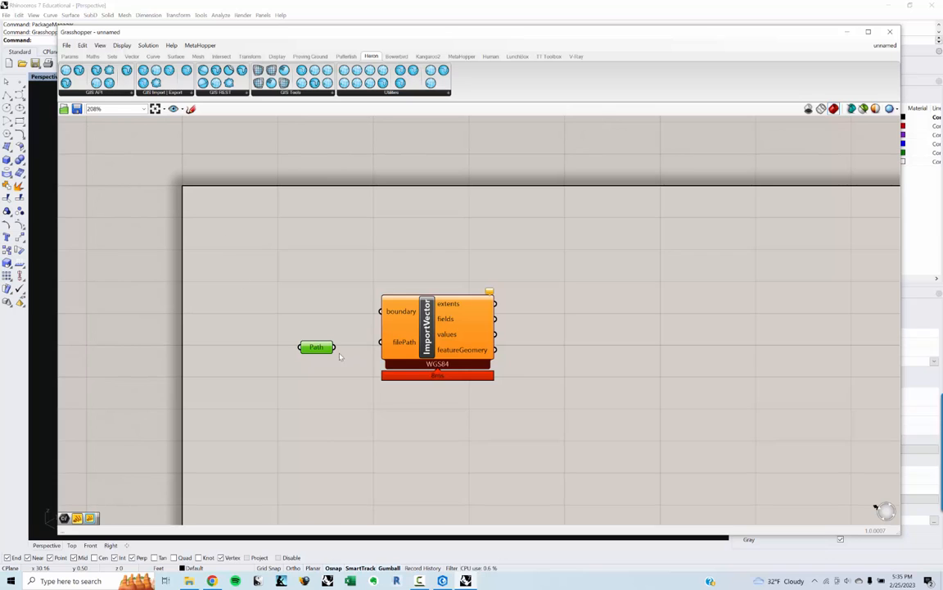
Wire Path into ImportVector's filePath input and turn off 'Clip with boundary'.
{"action": "left_click_drag", "start_coordinate": [332, 346], "coordinate": [381, 341]}
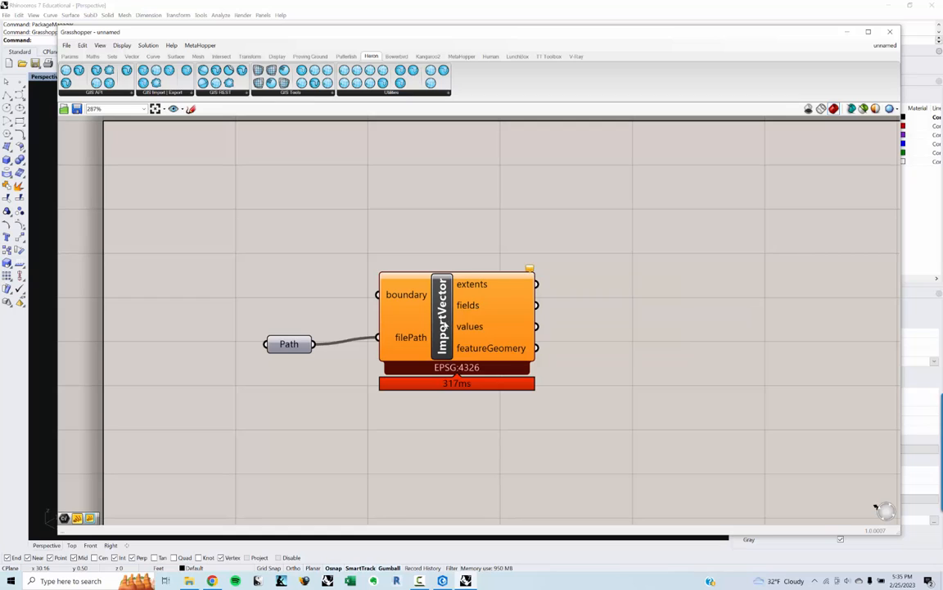
{"action": "right_click", "coordinate": [442, 326]}
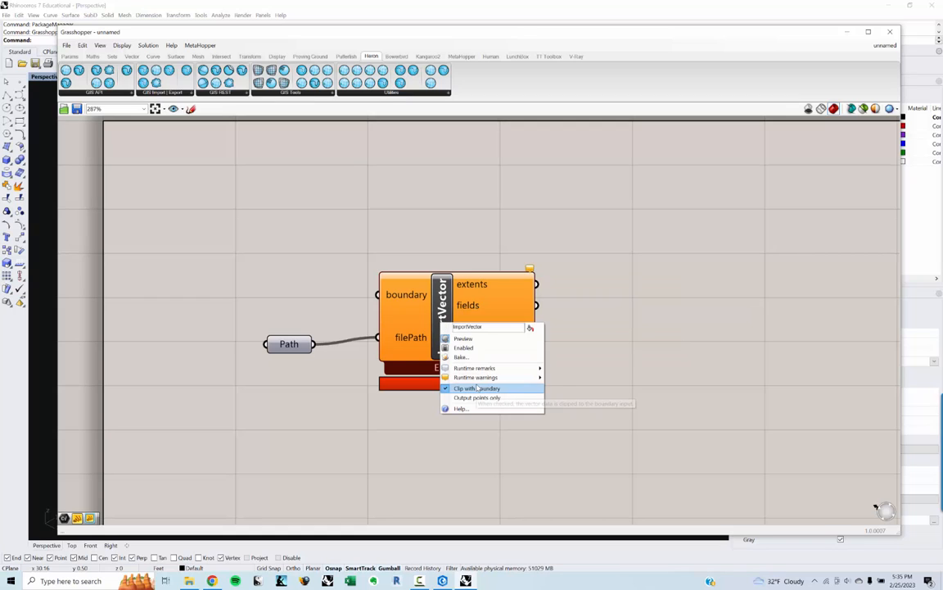
{"action": "left_click", "coordinate": [478, 387]}
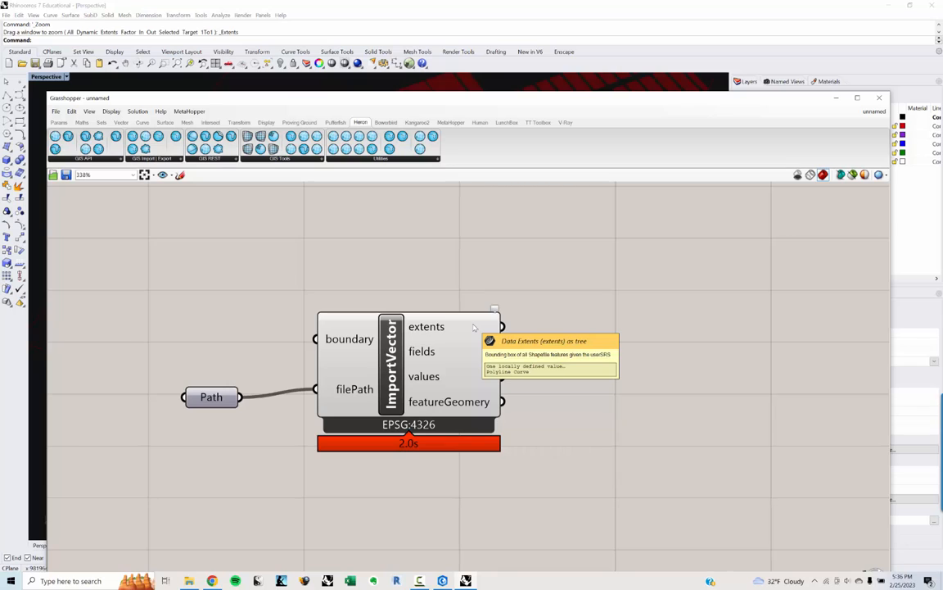
{"action": "mouse_move", "coordinate": [462, 366]}
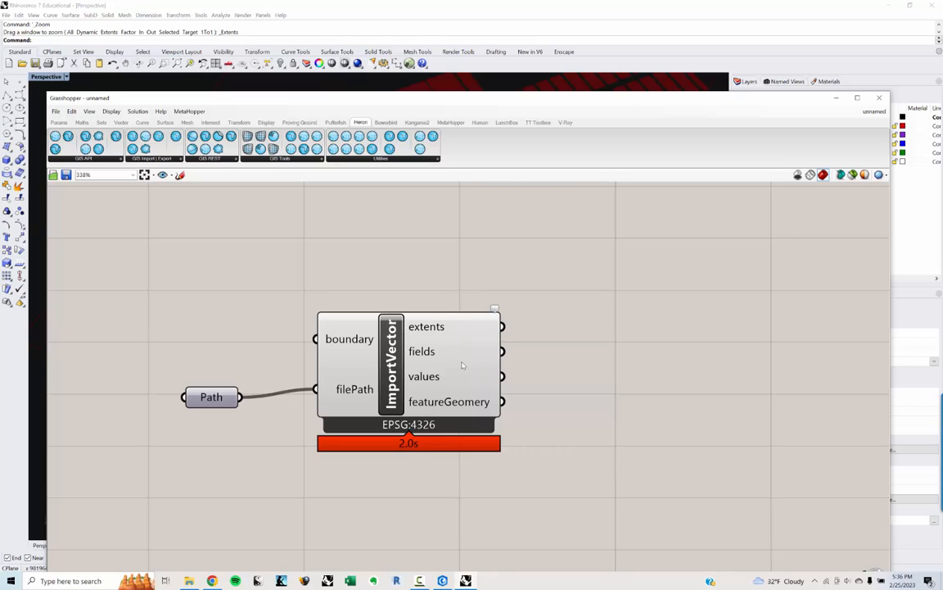
{"action": "mouse_move", "coordinate": [614, 314]}
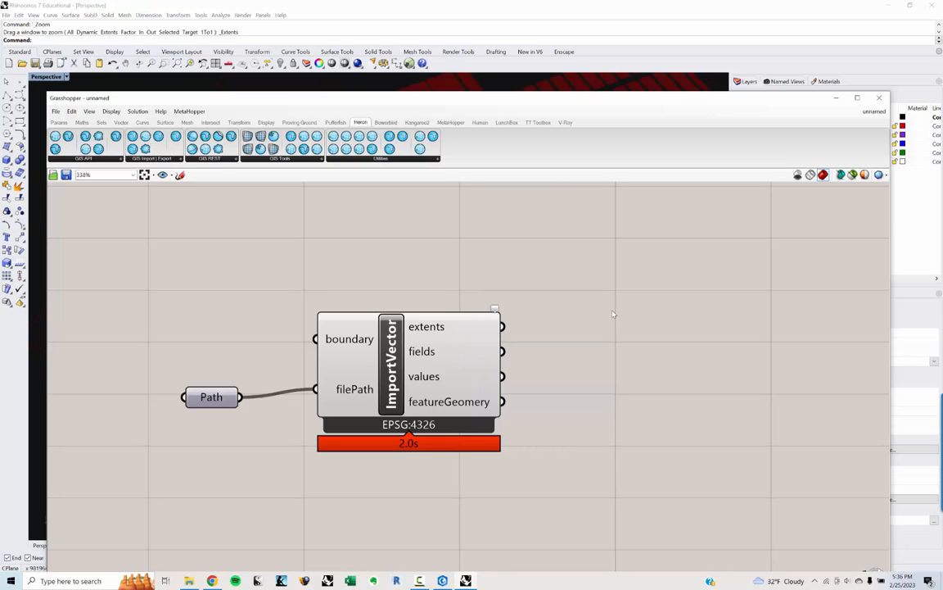
{"action": "mouse_move", "coordinate": [616, 308]}
{"action": "type", "text": "pane"}
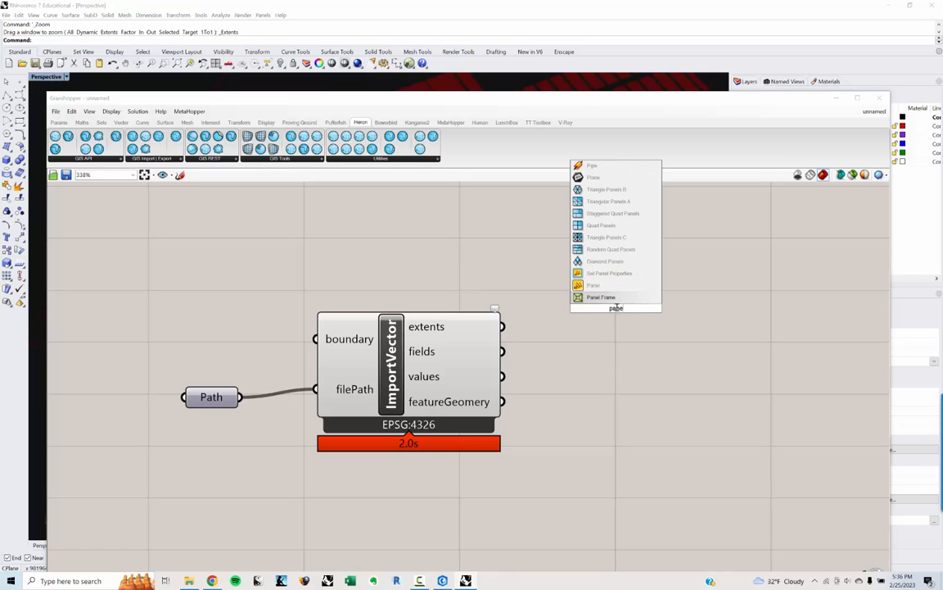
Add a Panel showing ImportVector's field names and paste a copy for its values.
{"action": "left_click", "coordinate": [594, 285]}
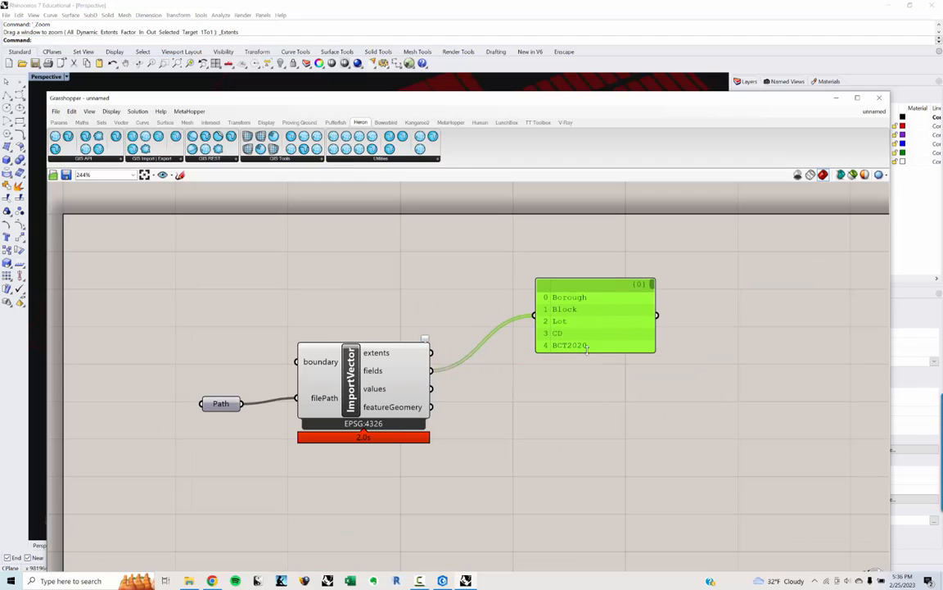
{"action": "scroll", "scroll_direction": "down", "scroll_amount": 3}
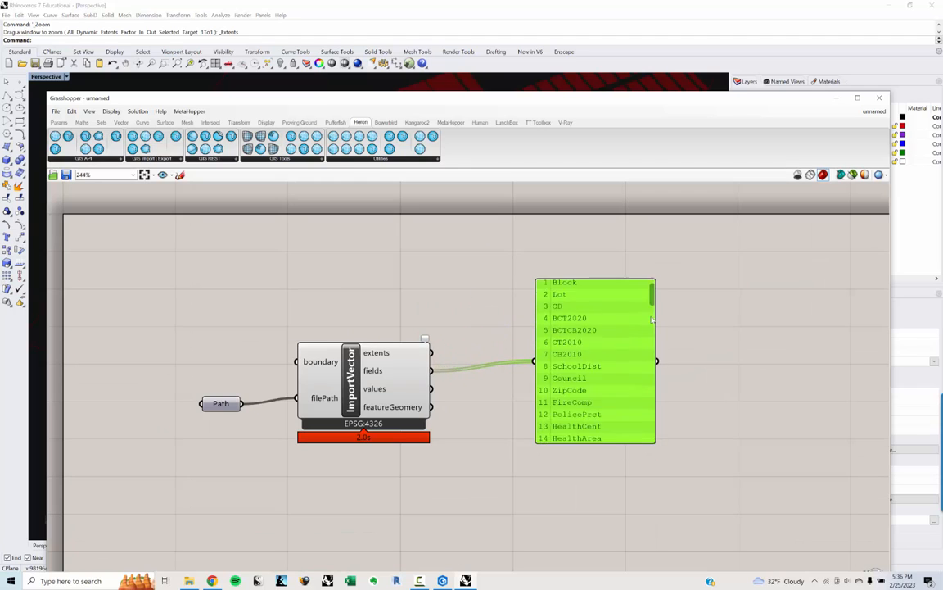
{"action": "scroll", "scroll_direction": "down", "scroll_amount": 3}
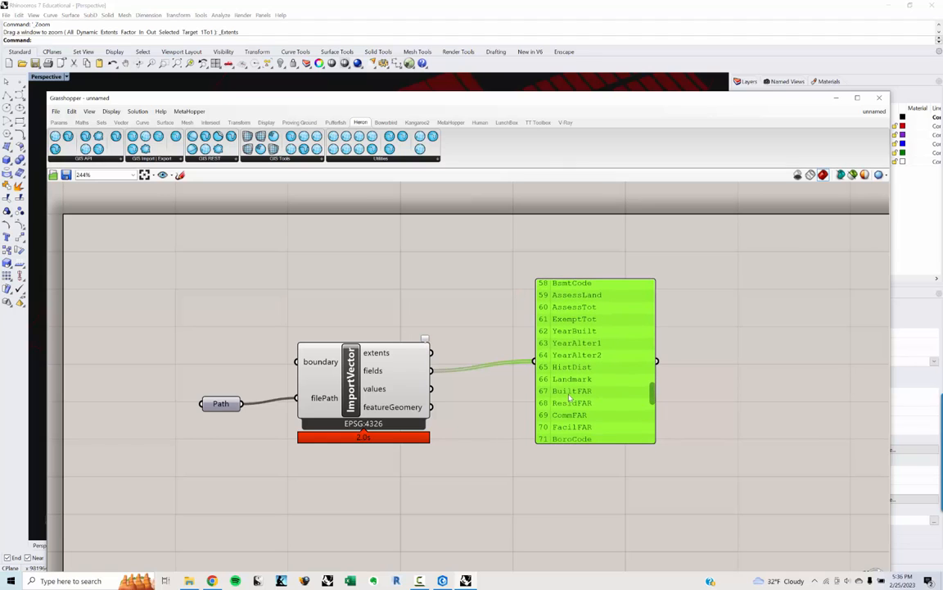
{"action": "mouse_move", "coordinate": [578, 417]}
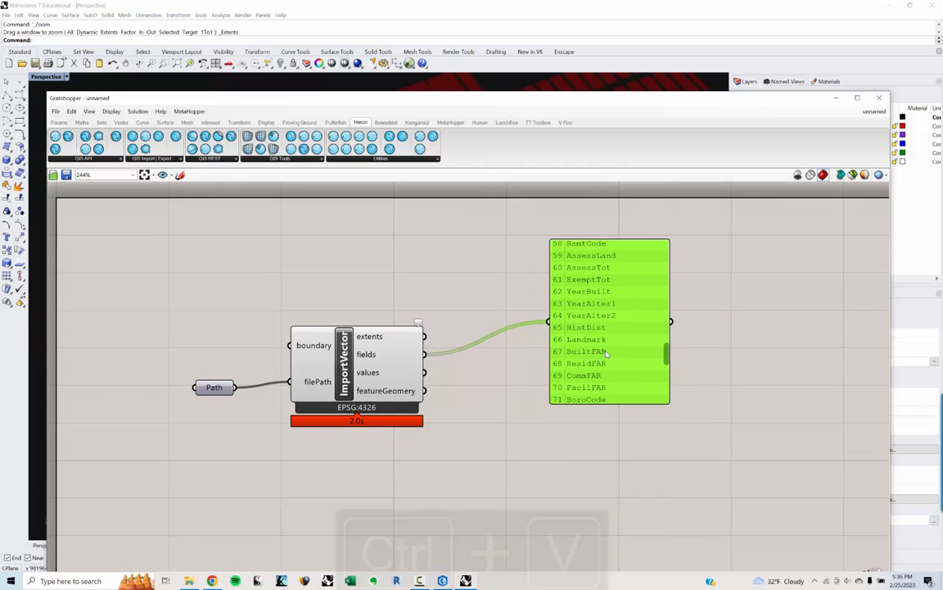
{"action": "key", "text": "ctrl+v"}
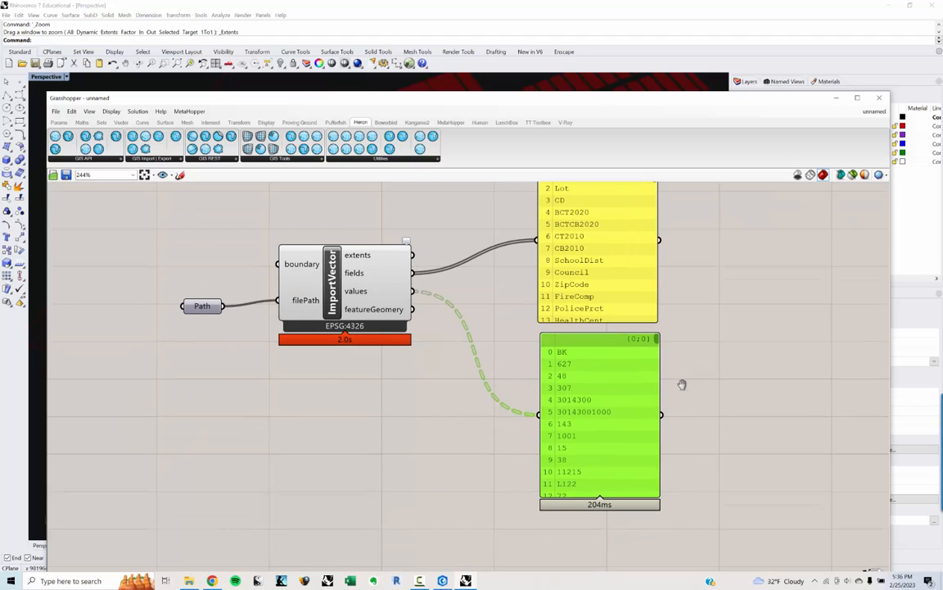
{"action": "scroll", "scroll_direction": "down", "scroll_amount": 3}
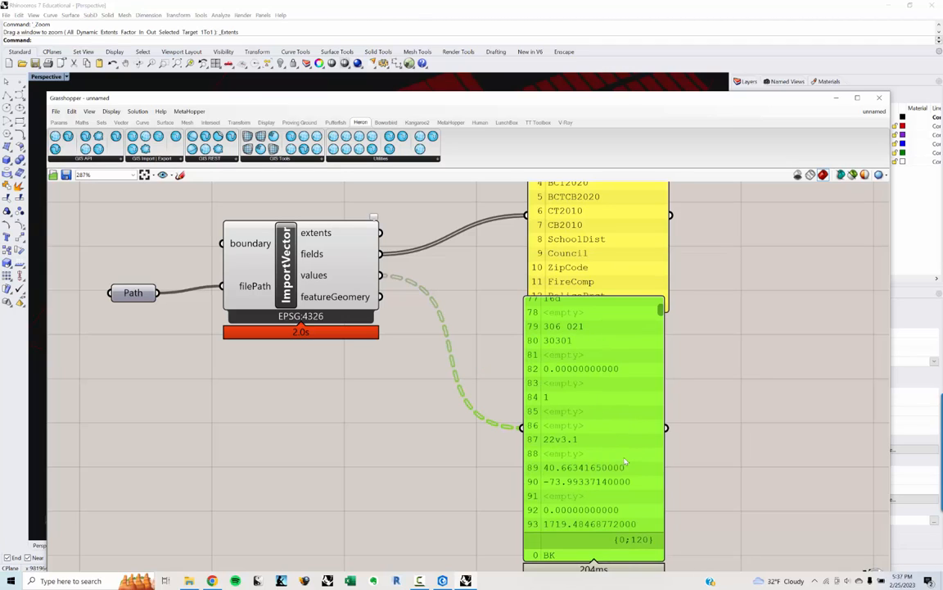
{"action": "scroll", "scroll_direction": "down", "scroll_amount": 3}
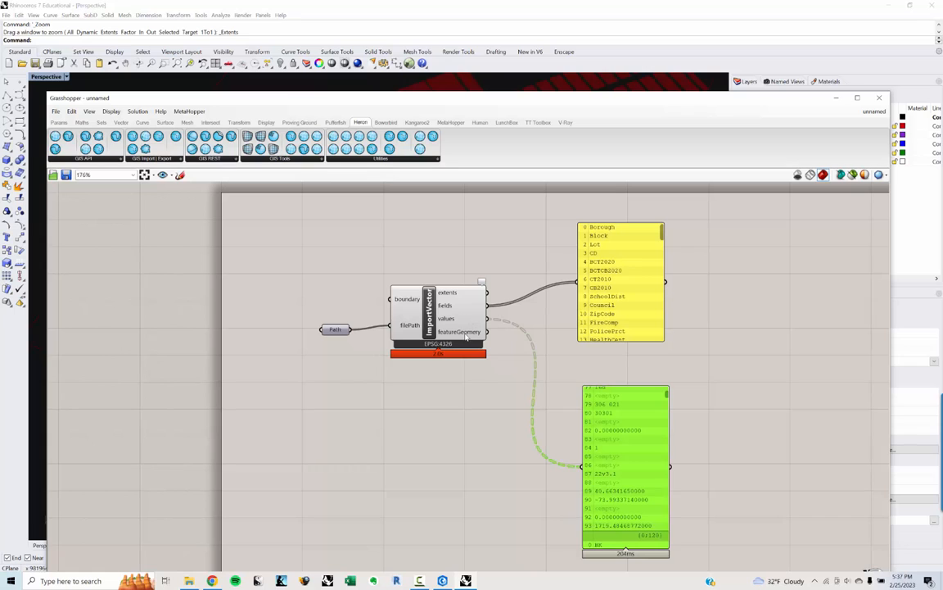
{"action": "mouse_move", "coordinate": [479, 247]}
{"action": "type", "text": "mes"}
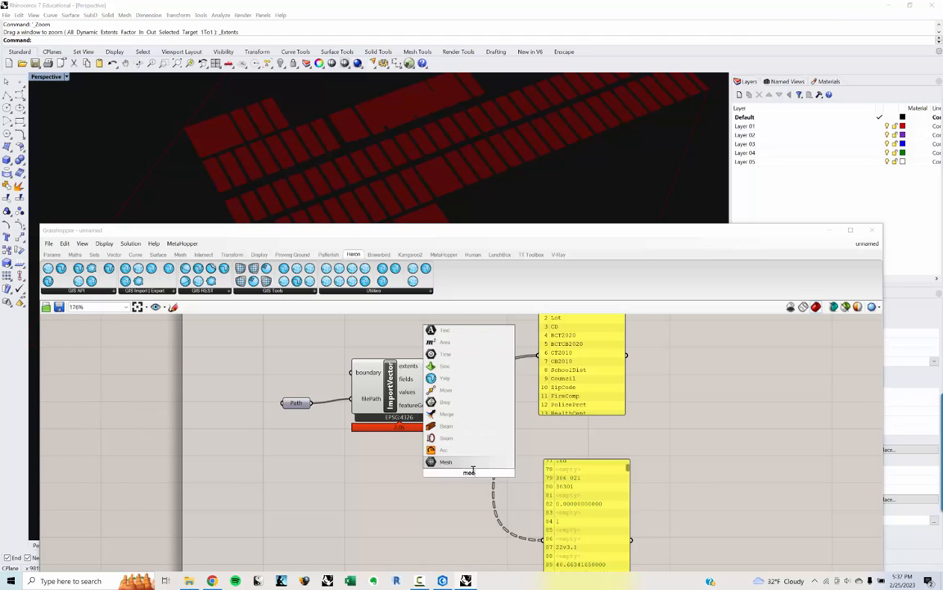
Add a Mesh component fed by featureGeometry and a Panel for the lot values.
{"action": "left_click", "coordinate": [446, 461]}
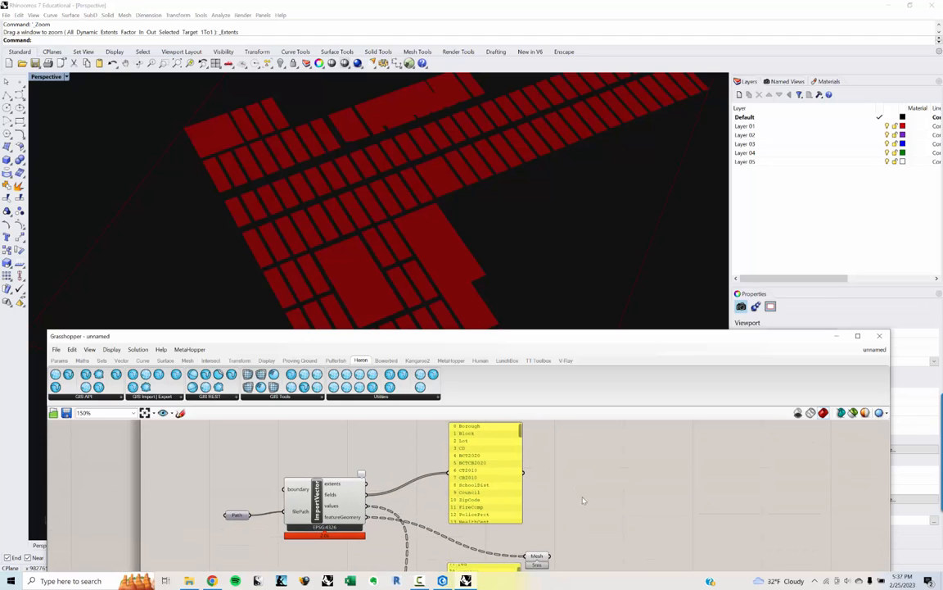
{"action": "double_click", "coordinate": [586, 516]}
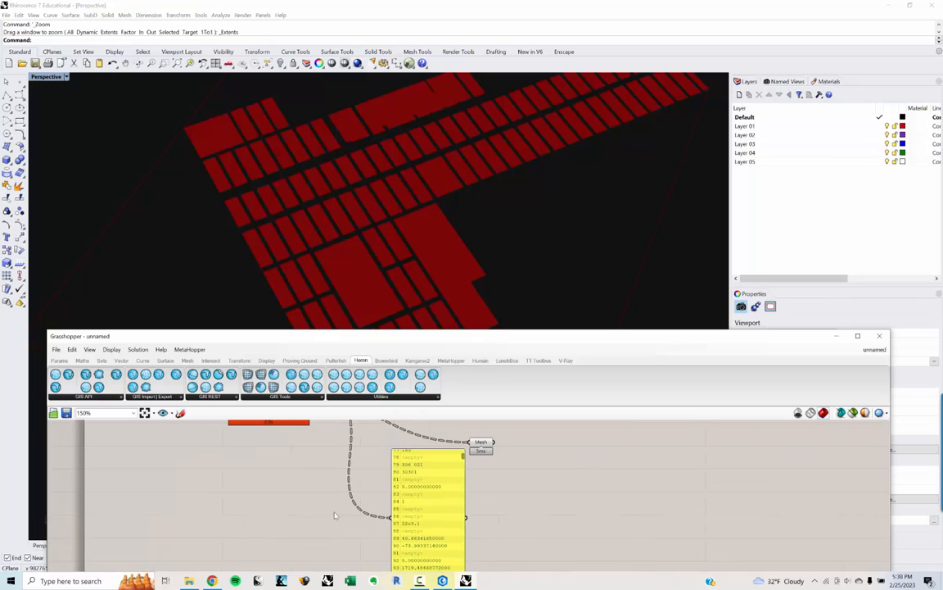
Add a List Item component fed by ImportVector's lot values and an index panel.
{"action": "right_click", "coordinate": [331, 518]}
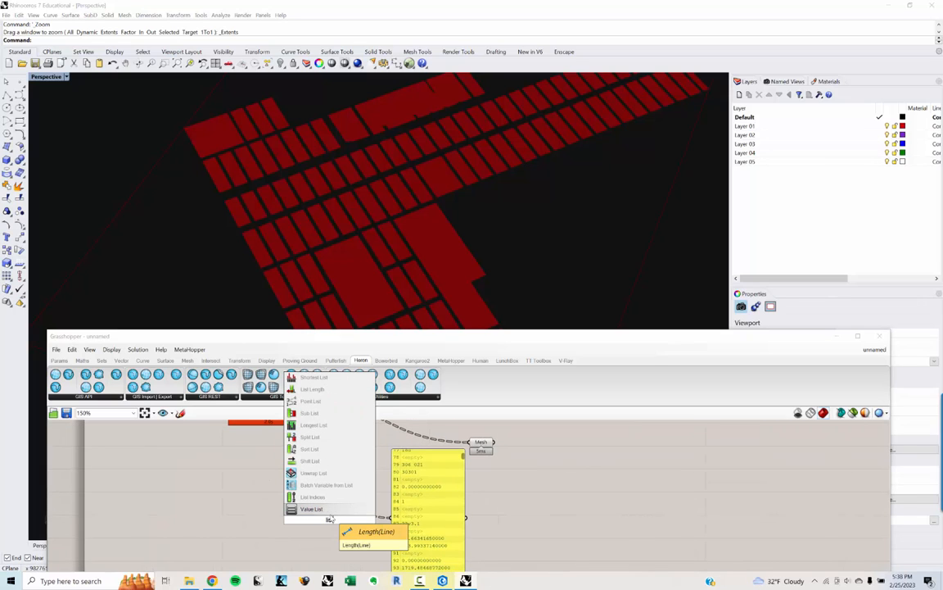
{"action": "mouse_move", "coordinate": [310, 460]}
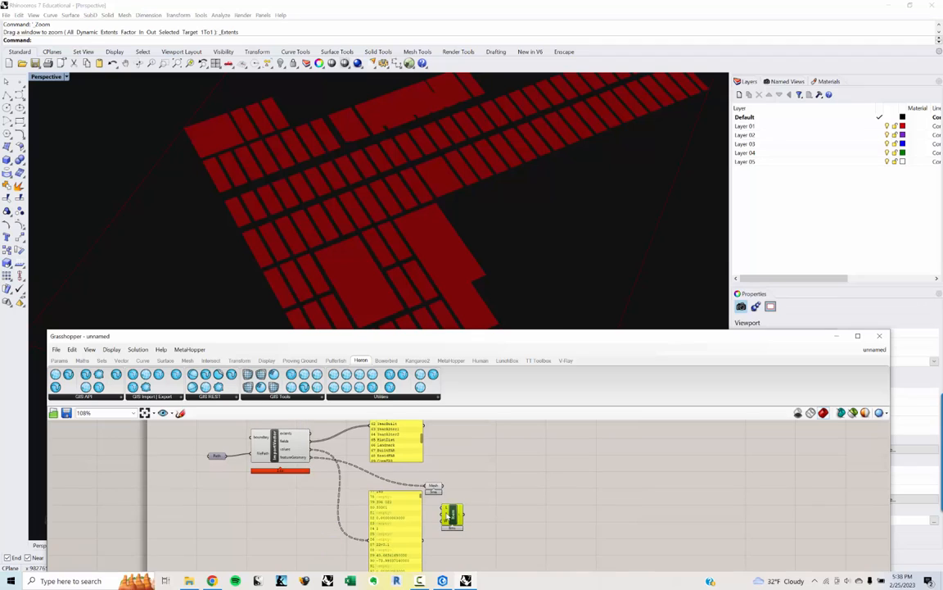
{"action": "mouse_move", "coordinate": [313, 461]}
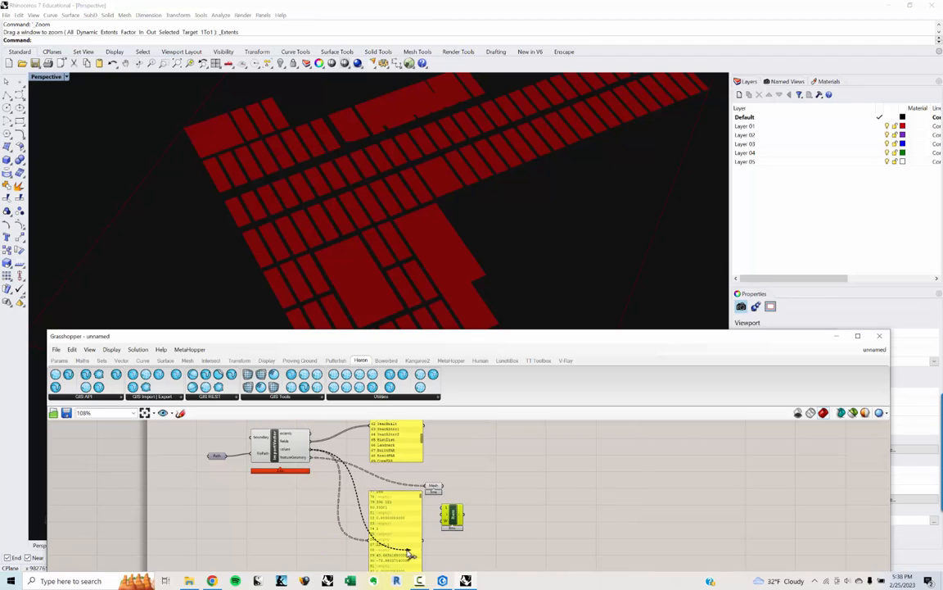
{"action": "left_click", "coordinate": [393, 528]}
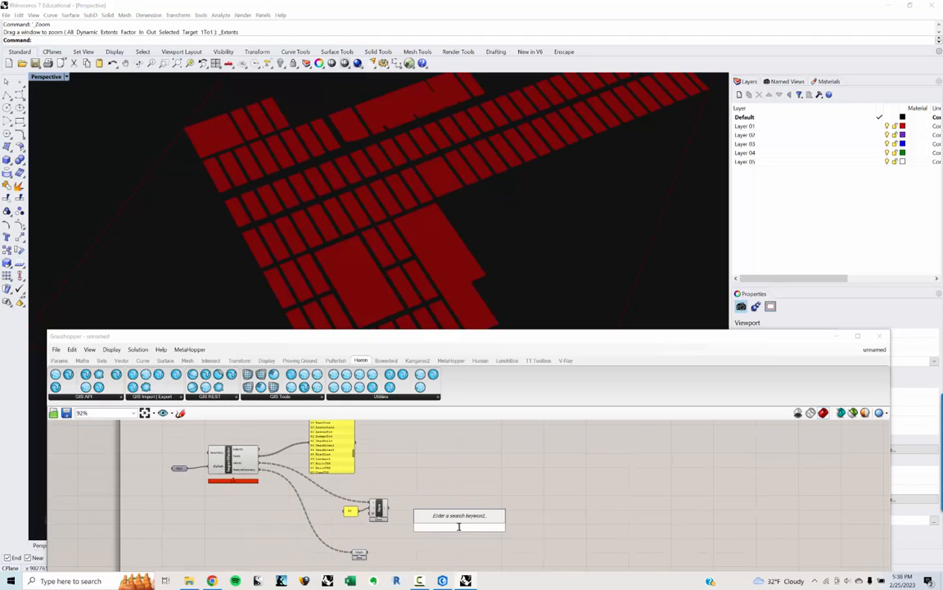
Preview the lot meshes through a Custom Preview and flatten the List Item output.
{"action": "type", "text": "cu"}
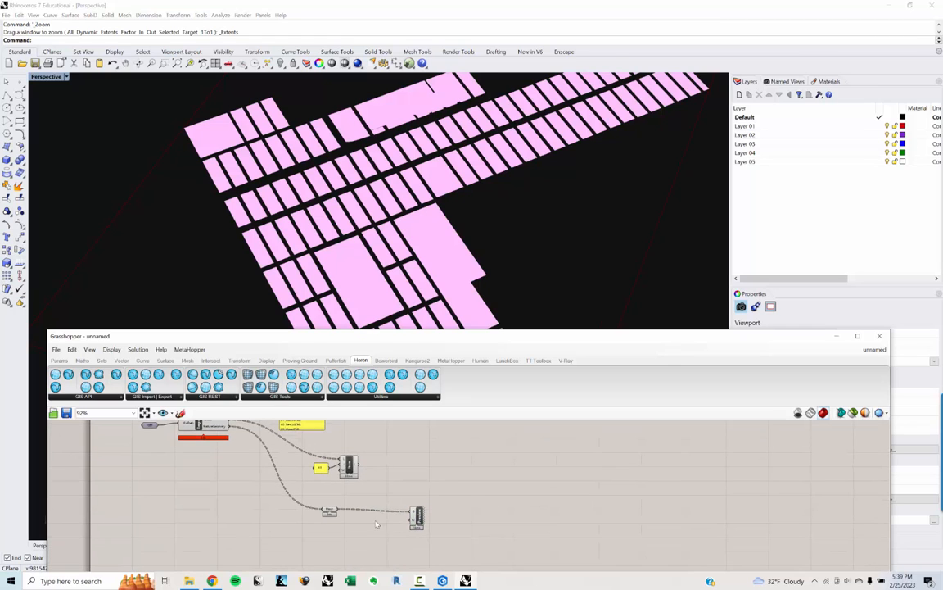
{"action": "mouse_move", "coordinate": [362, 473]}
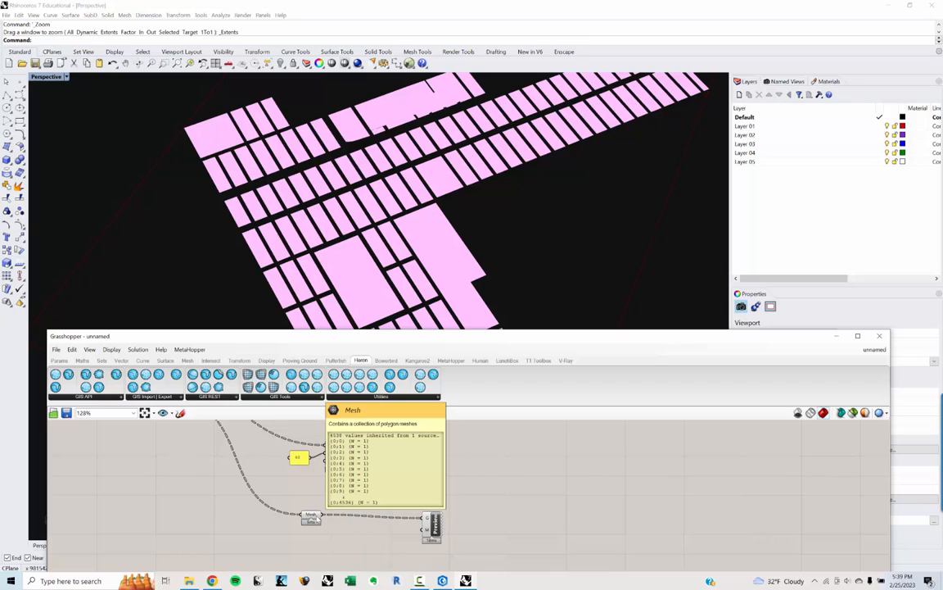
{"action": "scroll", "scroll_direction": "down", "scroll_amount": 3}
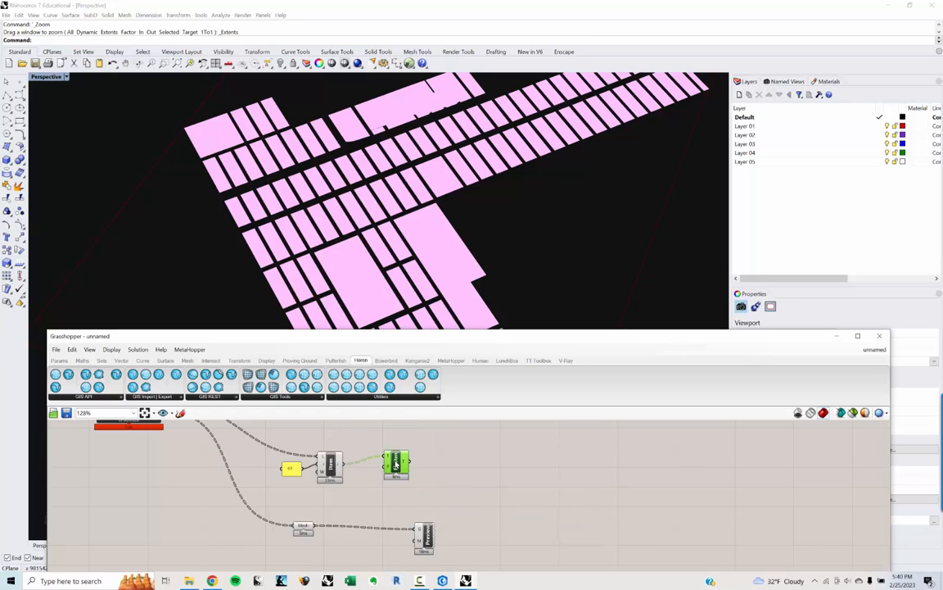
Paste a Flatten copy for the meshes and turn off ImportVector's preview.
{"action": "key", "text": "ctrl+v"}
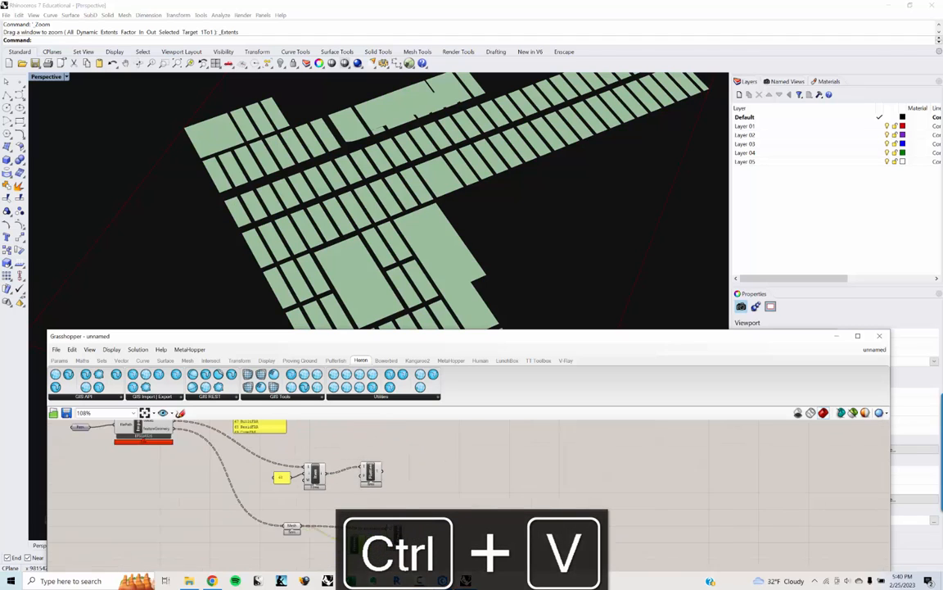
{"action": "key", "text": "ctrl+v"}
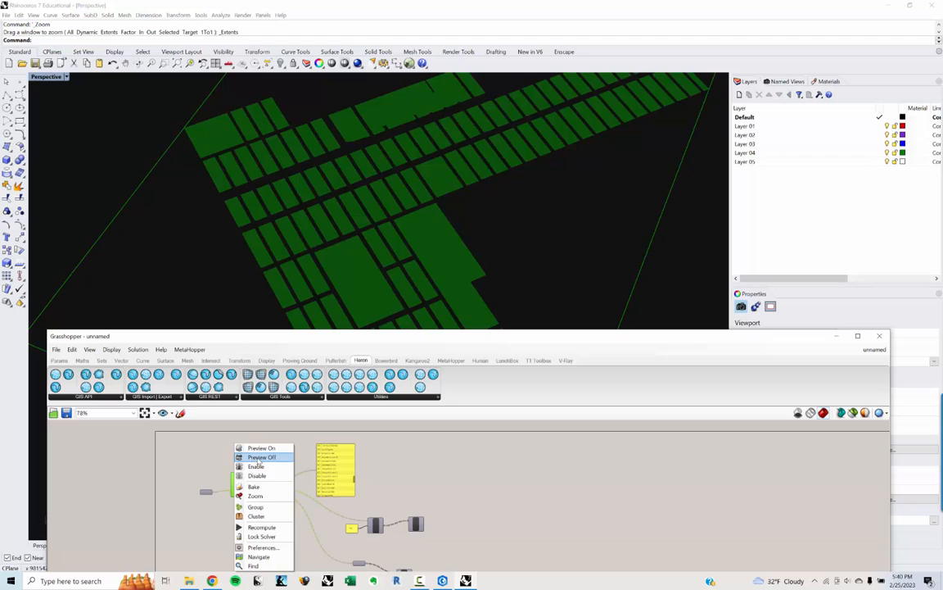
{"action": "left_click", "coordinate": [262, 457]}
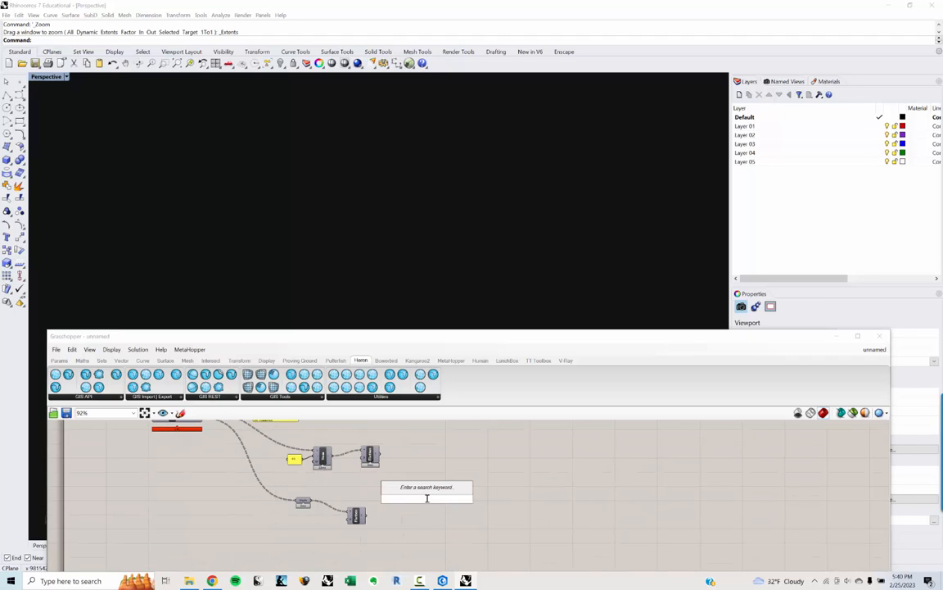
{"action": "type", "text": "CUST"}
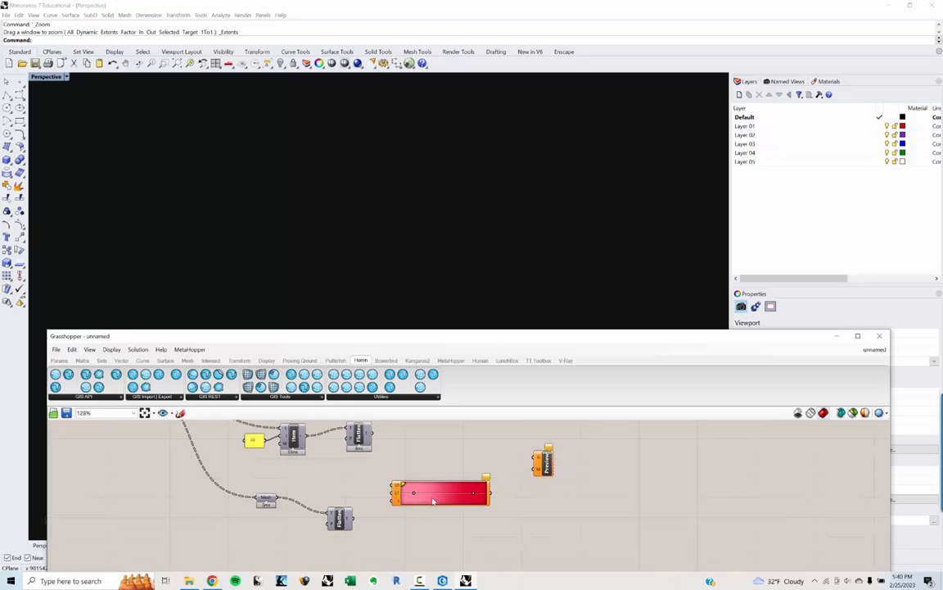
Switch the Gradient to a red-to-blue colour preset.
{"action": "right_click", "coordinate": [434, 499]}
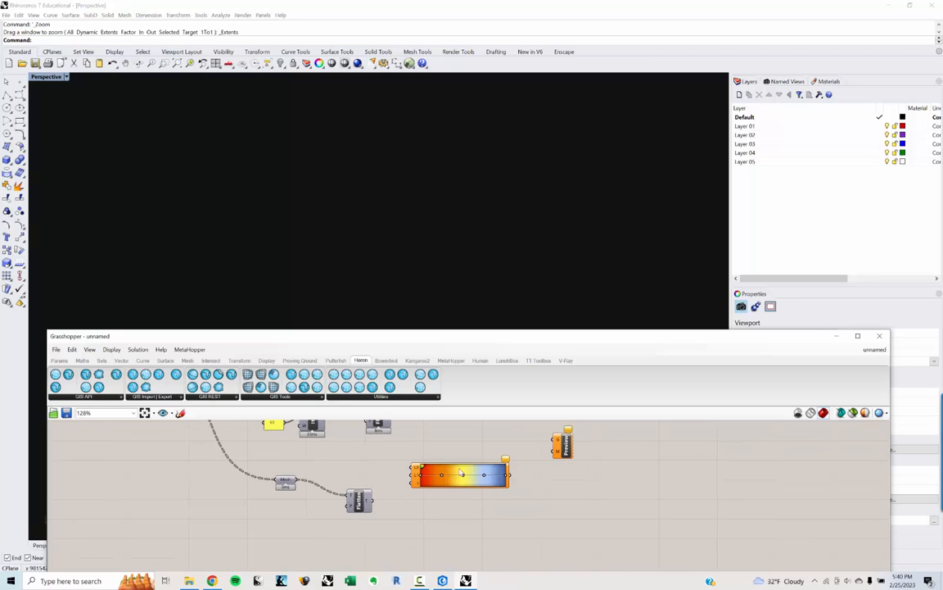
{"action": "mouse_move", "coordinate": [524, 481]}
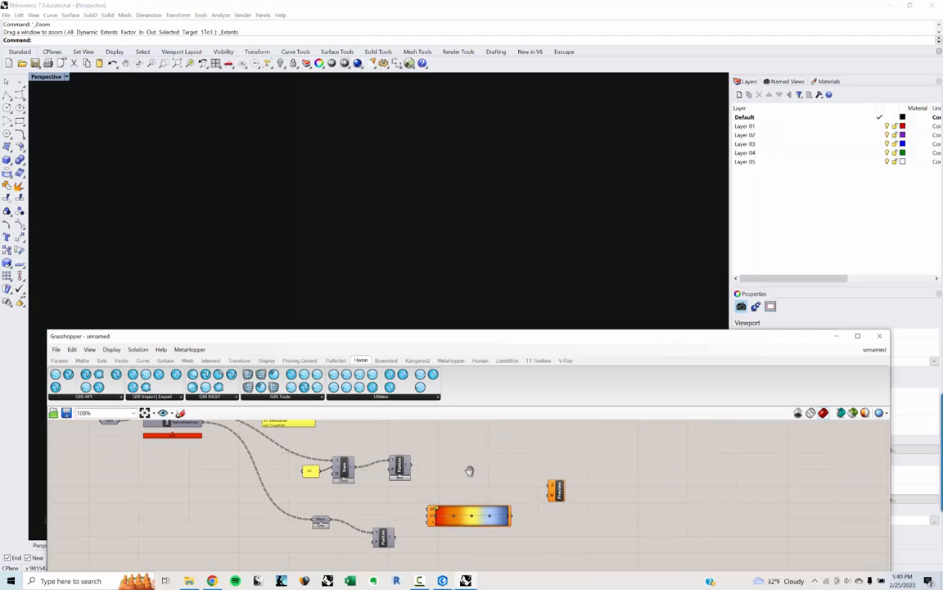
{"action": "mouse_move", "coordinate": [432, 515]}
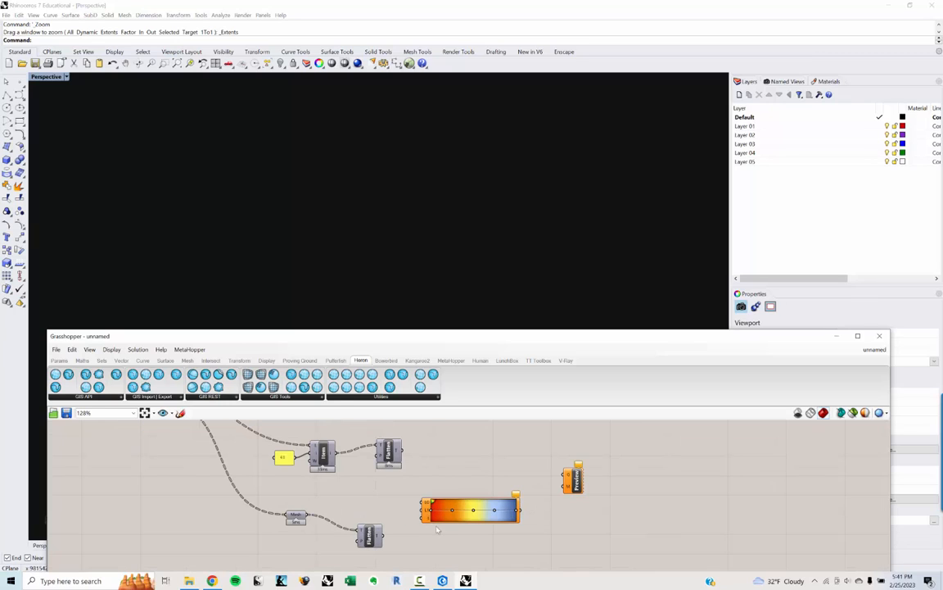
{"action": "mouse_move", "coordinate": [427, 522]}
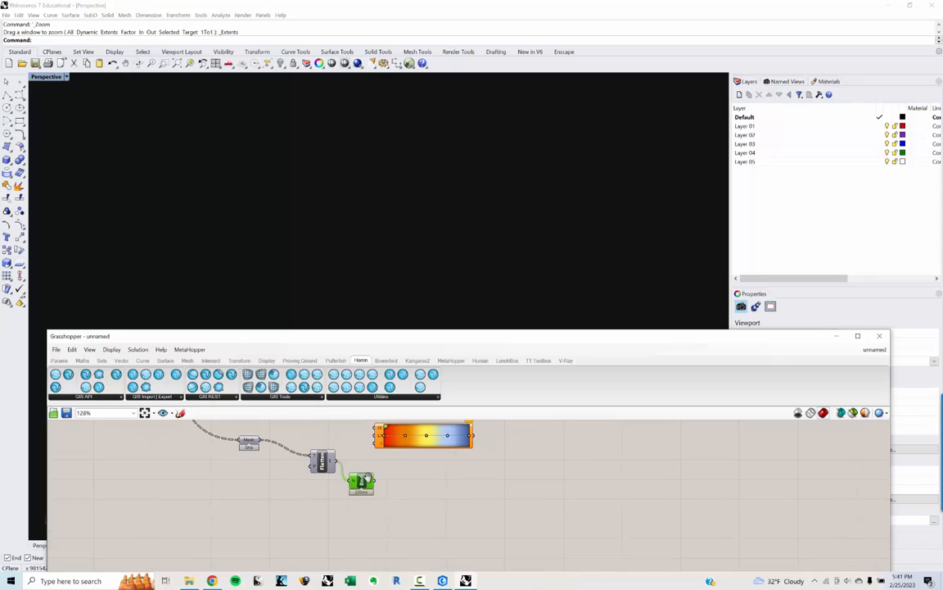
{"action": "mouse_move", "coordinate": [361, 482]}
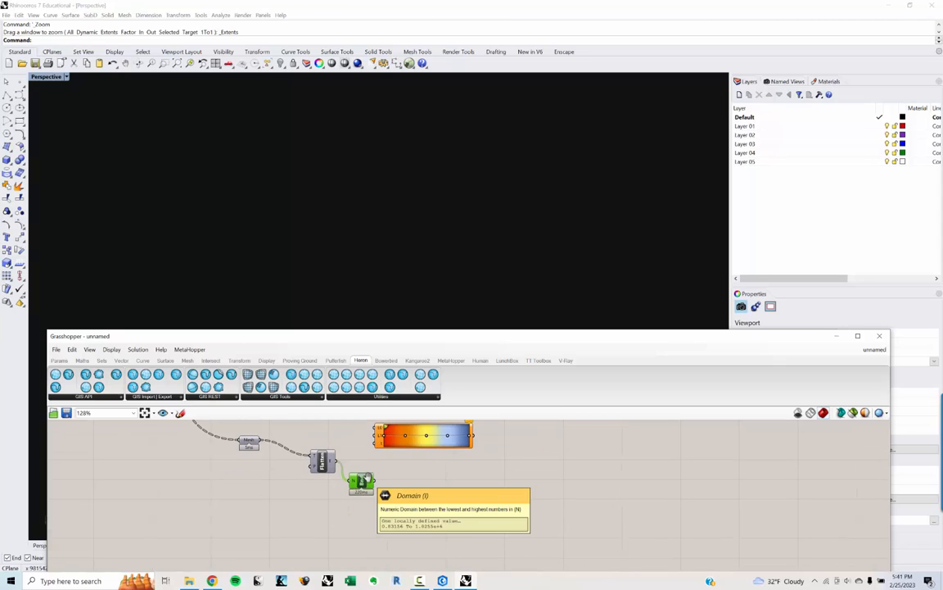
{"action": "mouse_move", "coordinate": [361, 482]}
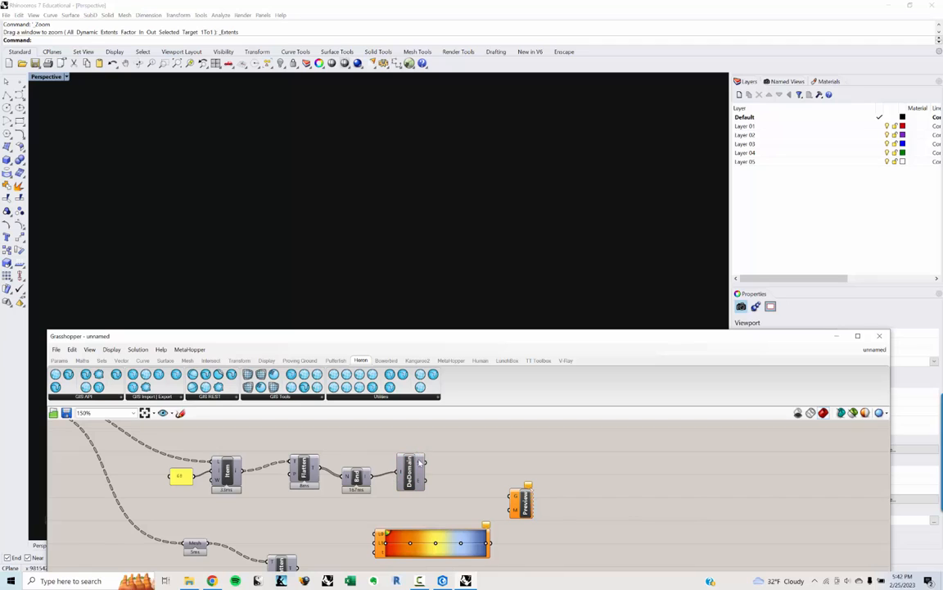
{"action": "mouse_move", "coordinate": [440, 460]}
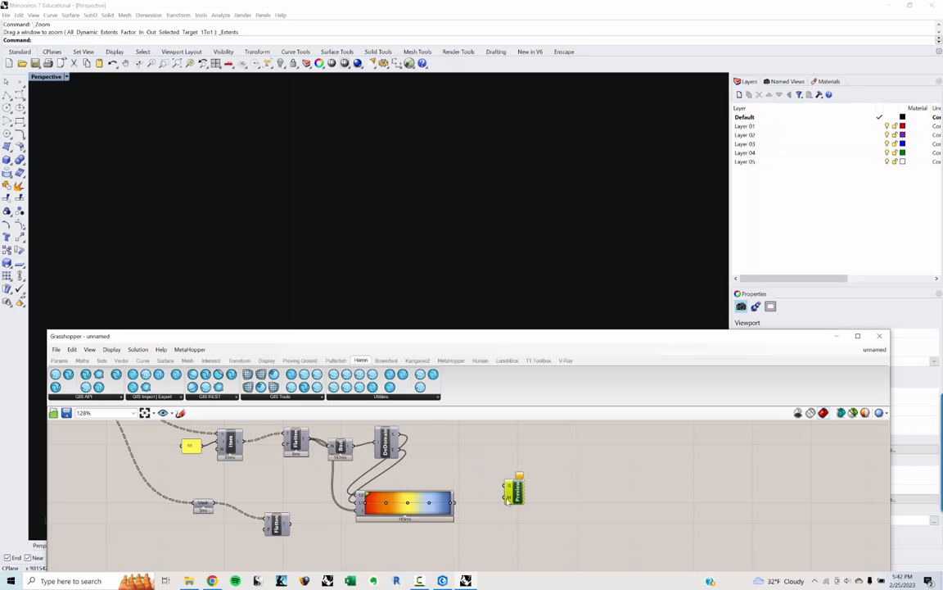
{"action": "mouse_move", "coordinate": [459, 507]}
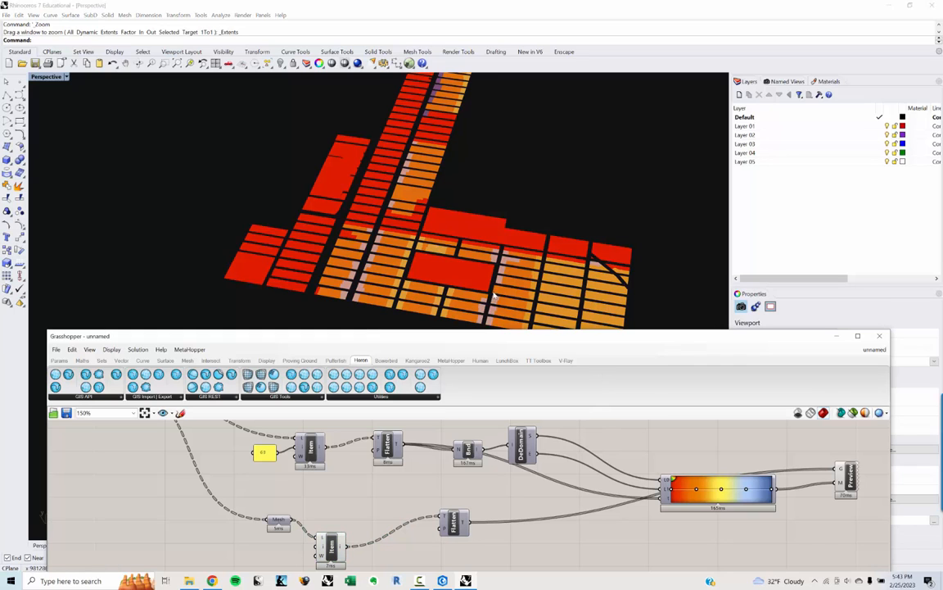
Wire values, gradient and meshes into Custom Preview, colouring the lots red, orange, yellow.
{"action": "scroll", "scroll_direction": "down", "scroll_amount": 3}
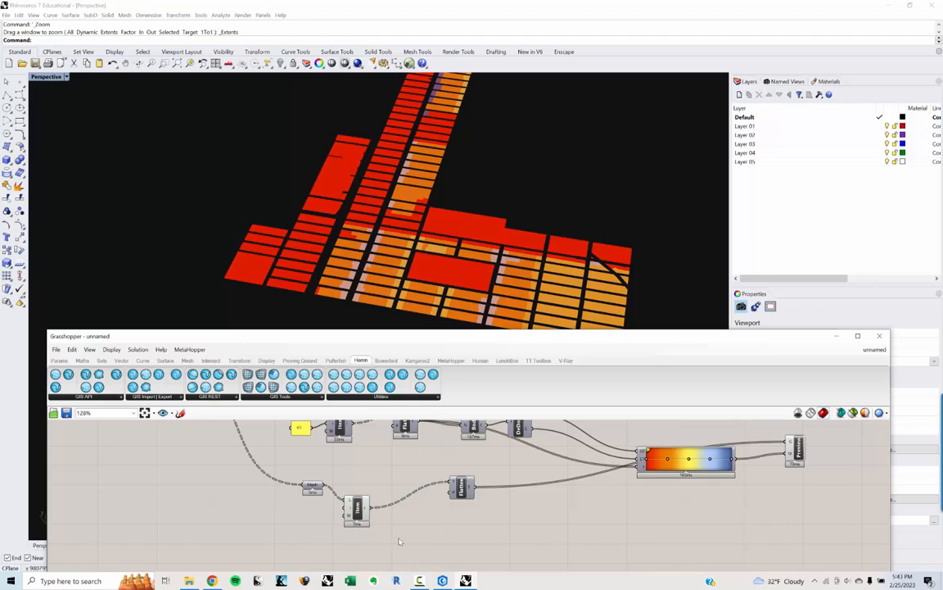
{"action": "mouse_move", "coordinate": [413, 539]}
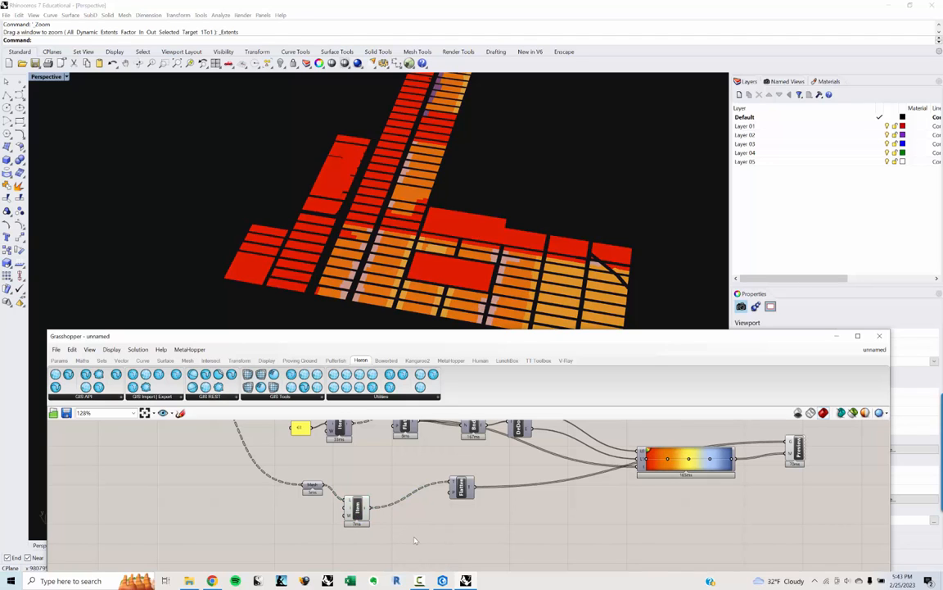
{"action": "left_click", "coordinate": [357, 514]}
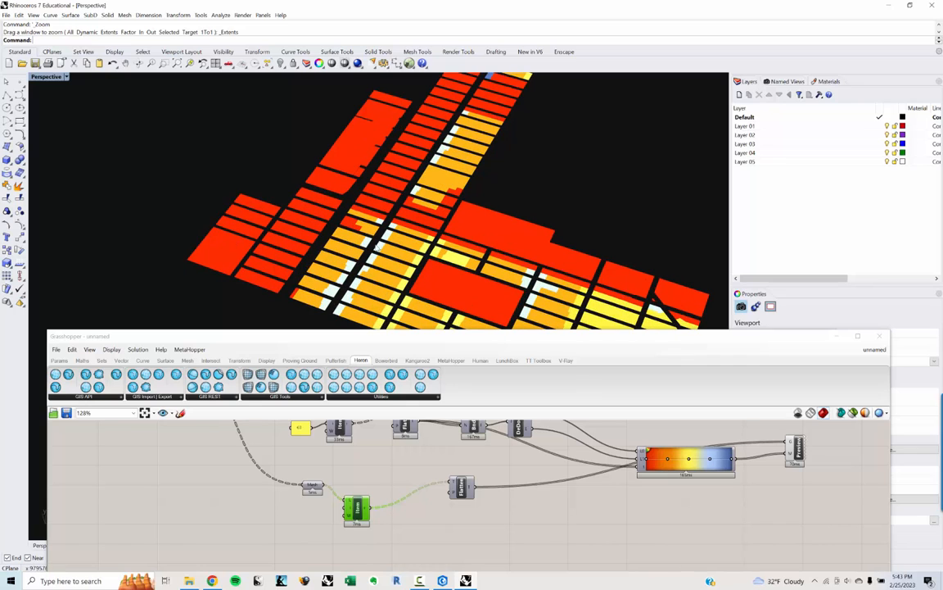
{"action": "mouse_move", "coordinate": [381, 147]}
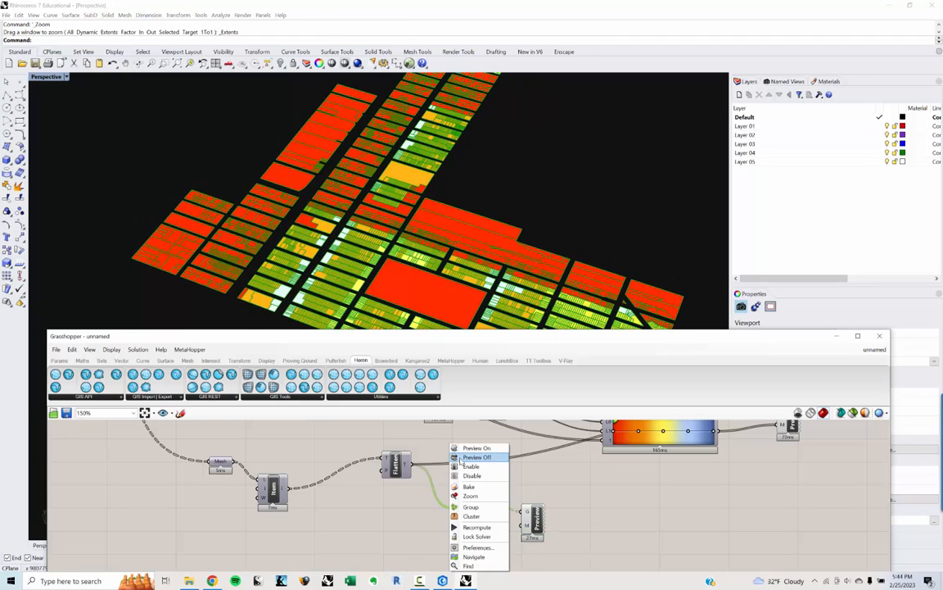
Turn off the flattened meshes' preview so only gradient colours show.
{"action": "left_click", "coordinate": [477, 457]}
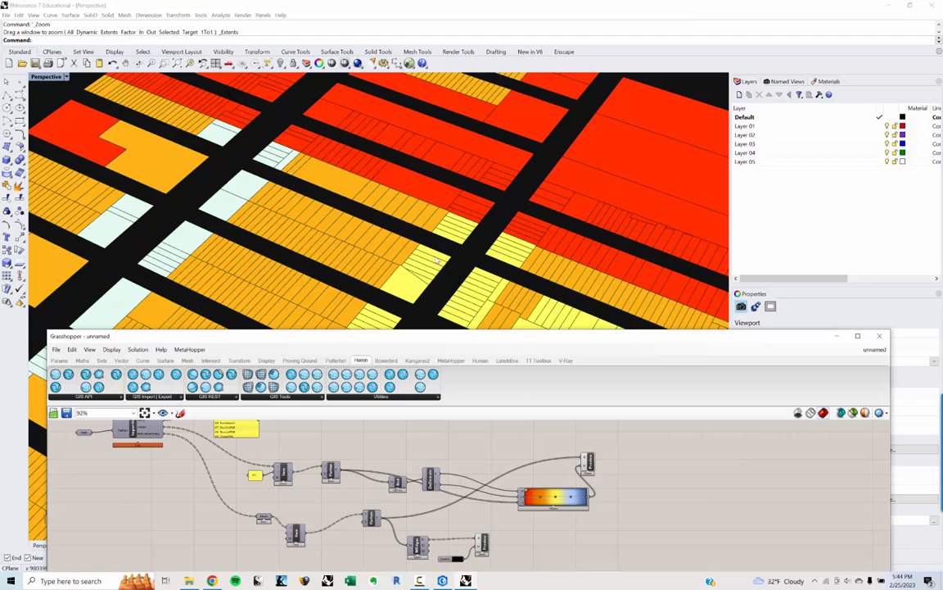
{"action": "mouse_move", "coordinate": [559, 371]}
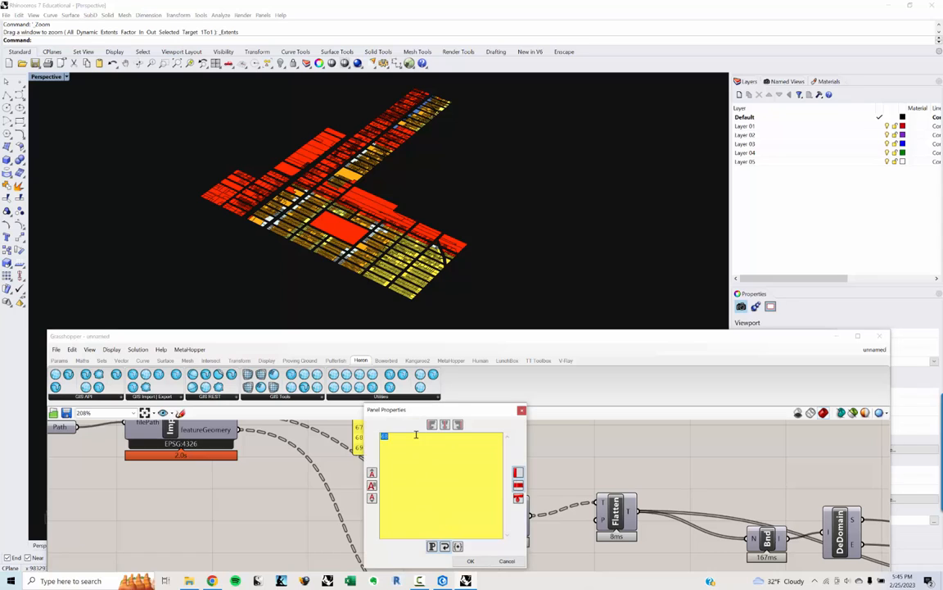
Set the List Item index panel to 69 (CommFAR).
{"action": "type", "text": "69"}
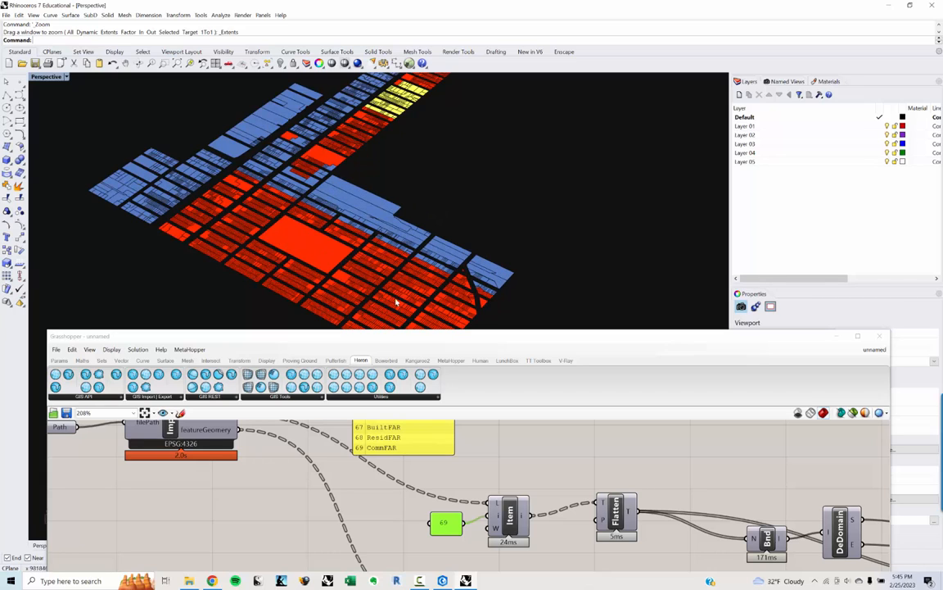
{"action": "mouse_move", "coordinate": [370, 279]}
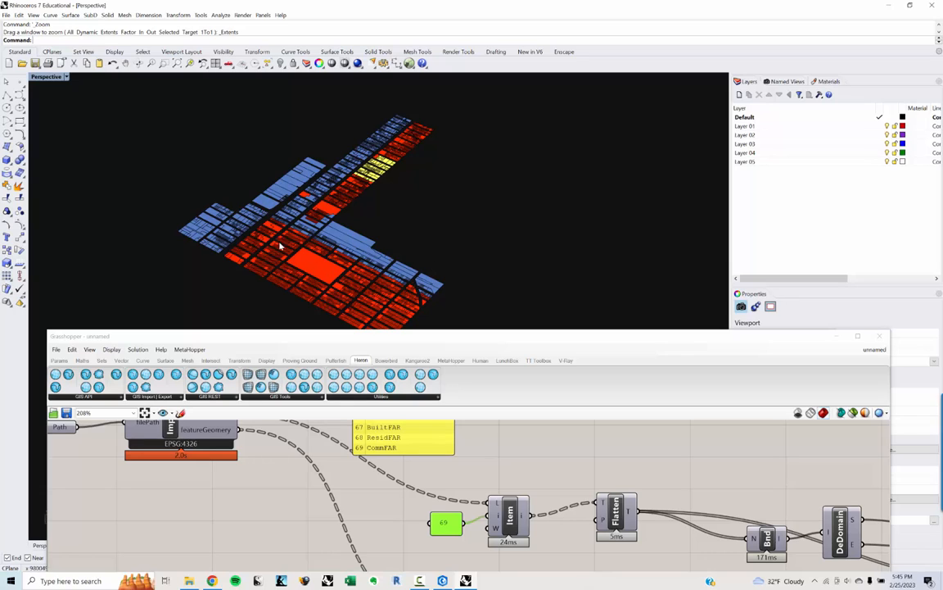
{"action": "mouse_move", "coordinate": [270, 268]}
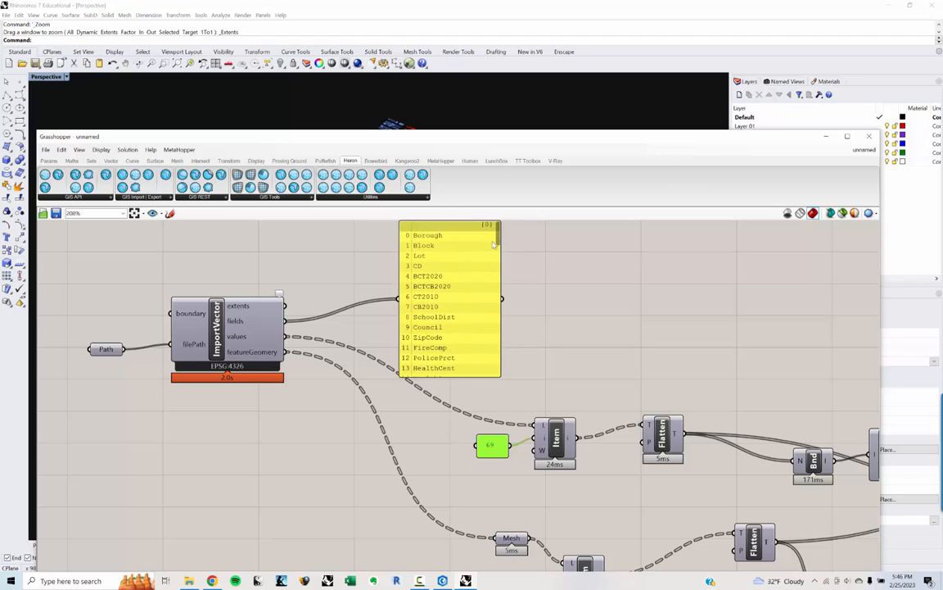
{"action": "scroll", "scroll_direction": "down", "scroll_amount": 3}
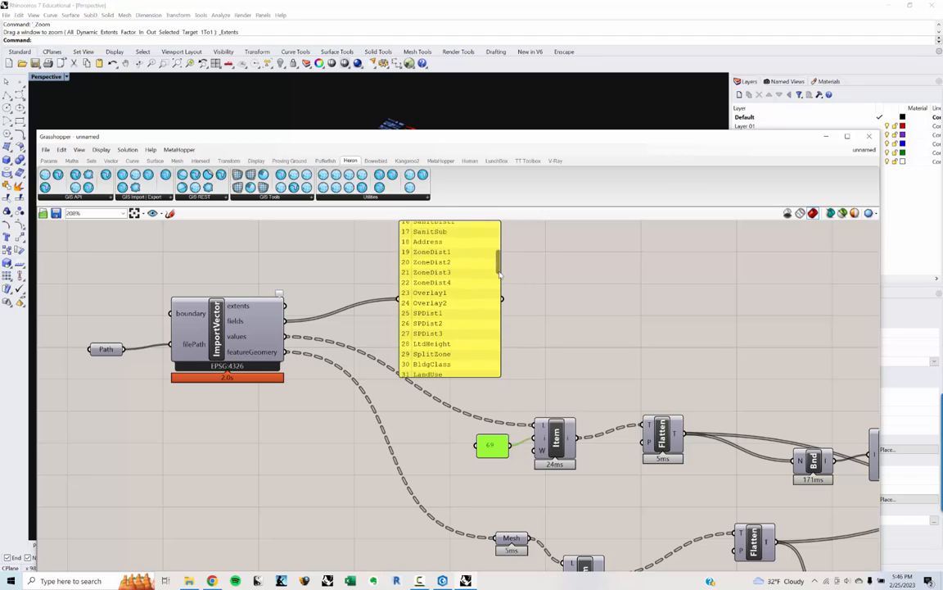
{"action": "scroll", "scroll_direction": "down", "scroll_amount": 3}
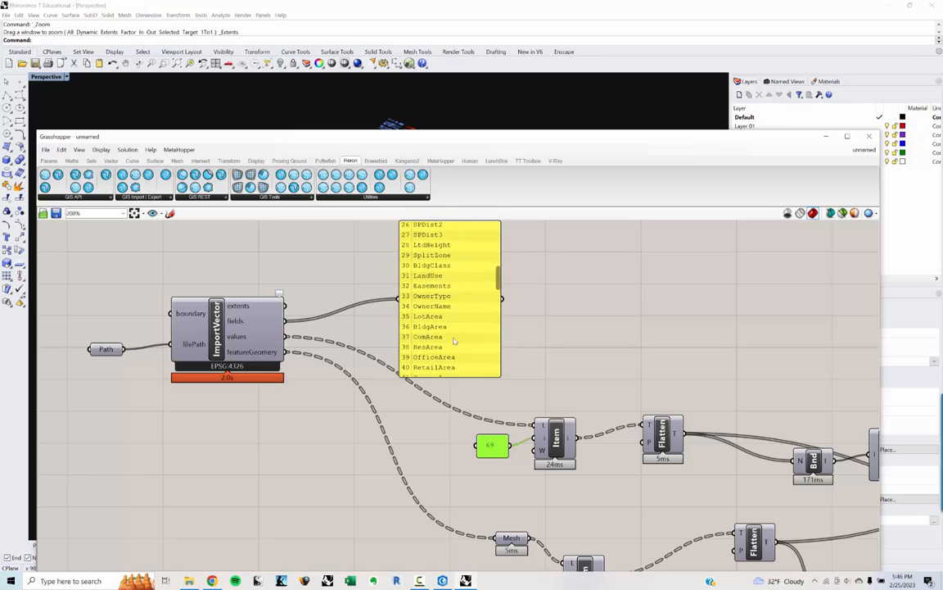
{"action": "double_click", "coordinate": [491, 445]}
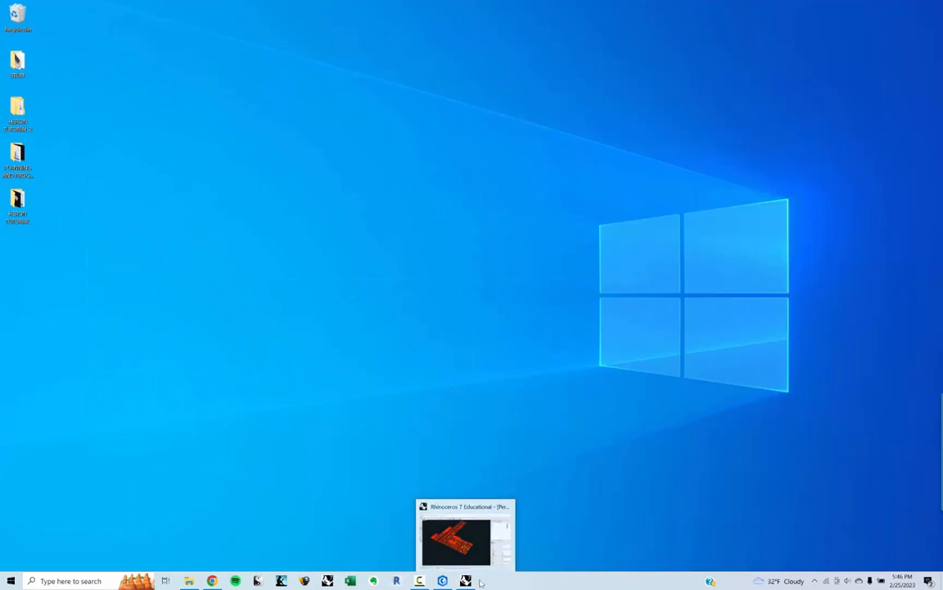
Restore the Rhinoceros 7 window from the taskbar.
{"action": "left_click", "coordinate": [465, 532]}
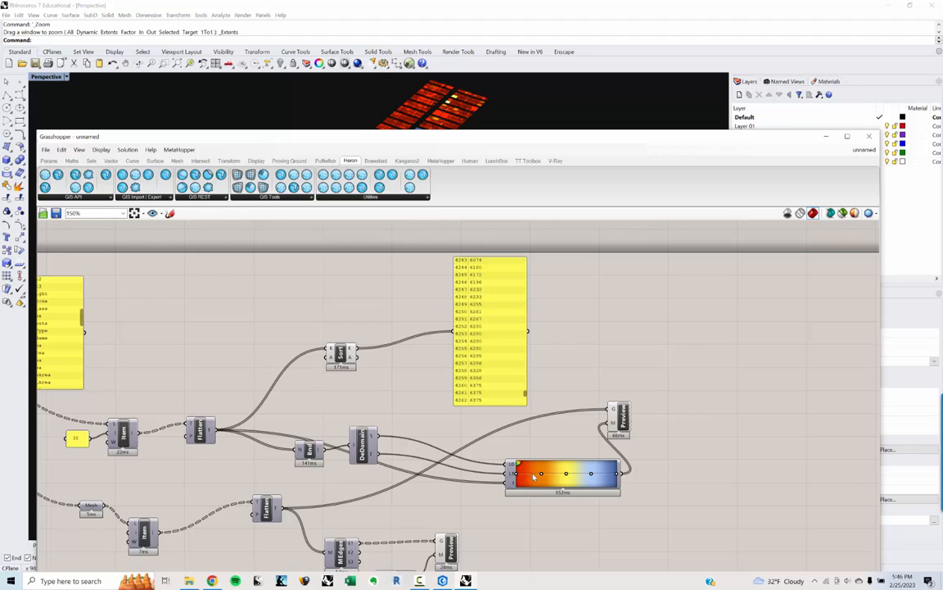
{"action": "mouse_move", "coordinate": [409, 375]}
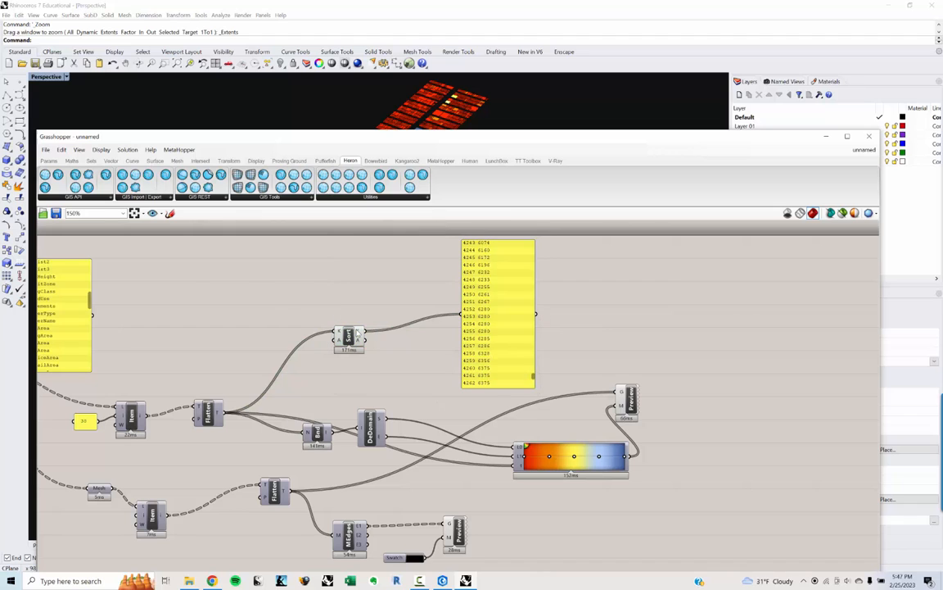
{"action": "mouse_move", "coordinate": [297, 299]}
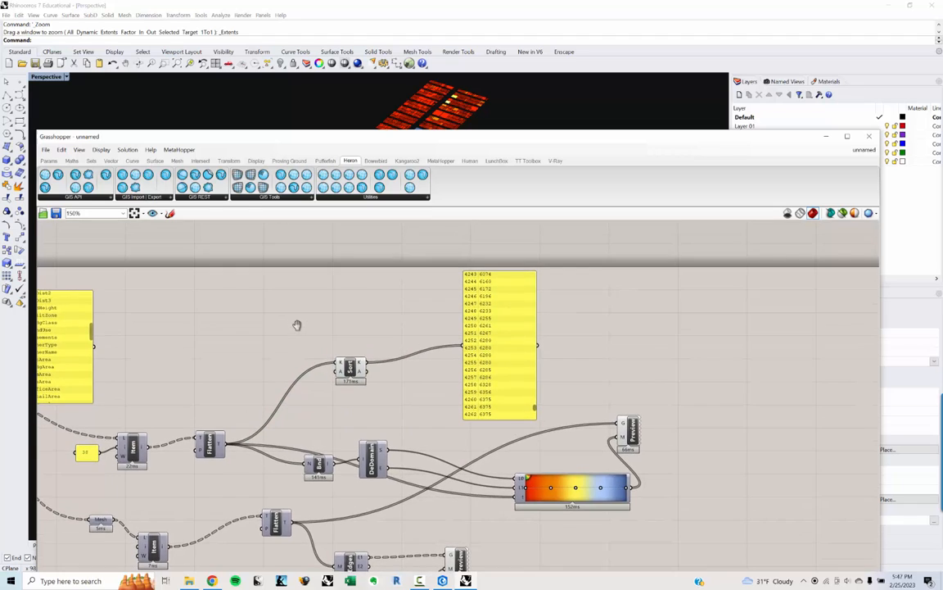
{"action": "mouse_move", "coordinate": [390, 399]}
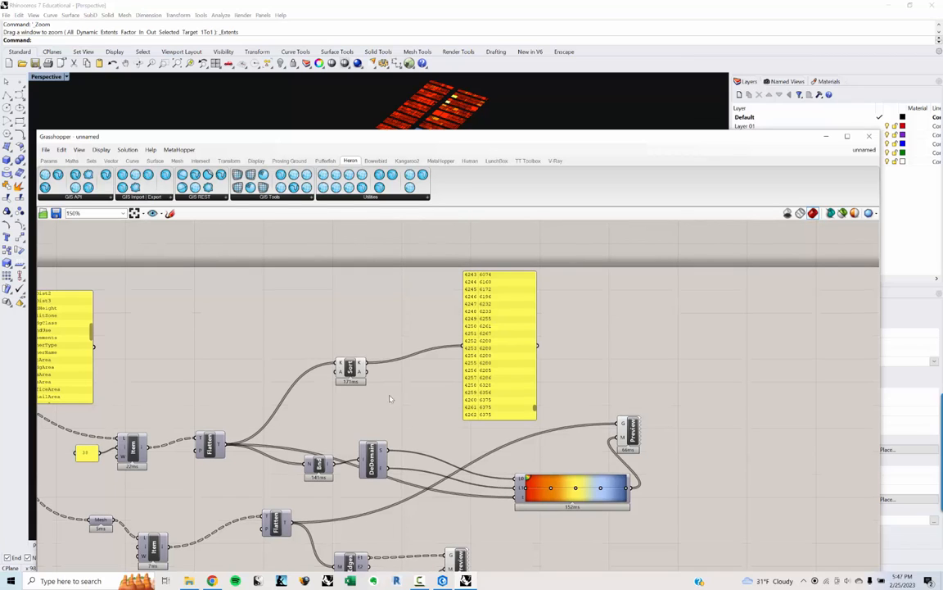
{"action": "mouse_move", "coordinate": [396, 399]}
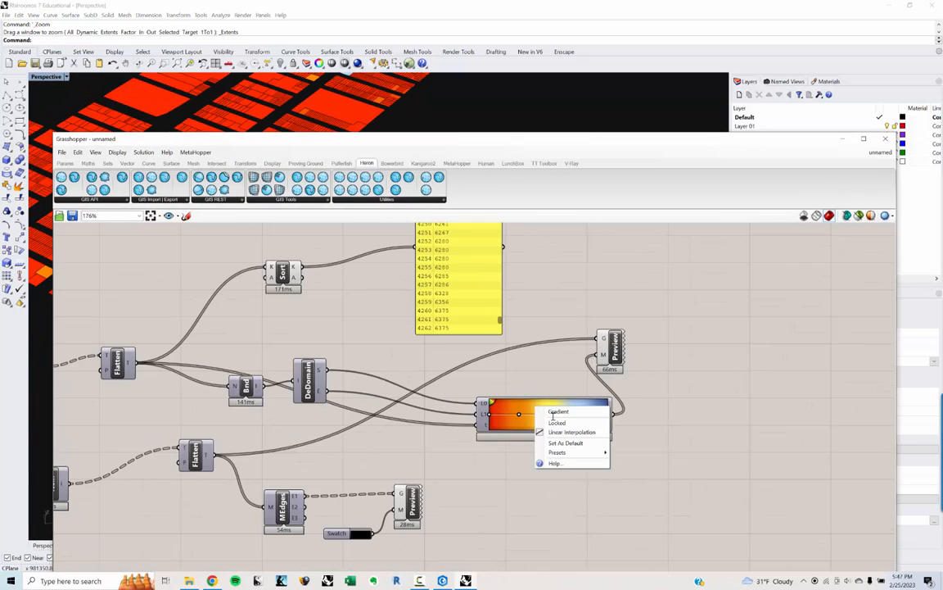
Apply the rainbow preset to the Gradient and set the index panel to 61.
{"action": "left_click", "coordinate": [557, 452]}
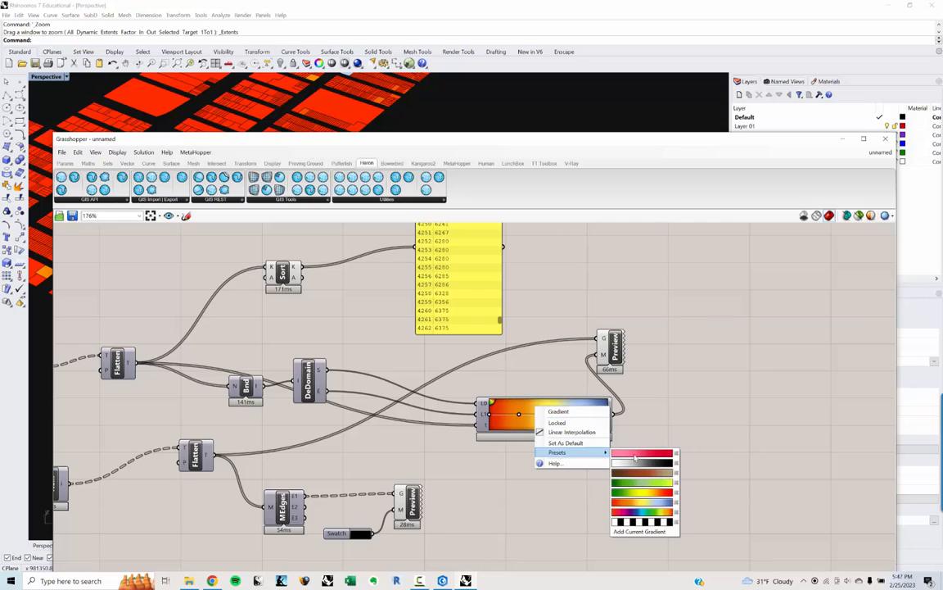
{"action": "left_click", "coordinate": [643, 512]}
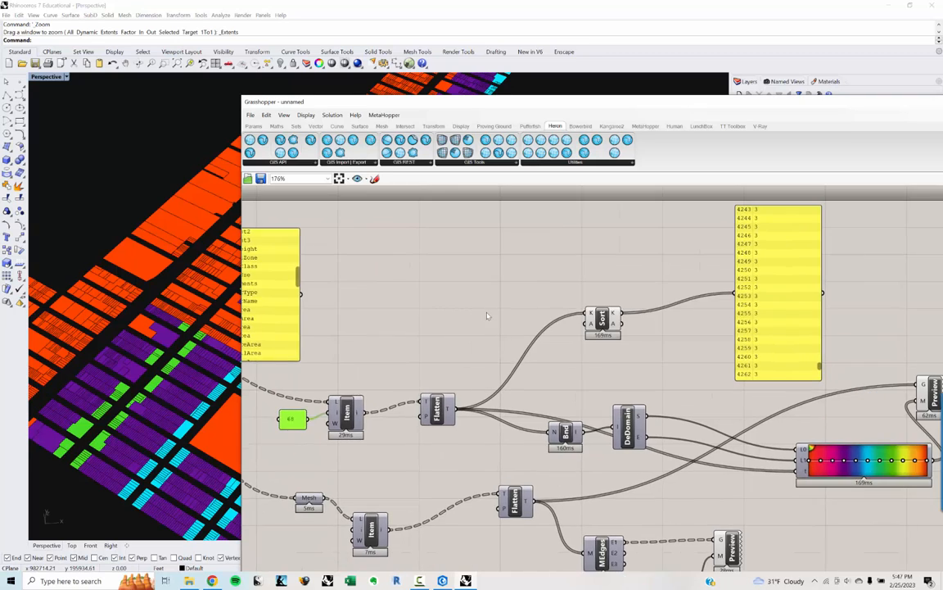
{"action": "scroll", "scroll_direction": "down", "scroll_amount": 3}
{"action": "type", "text": "join"}
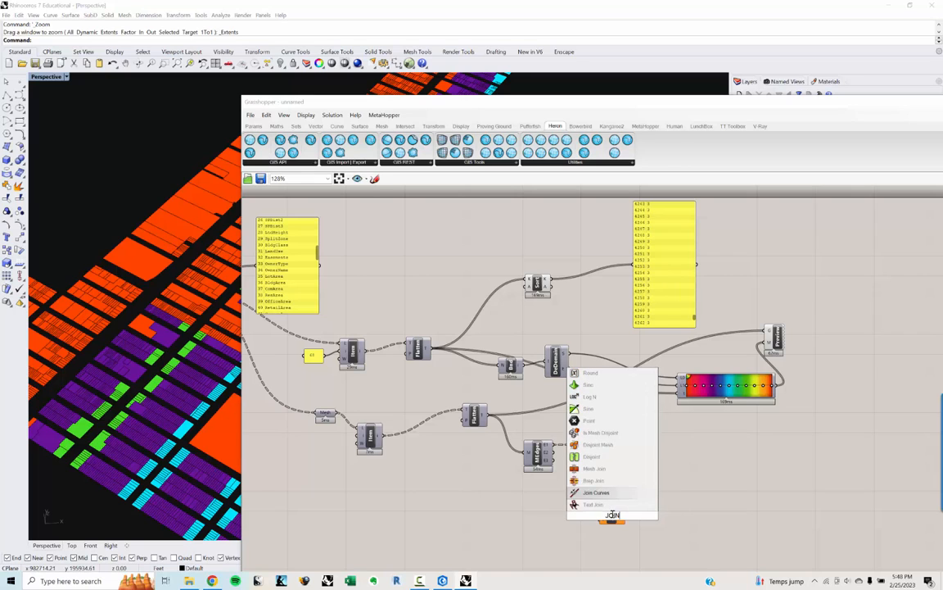
Add Join Curves fed by the mesh edges, followed by a Flatten component.
{"action": "left_click", "coordinate": [596, 492]}
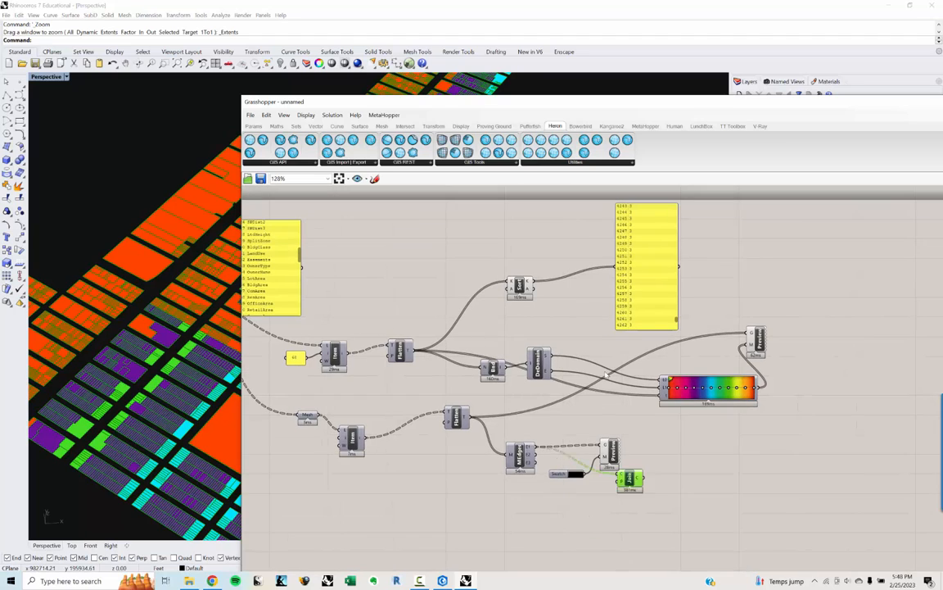
{"action": "left_click_drag", "start_coordinate": [631, 479], "coordinate": [717, 515]}
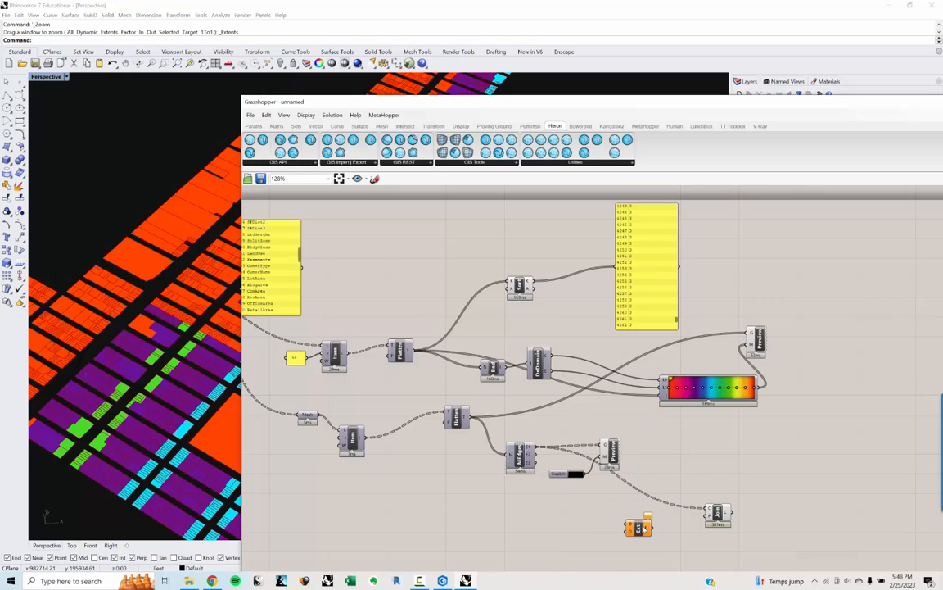
{"action": "mouse_move", "coordinate": [559, 314]}
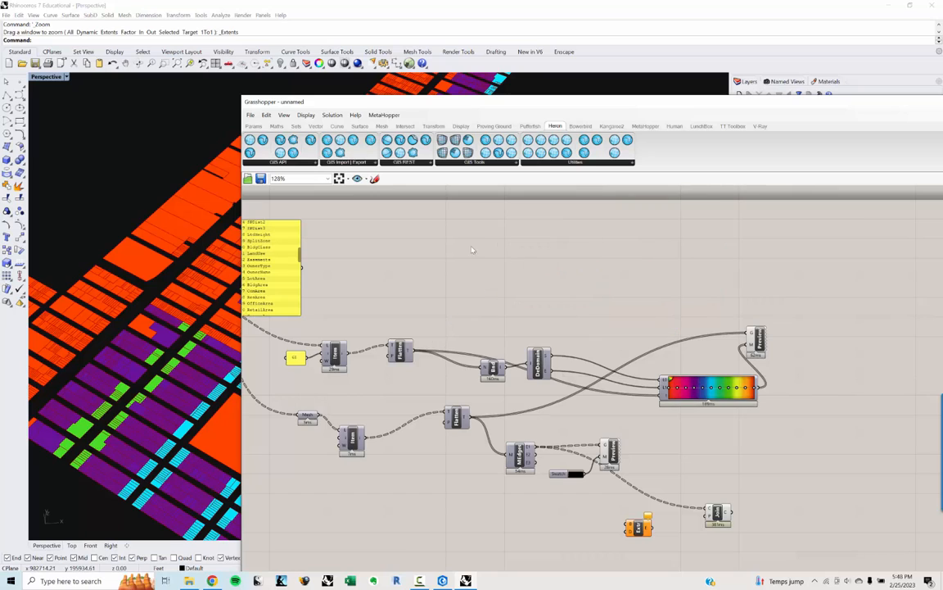
{"action": "mouse_move", "coordinate": [764, 533]}
{"action": "type", "text": "F"}
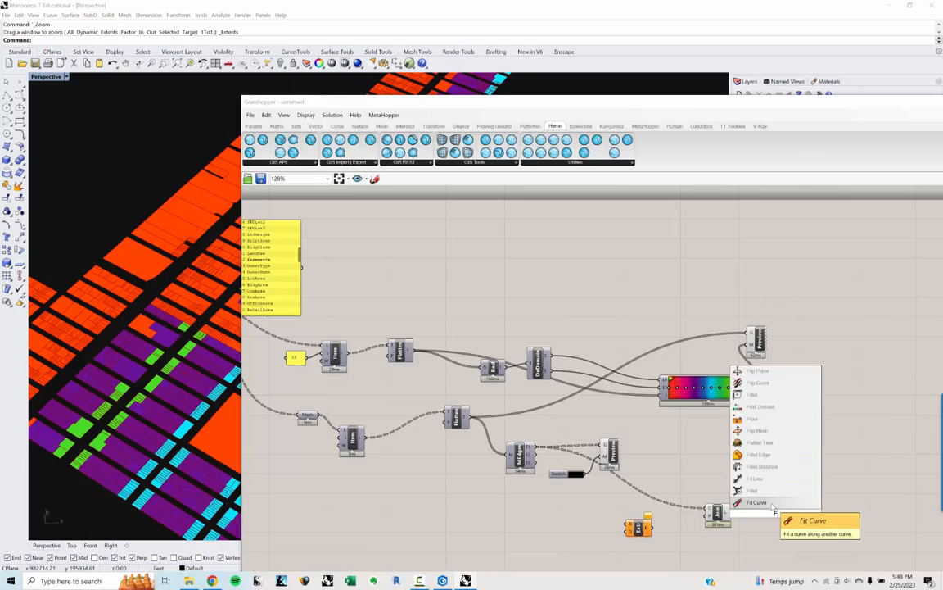
{"action": "left_click", "coordinate": [755, 502]}
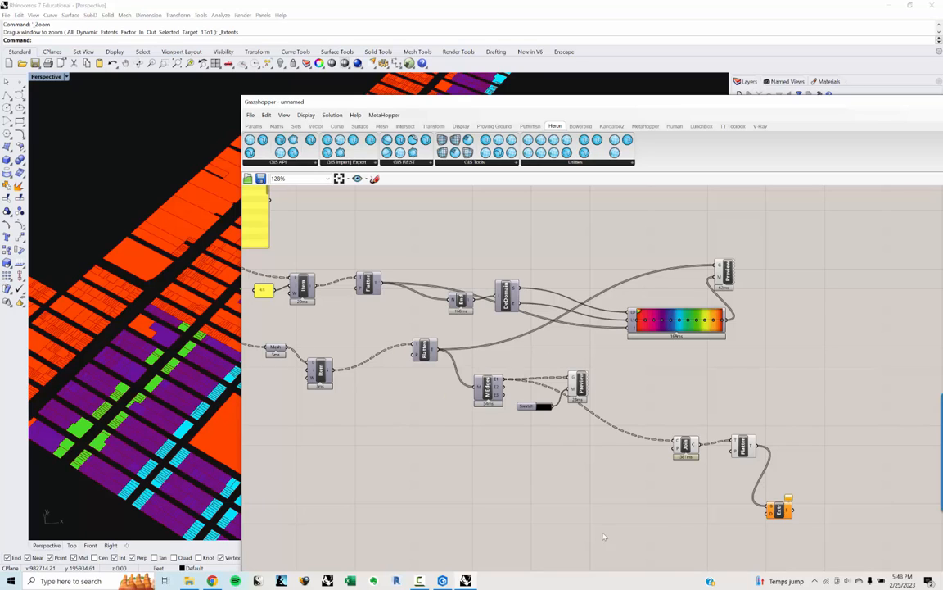
Add a Unit Z component and wire the lot data values into the multiplication.
{"action": "double_click", "coordinate": [620, 533]}
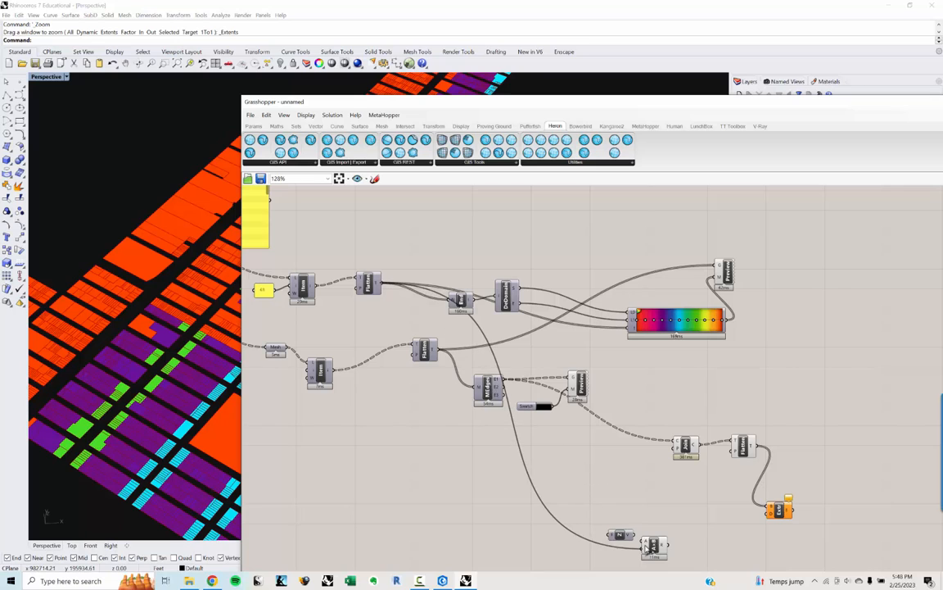
{"action": "left_click_drag", "start_coordinate": [653, 547], "coordinate": [564, 522]}
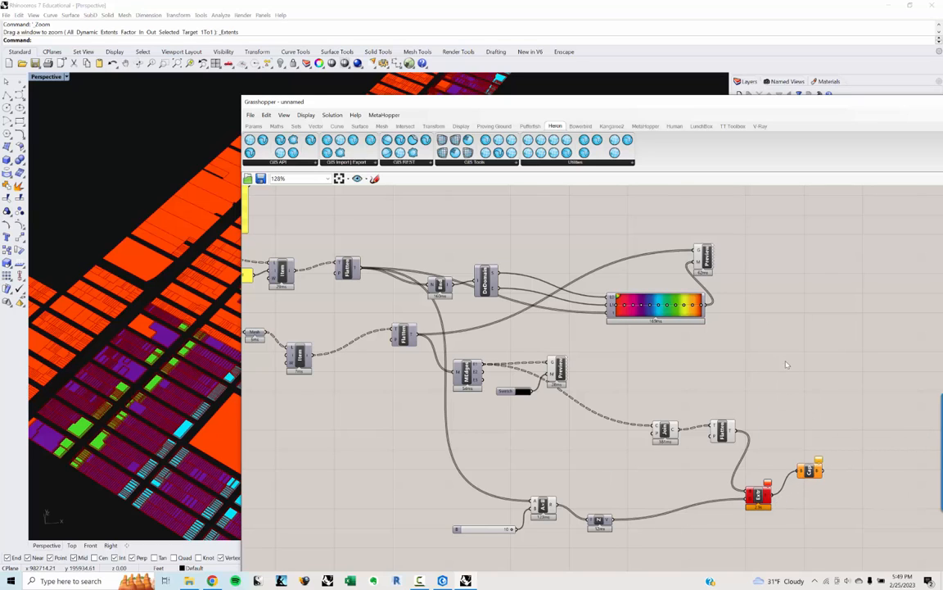
{"action": "mouse_move", "coordinate": [709, 285]}
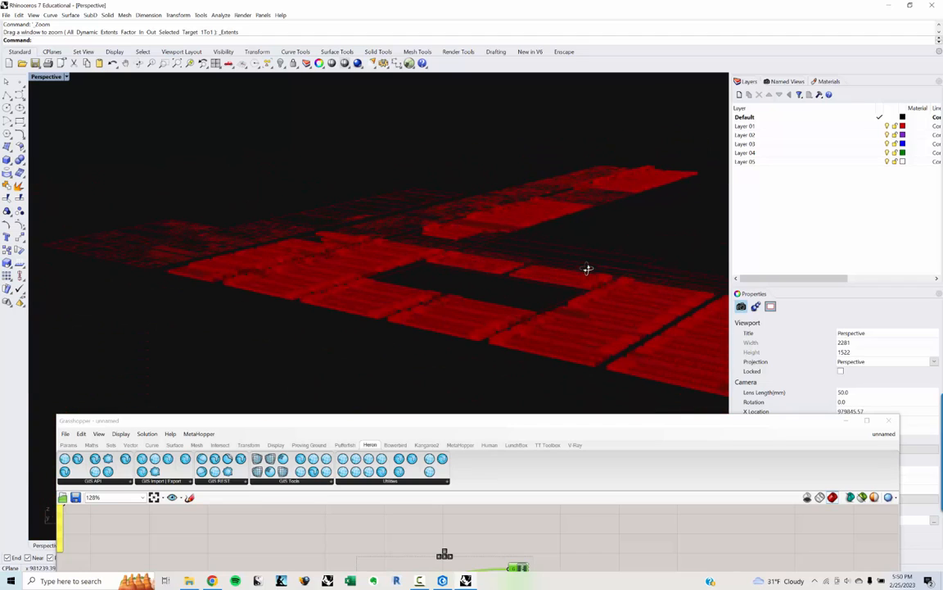
{"action": "mouse_move", "coordinate": [472, 424]}
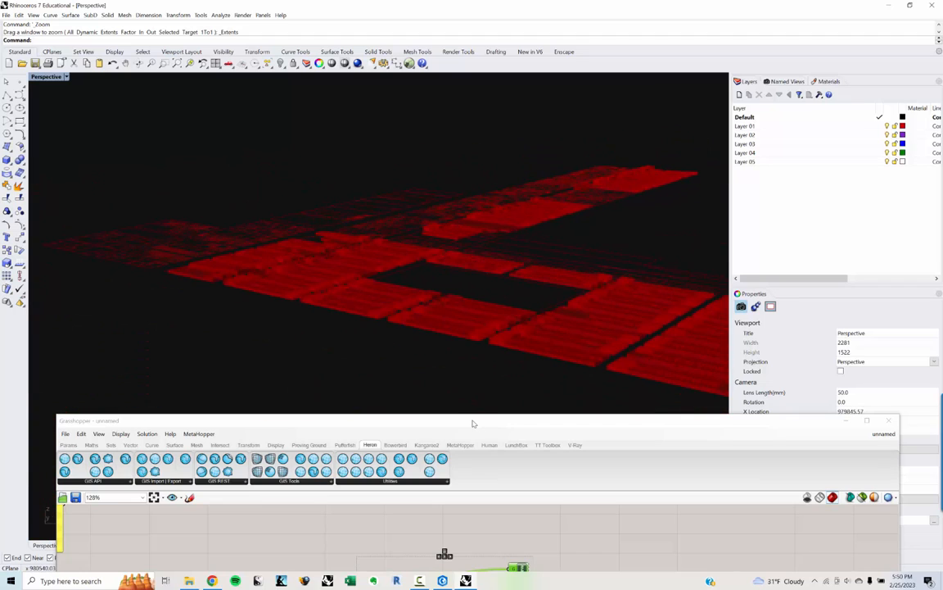